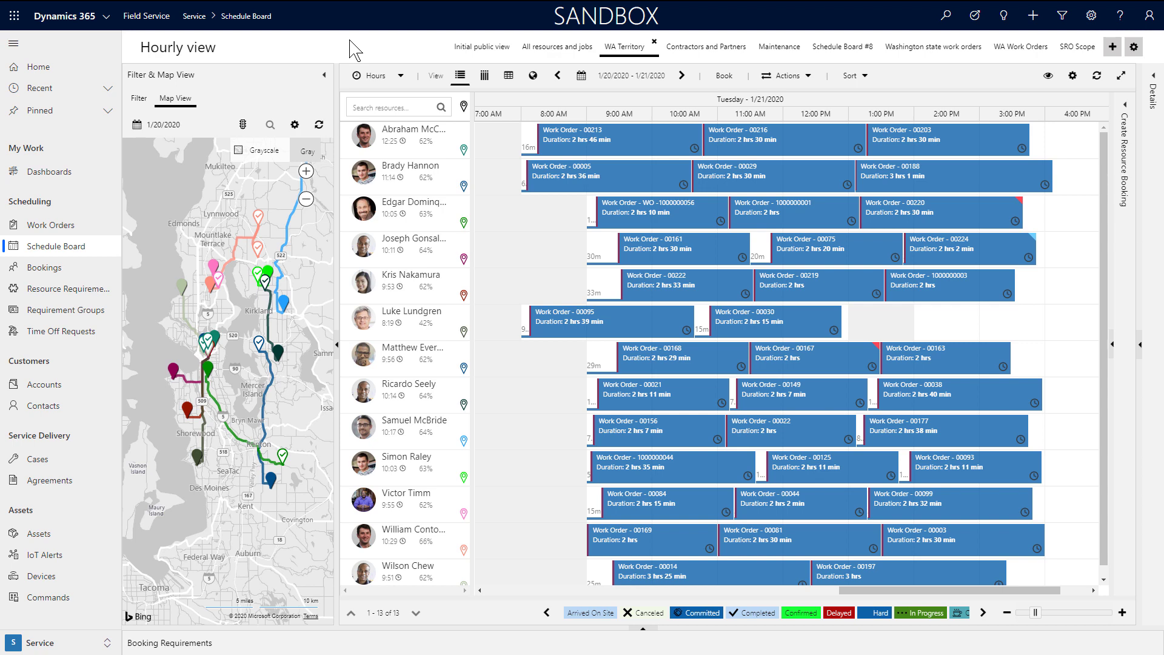
Reach the Schedule Board through Resource Scheduling and land on the WA Territory tab
click(47, 171)
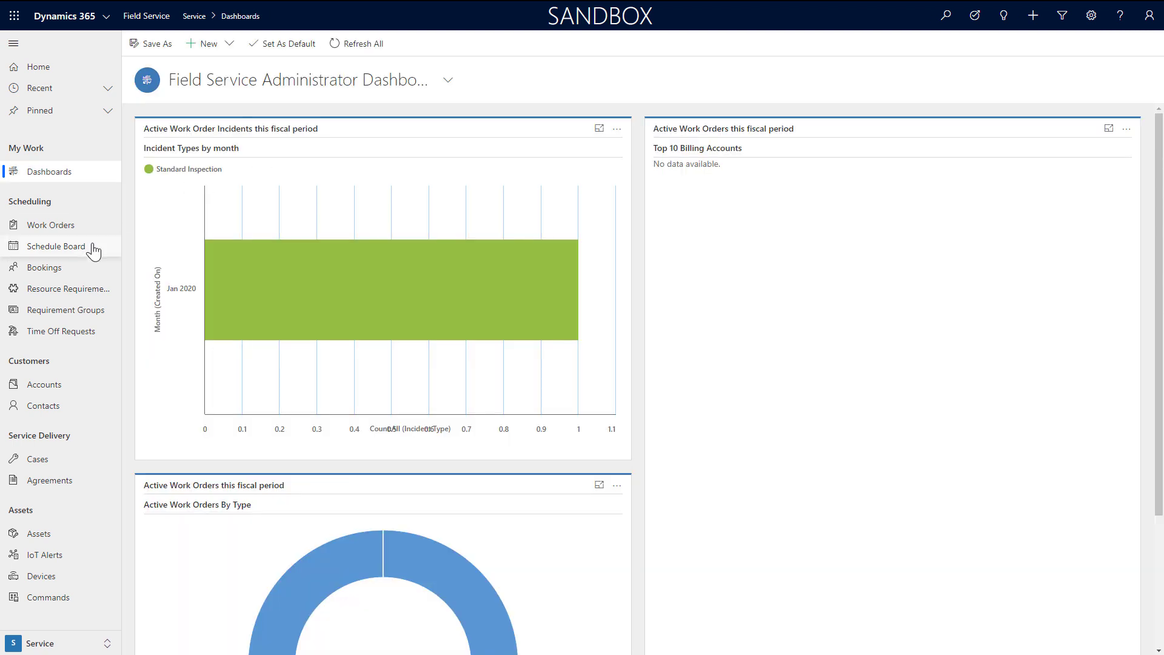
mouse_move(57, 246)
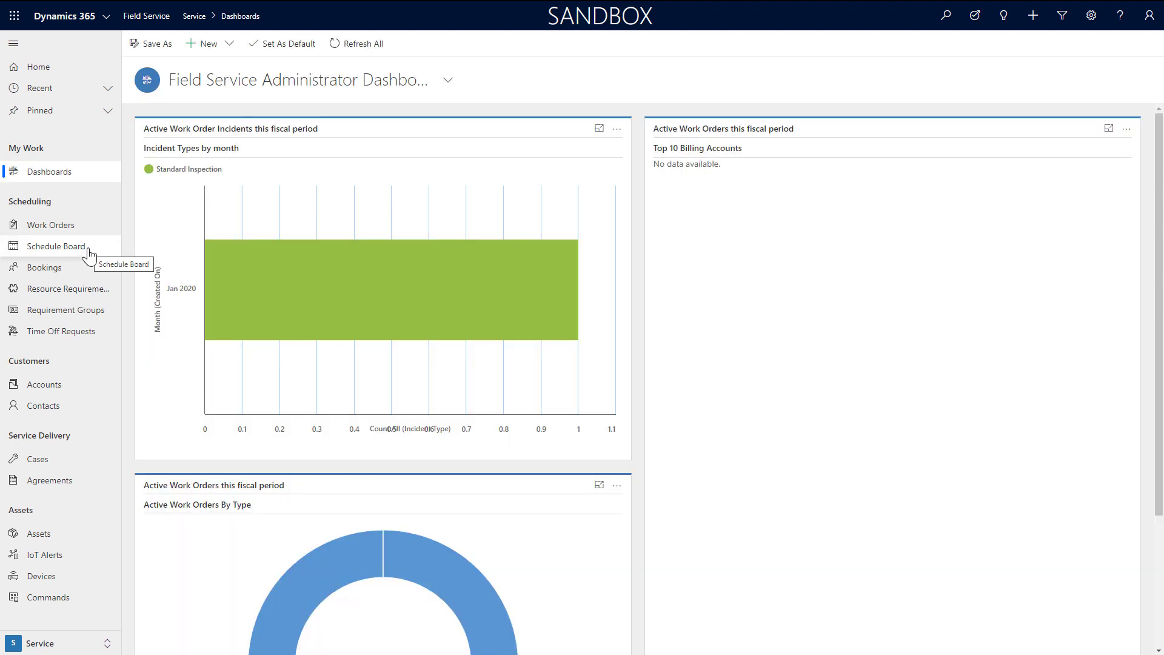
click(56, 246)
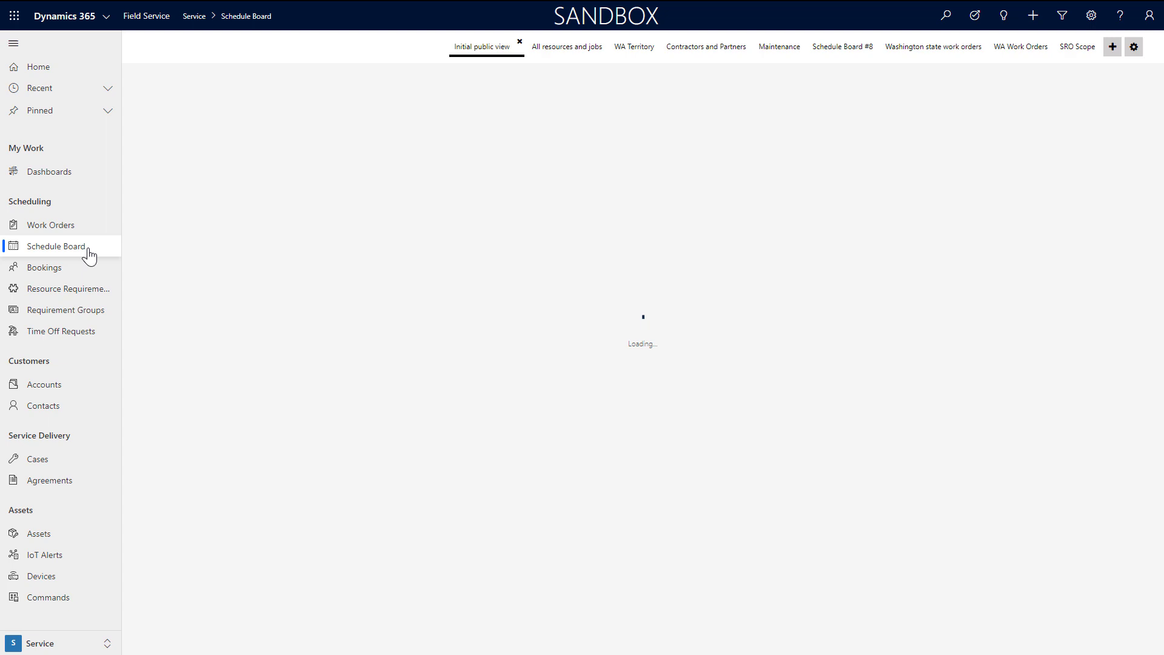
click(56, 246)
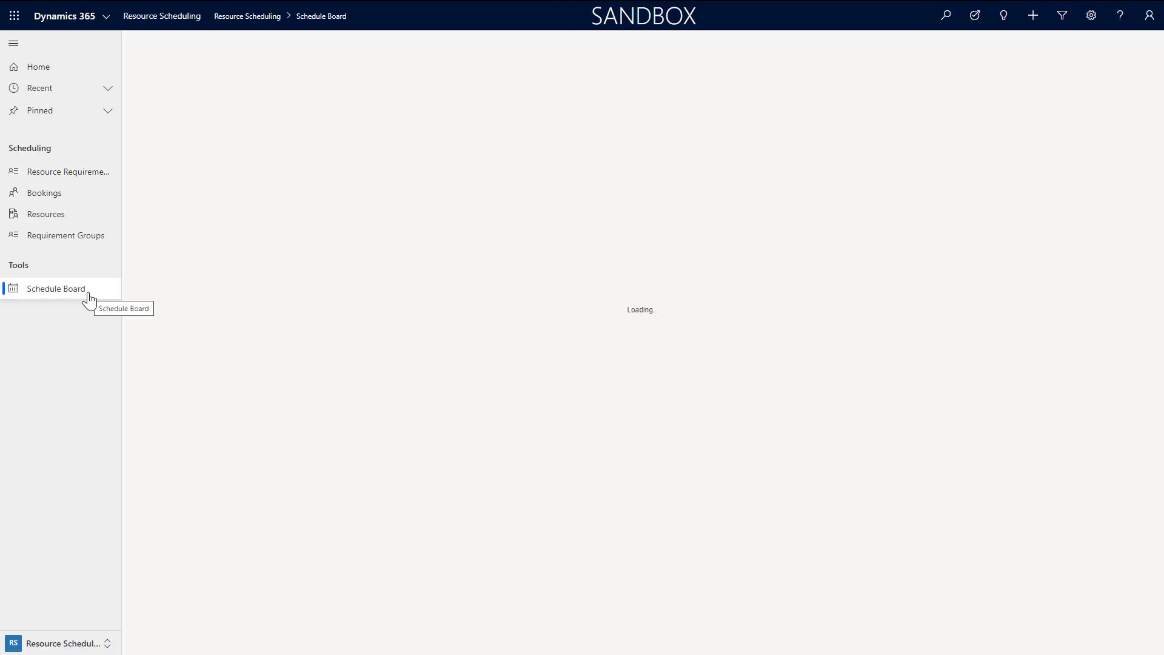
click(56, 289)
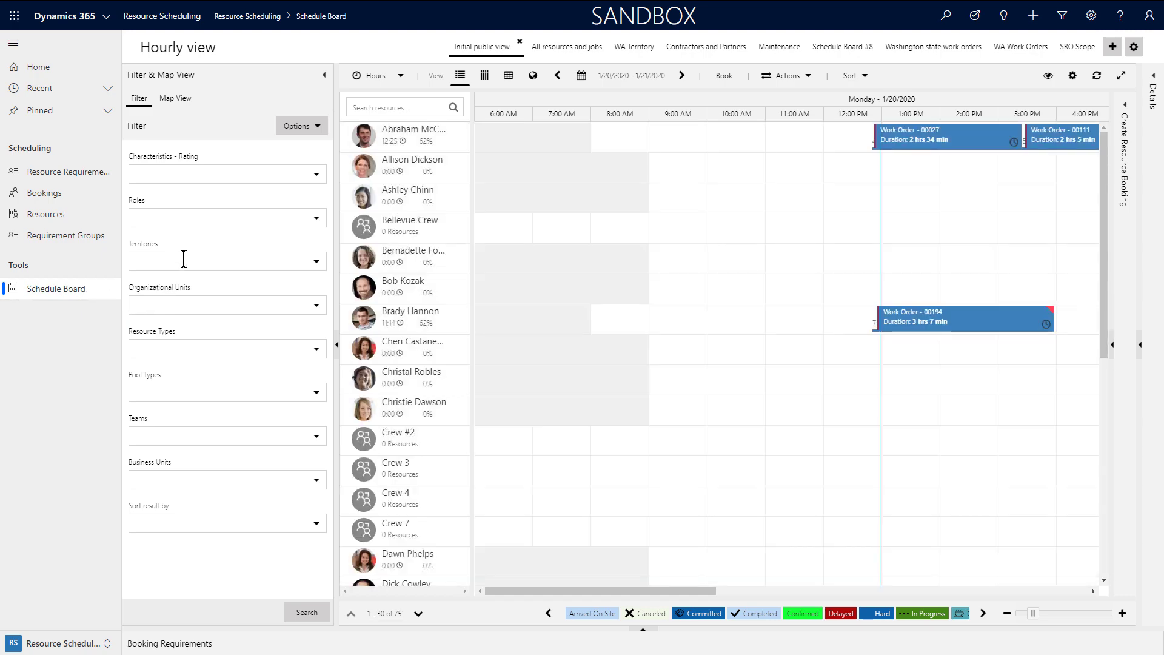
click(633, 48)
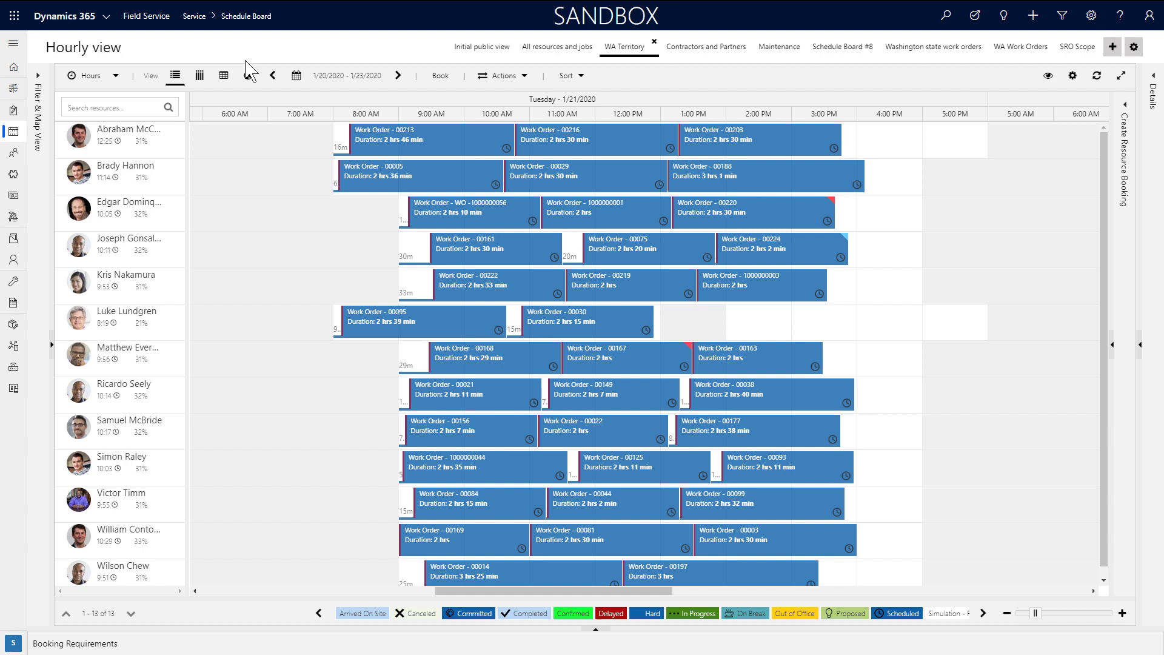
mouse_move(434, 148)
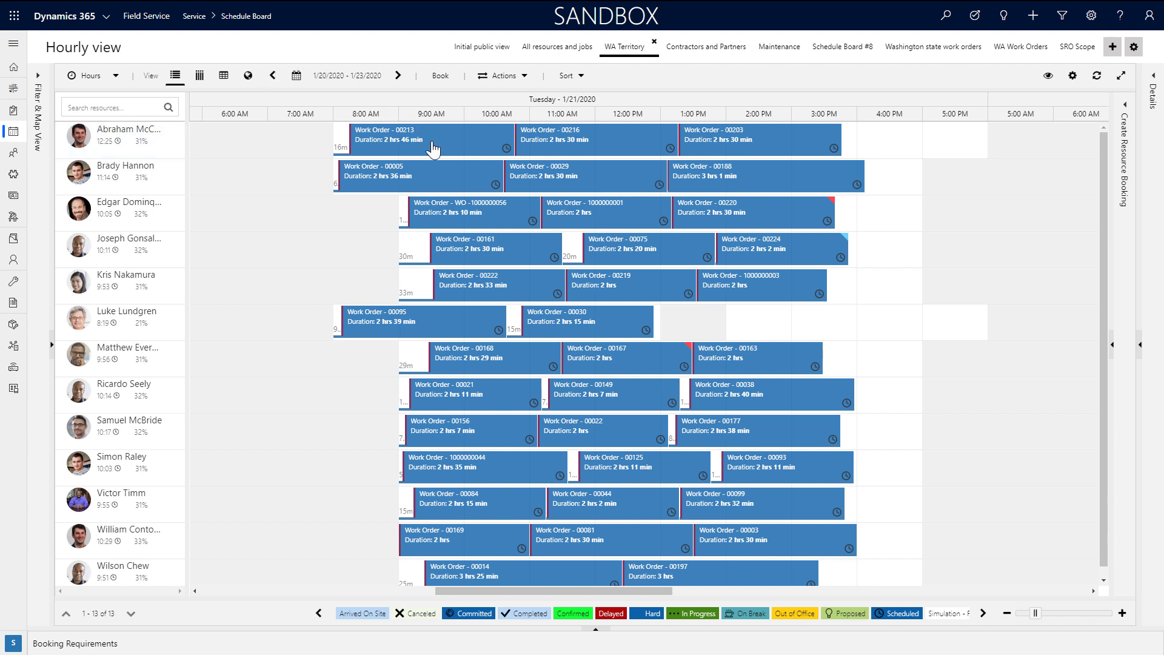
Select the Work Order 00213 booking and begin dragging it to another resource
click(402, 140)
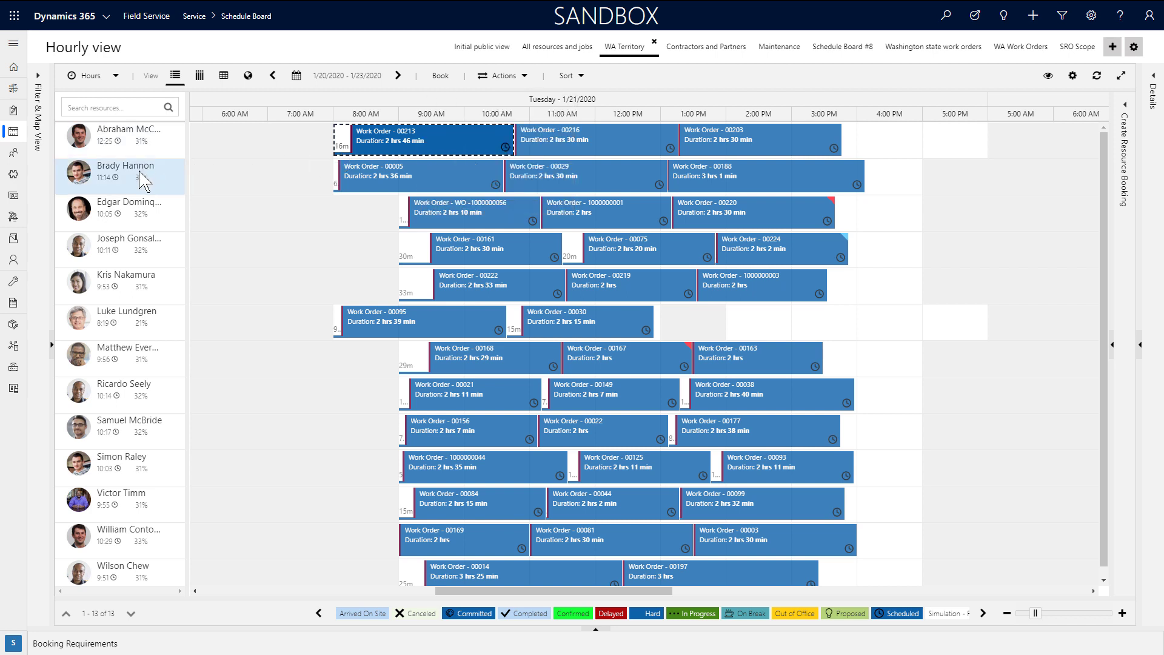
mouse_move(227, 192)
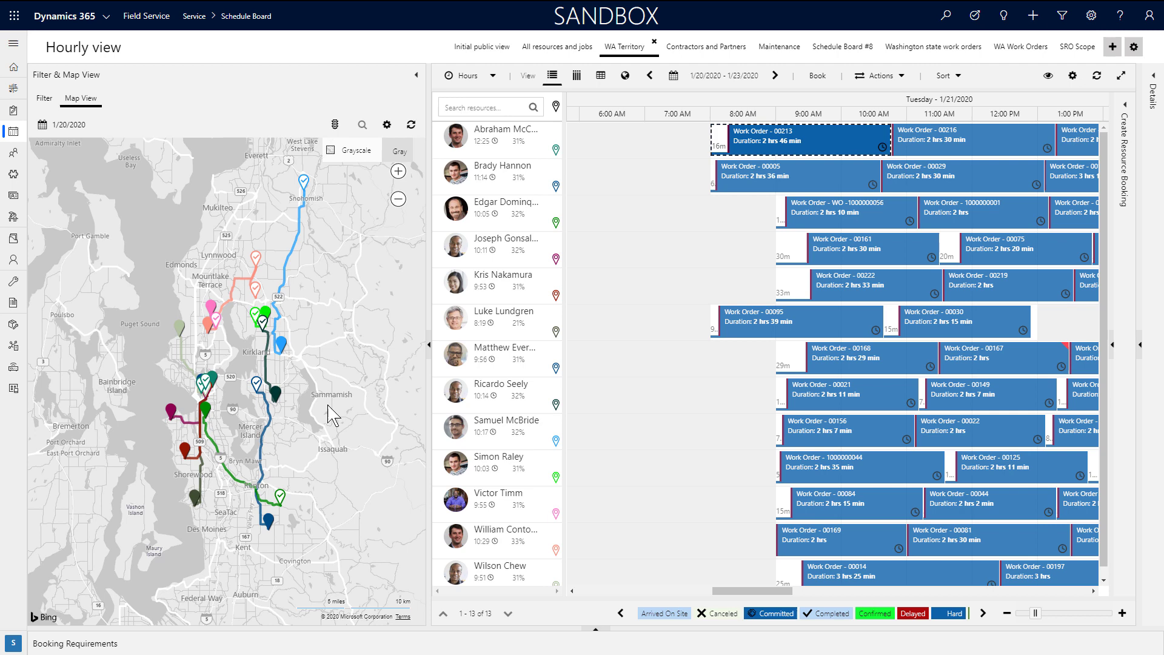
mouse_move(159, 151)
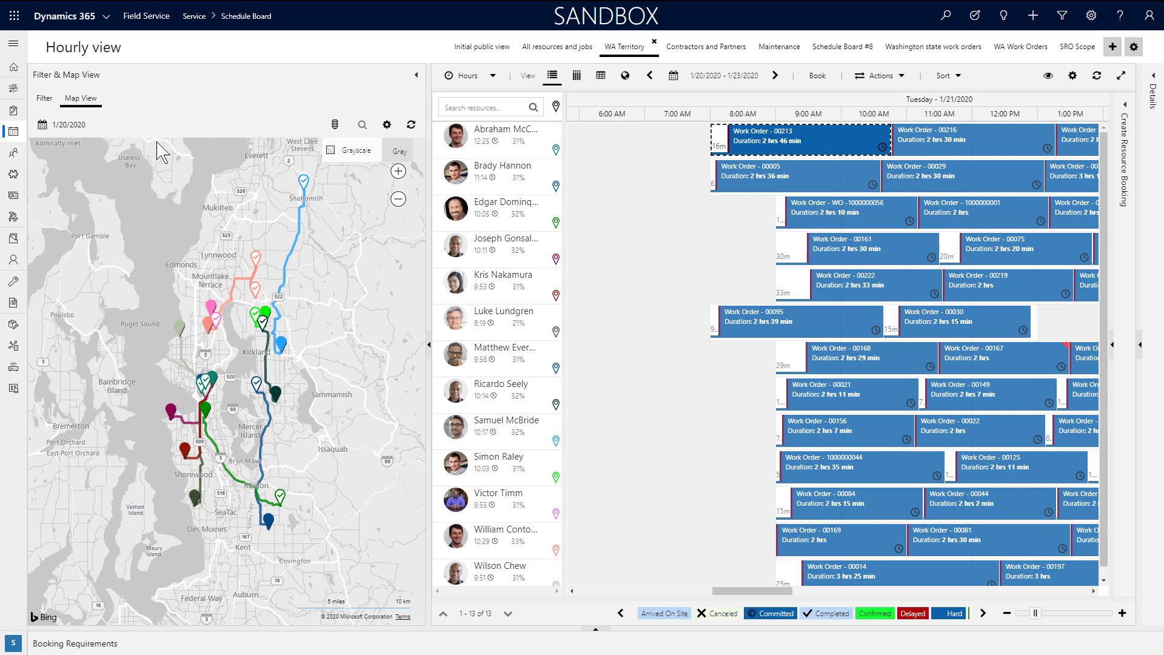
Review the map date picker, map style, open requirements and View Settings before enabling traffic
click(71, 124)
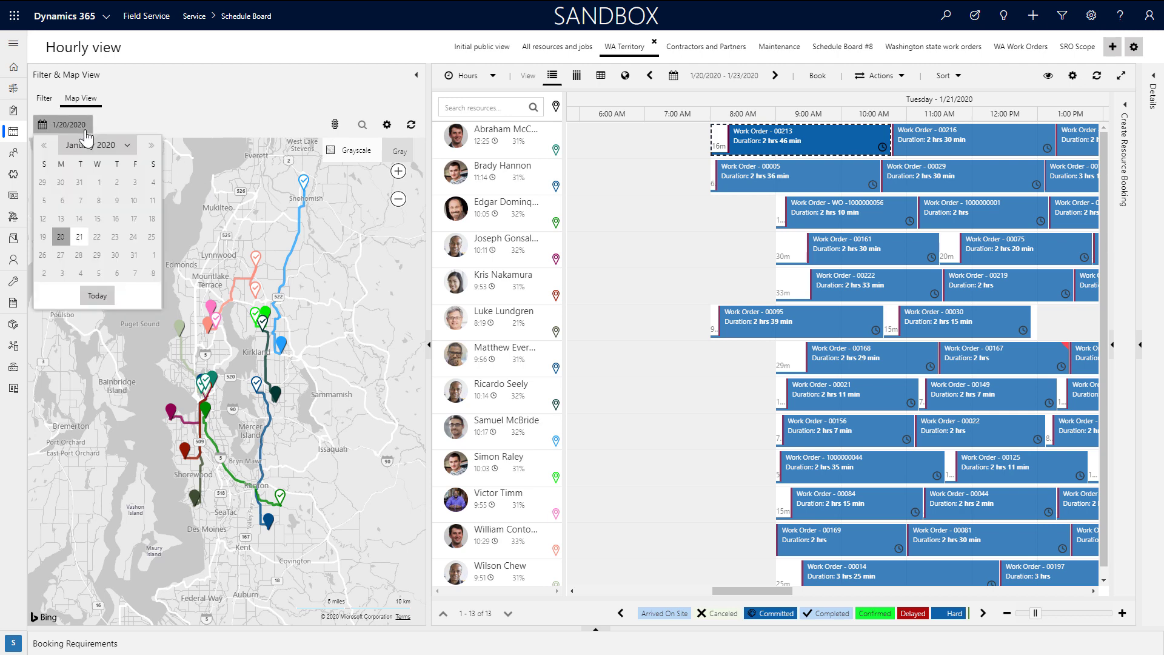
click(253, 119)
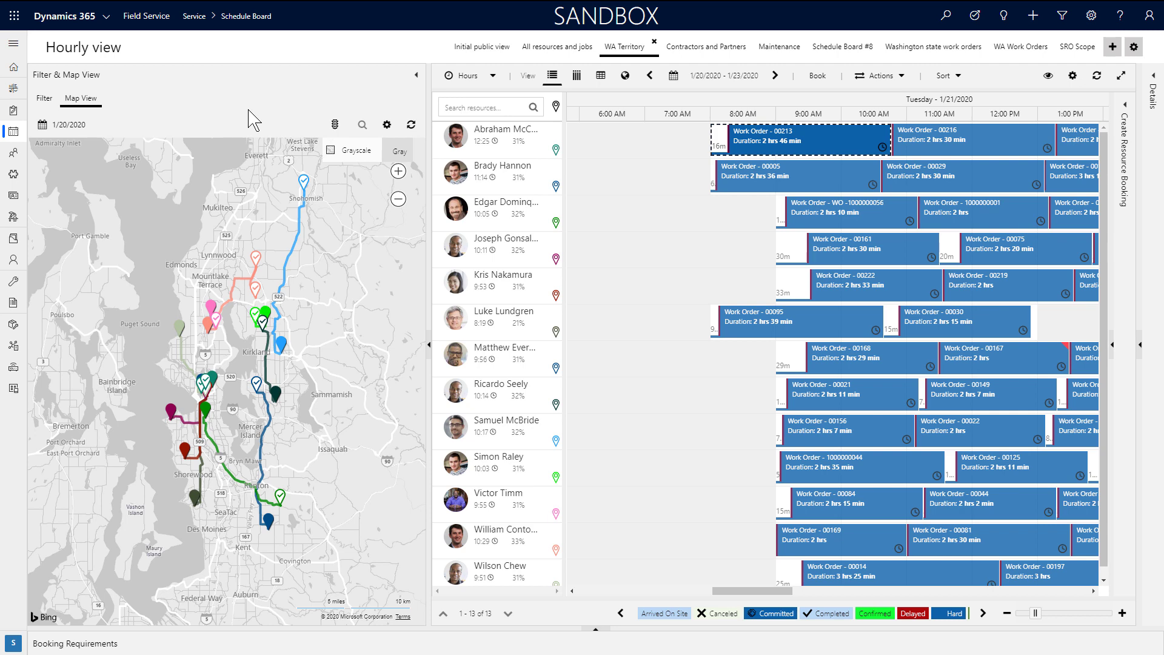
click(387, 125)
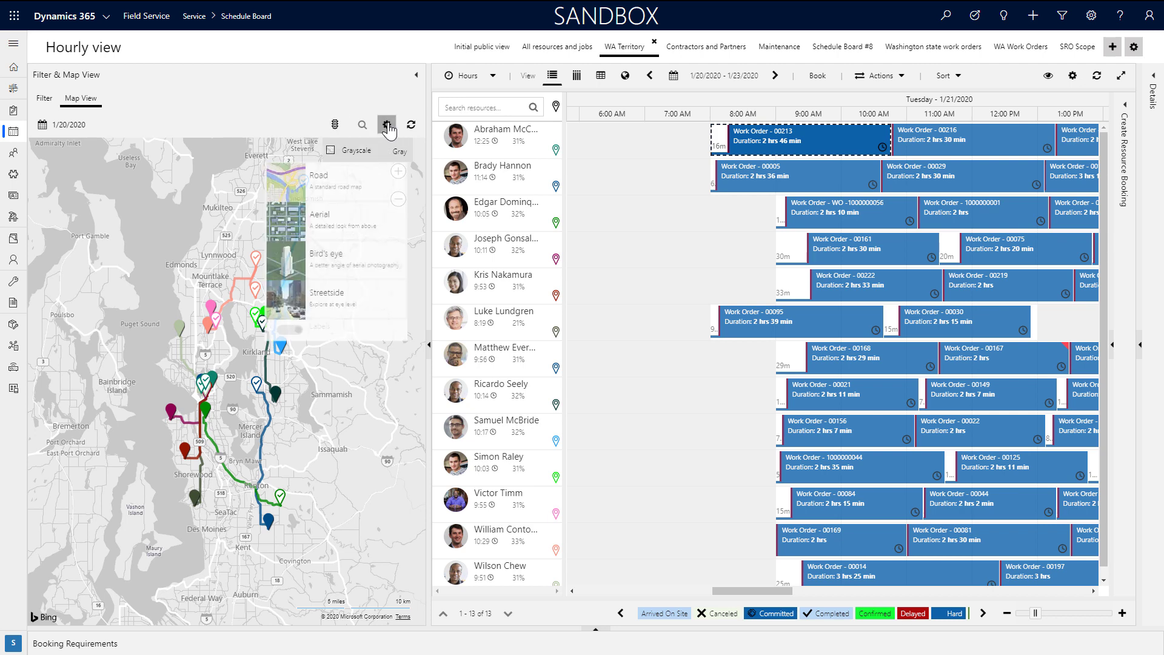
click(387, 125)
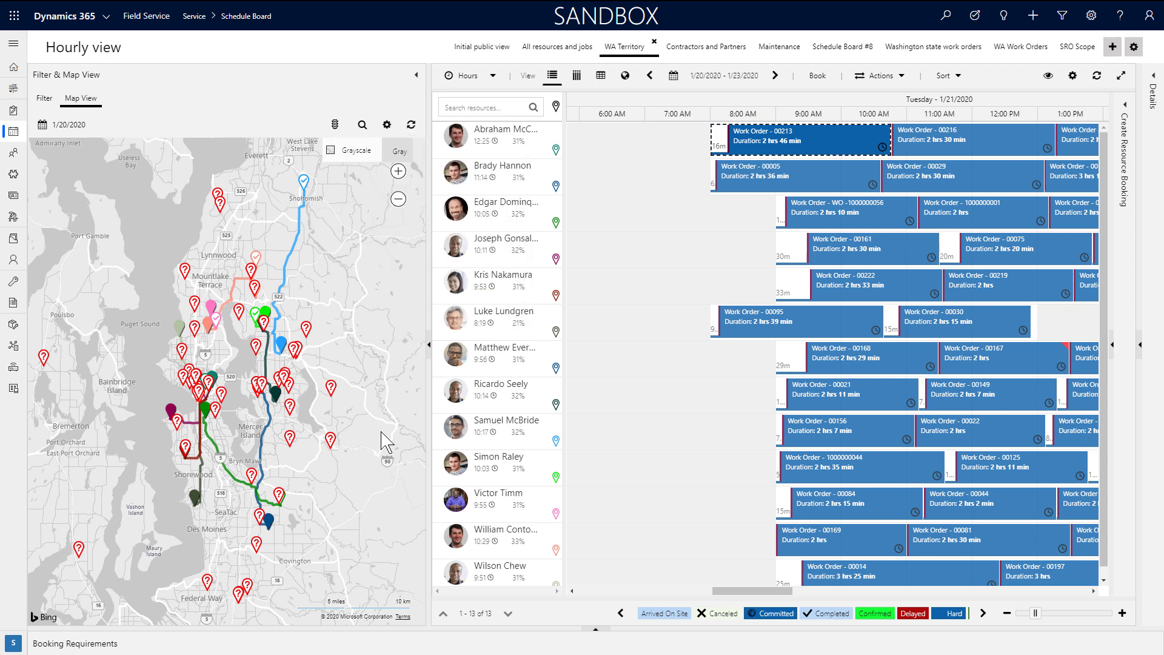
click(387, 125)
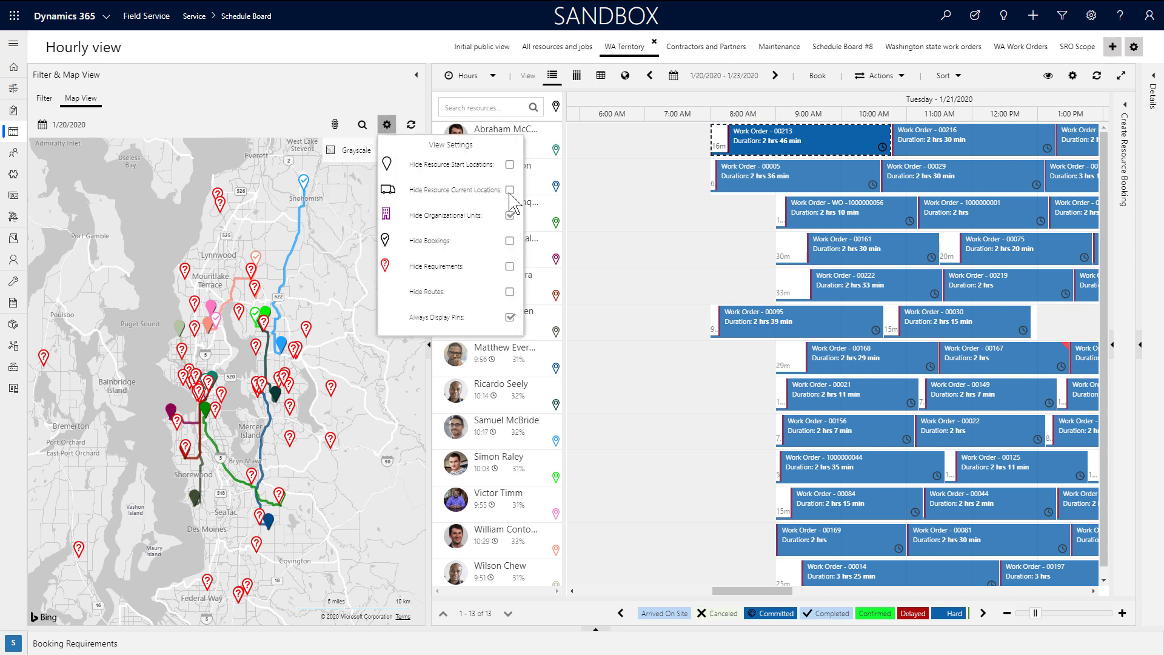
click(508, 216)
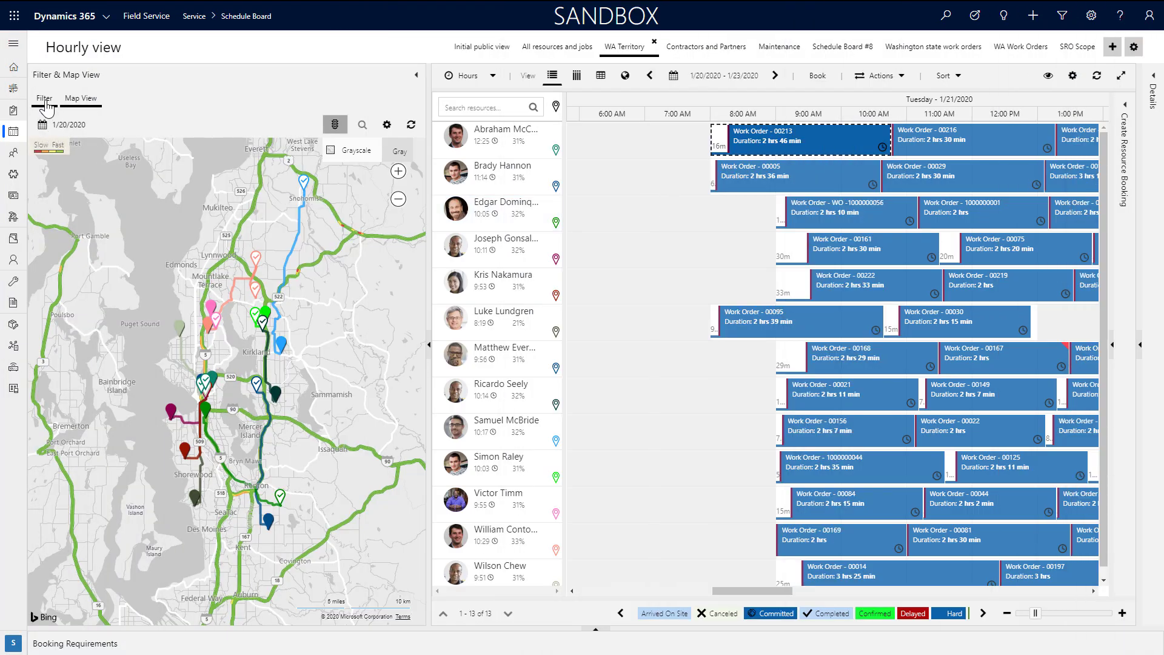
Filter resources by Assembly Diagnosis in WA, run the search, and bring up the filter options menu
click(44, 99)
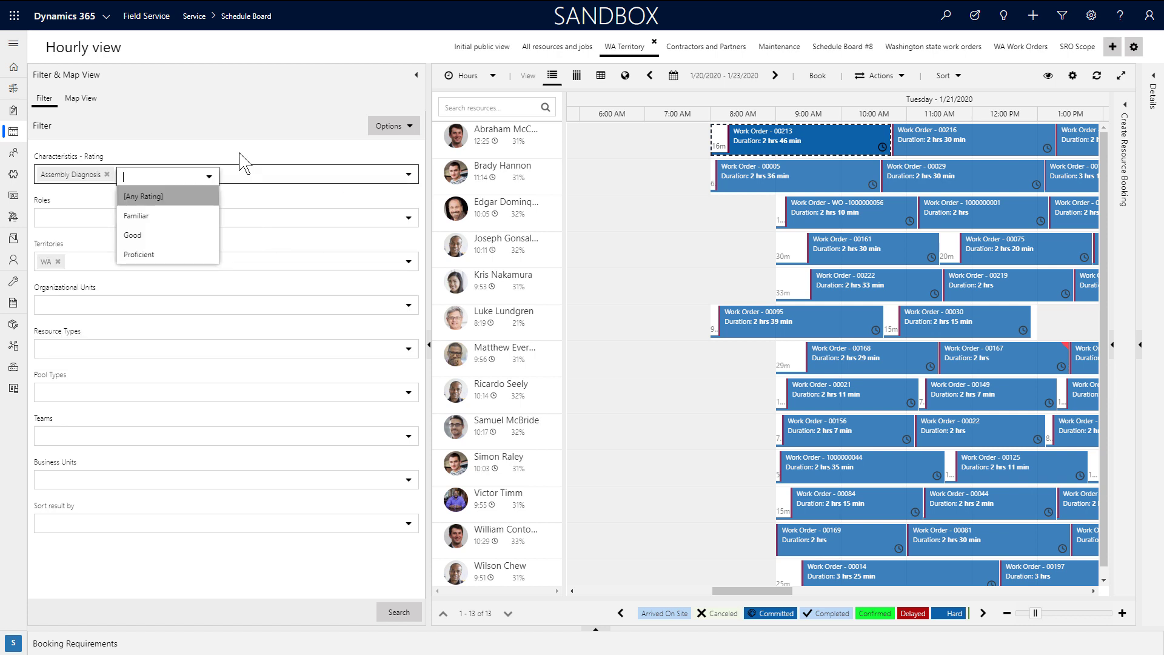
click(233, 299)
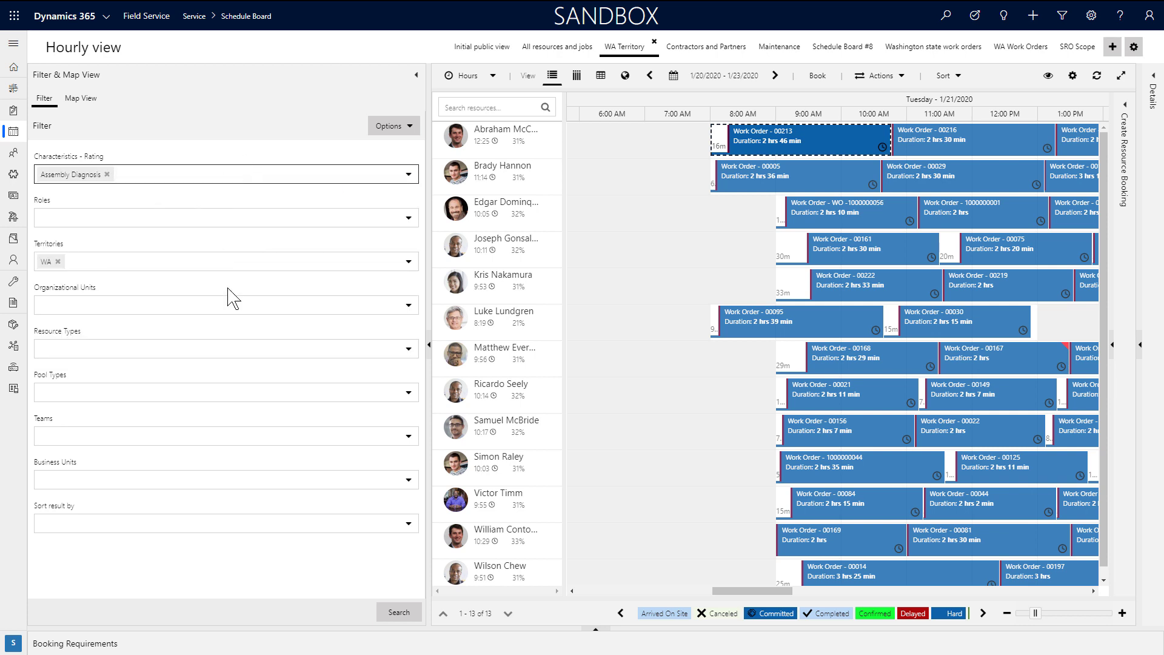
click(399, 611)
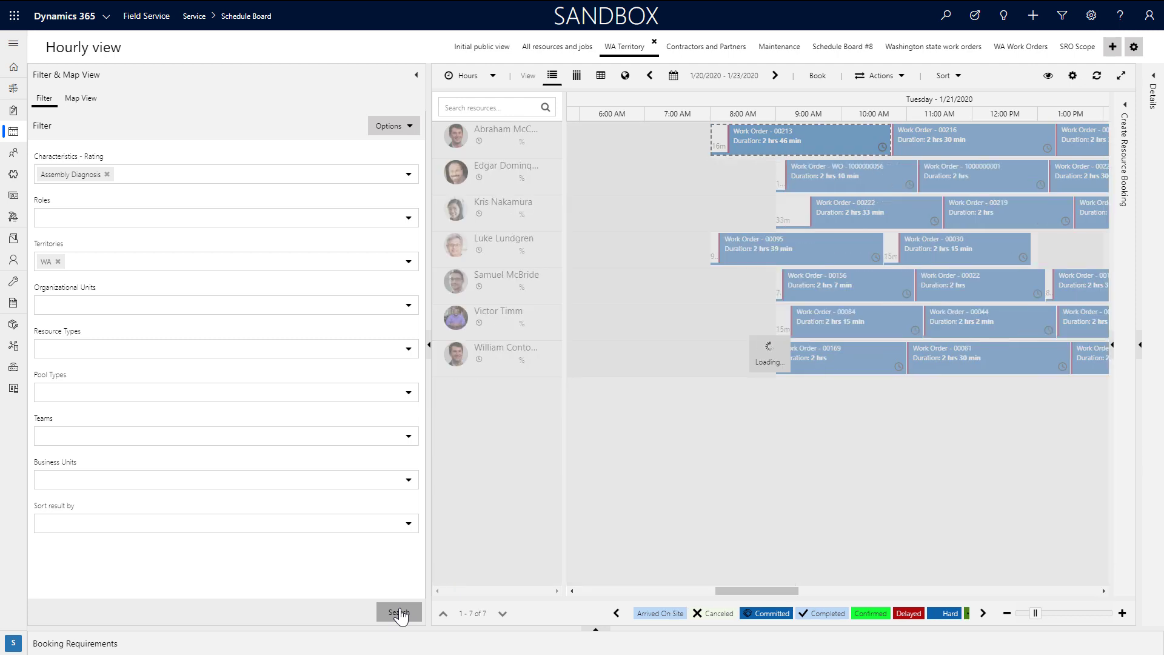
click(399, 611)
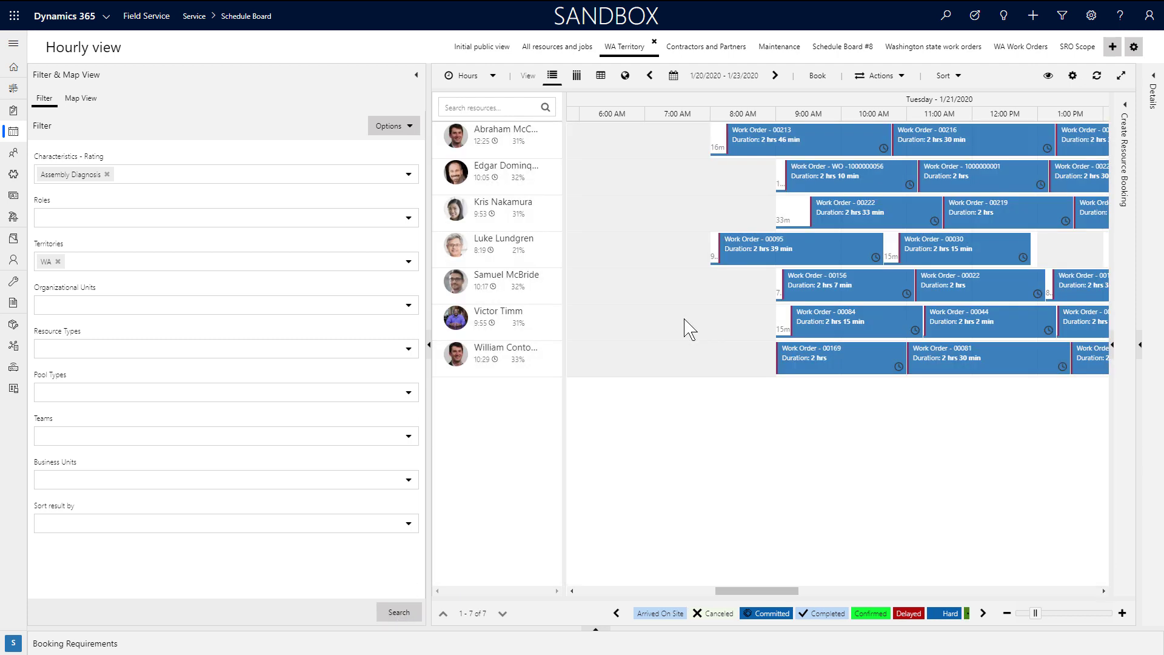
mouse_move(669, 318)
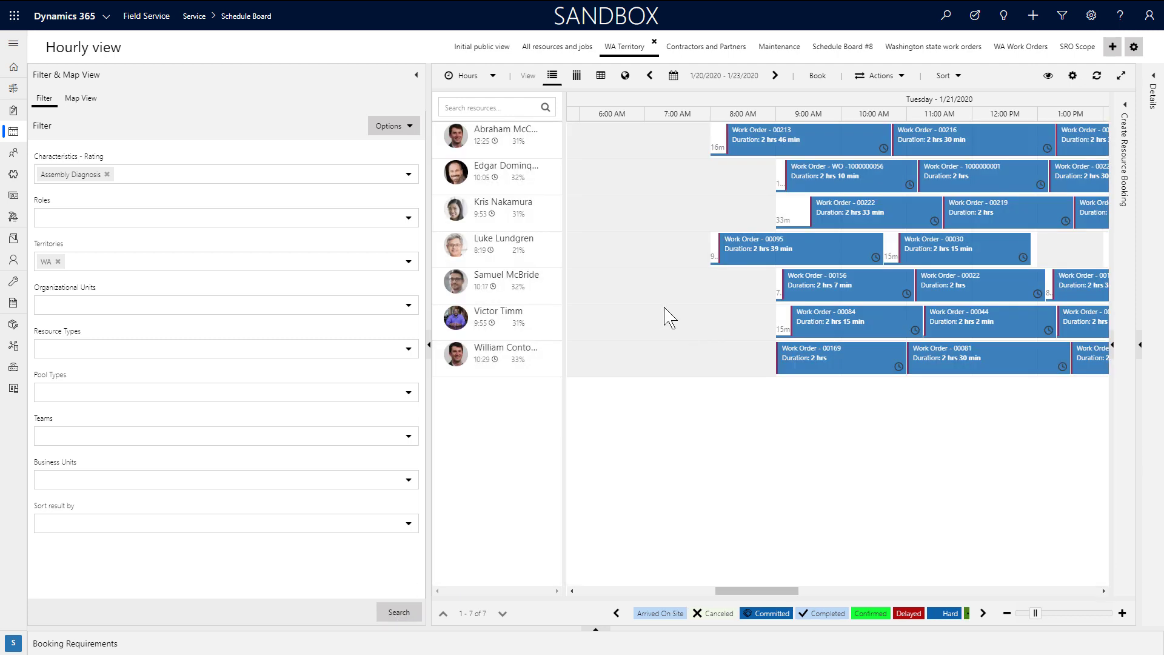
click(390, 125)
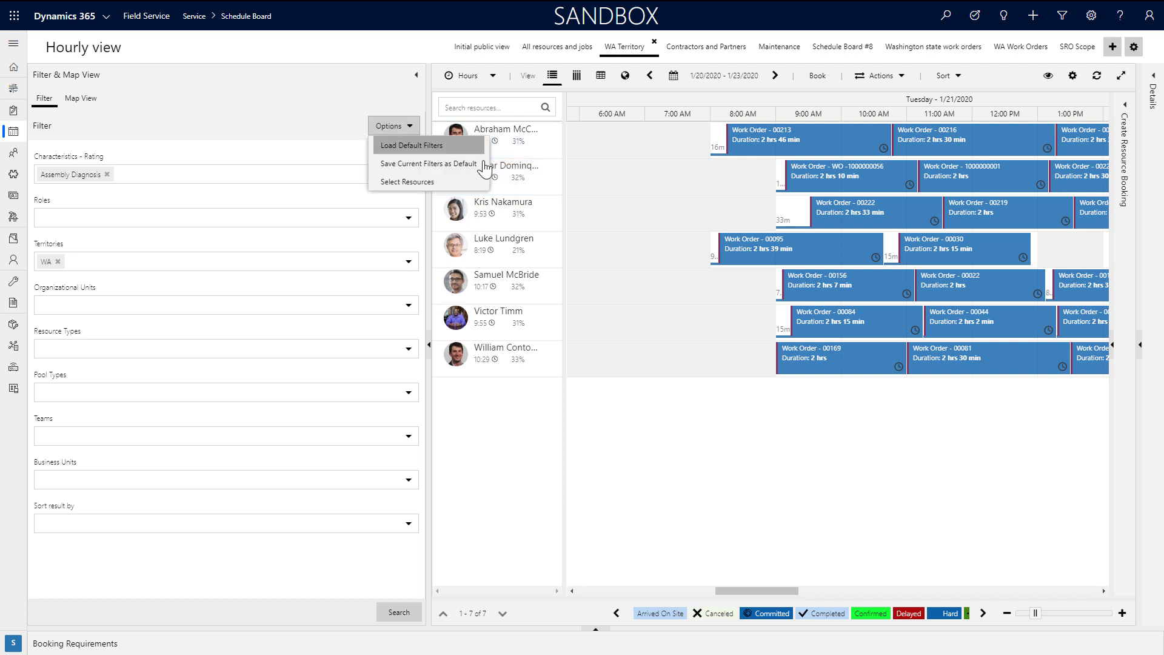
mouse_move(428, 164)
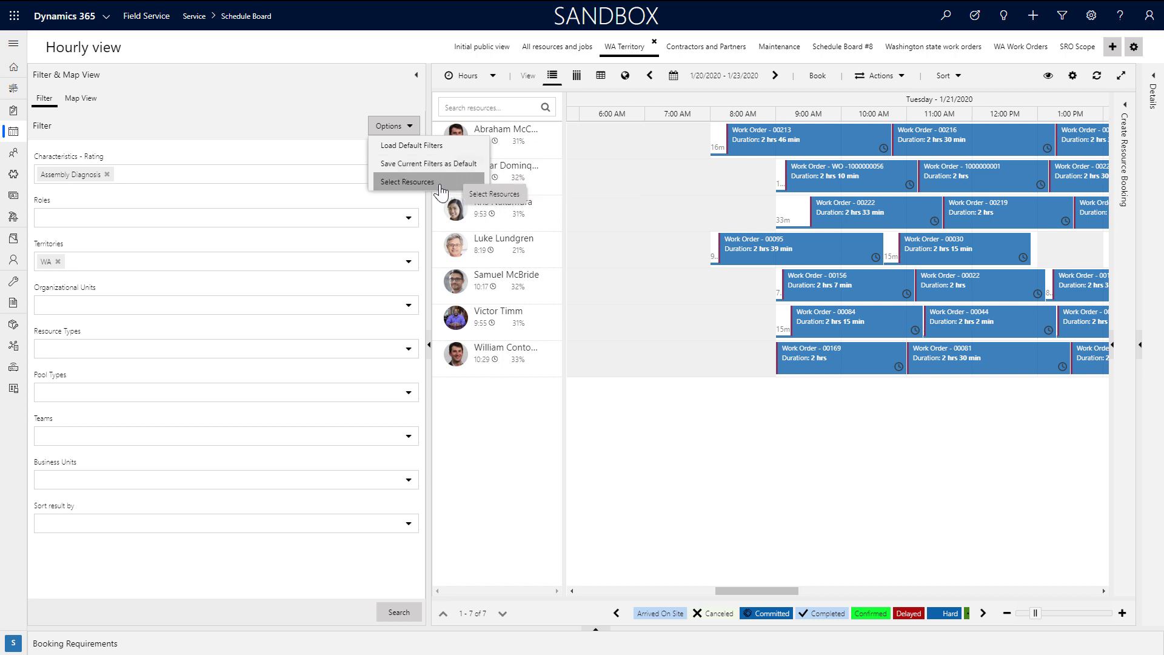
click(407, 182)
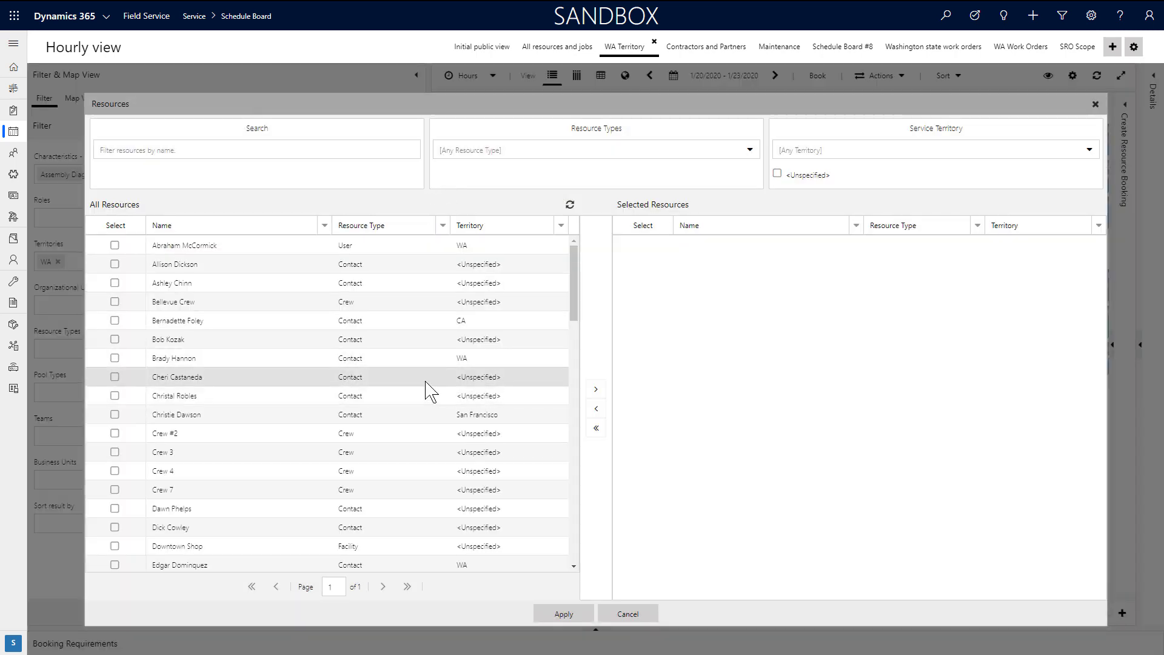
click(115, 395)
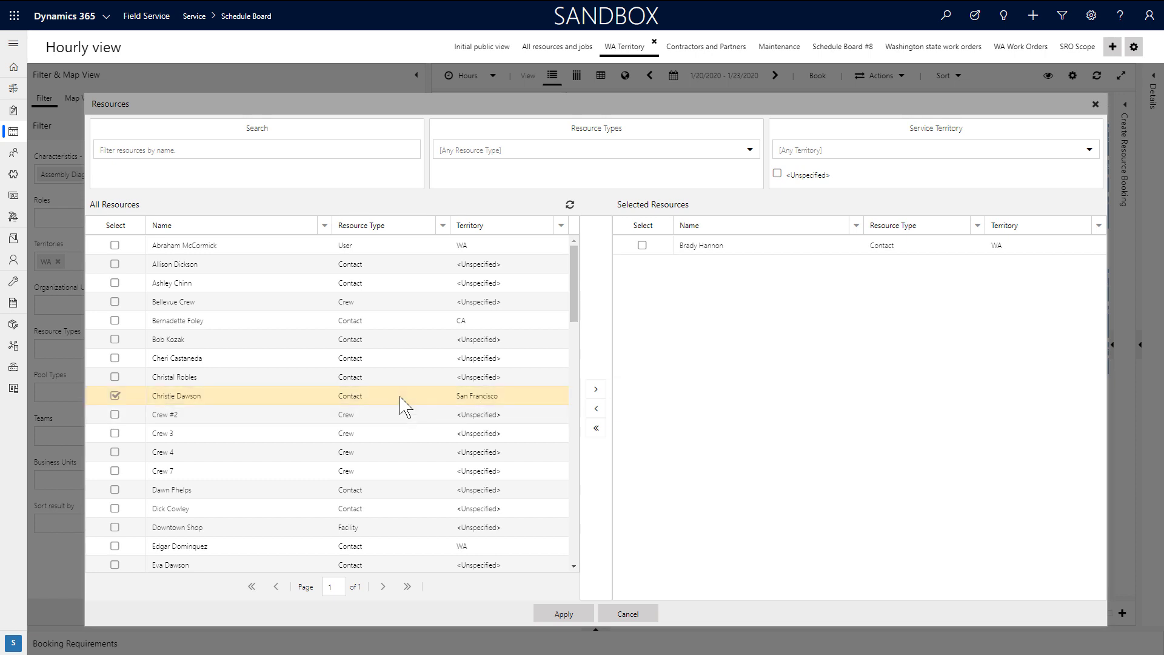
click(595, 388)
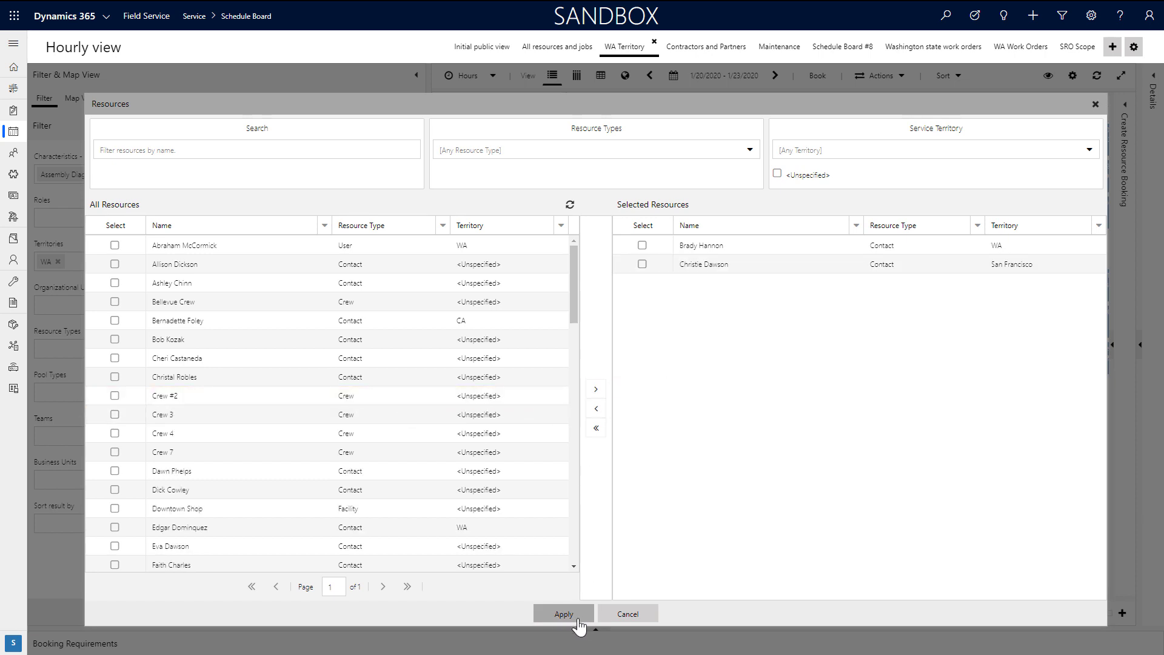
click(562, 614)
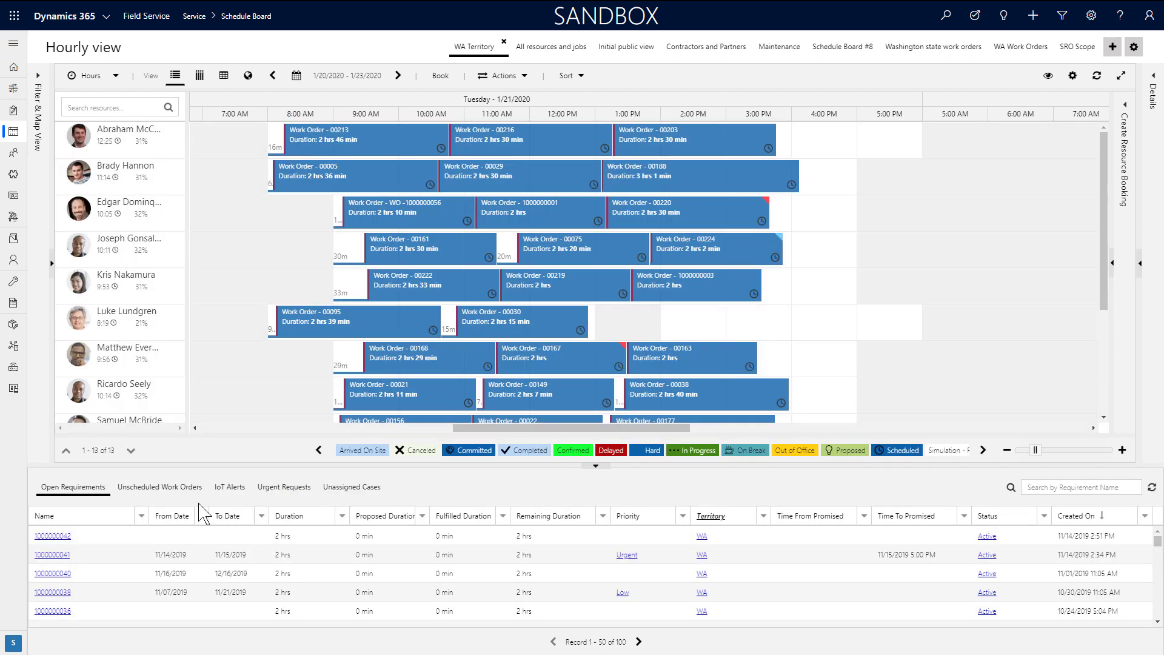
Switch to the unscheduled work orders list and expand the board's Details pane
click(159, 488)
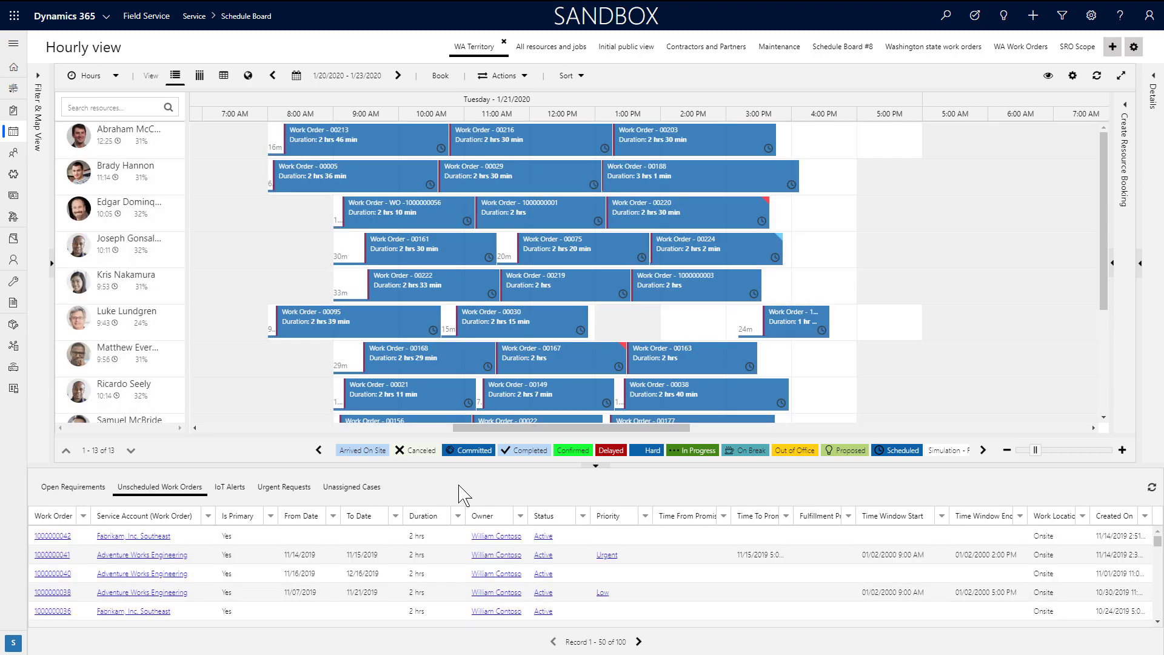
mouse_move(463, 495)
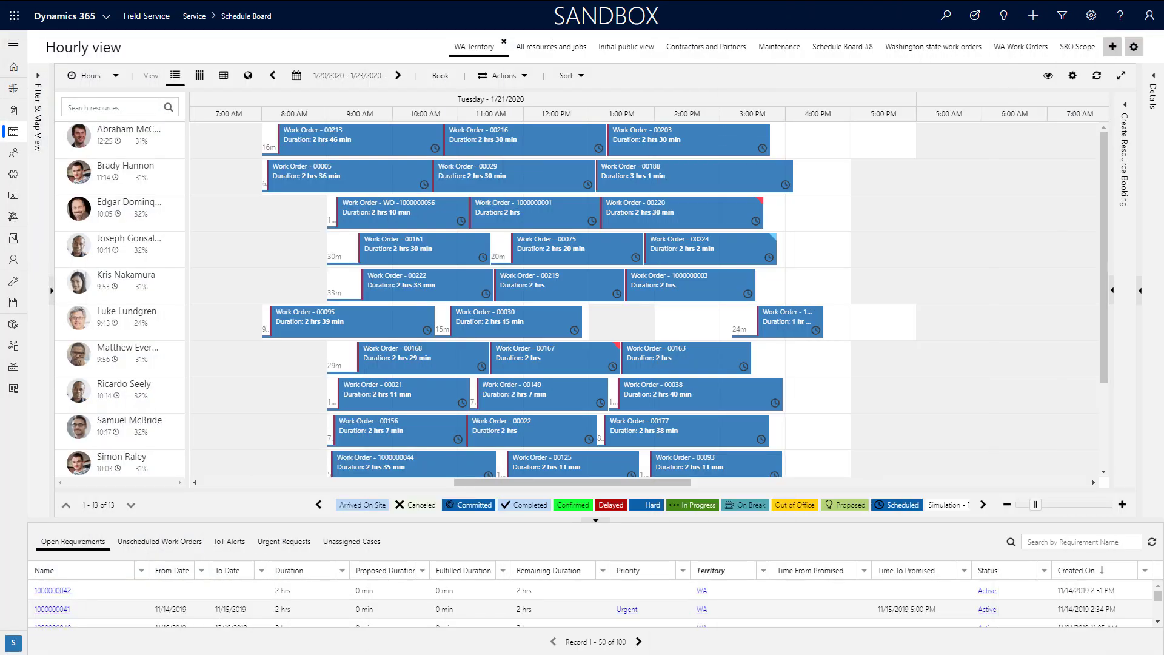
mouse_move(578, 552)
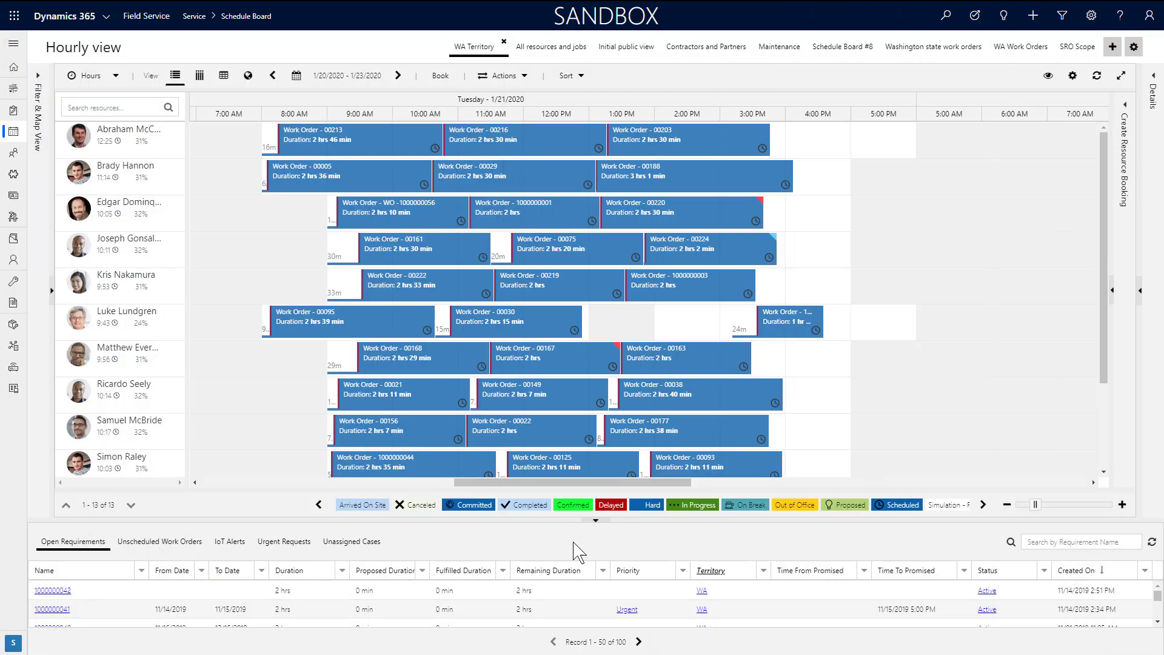
click(1147, 75)
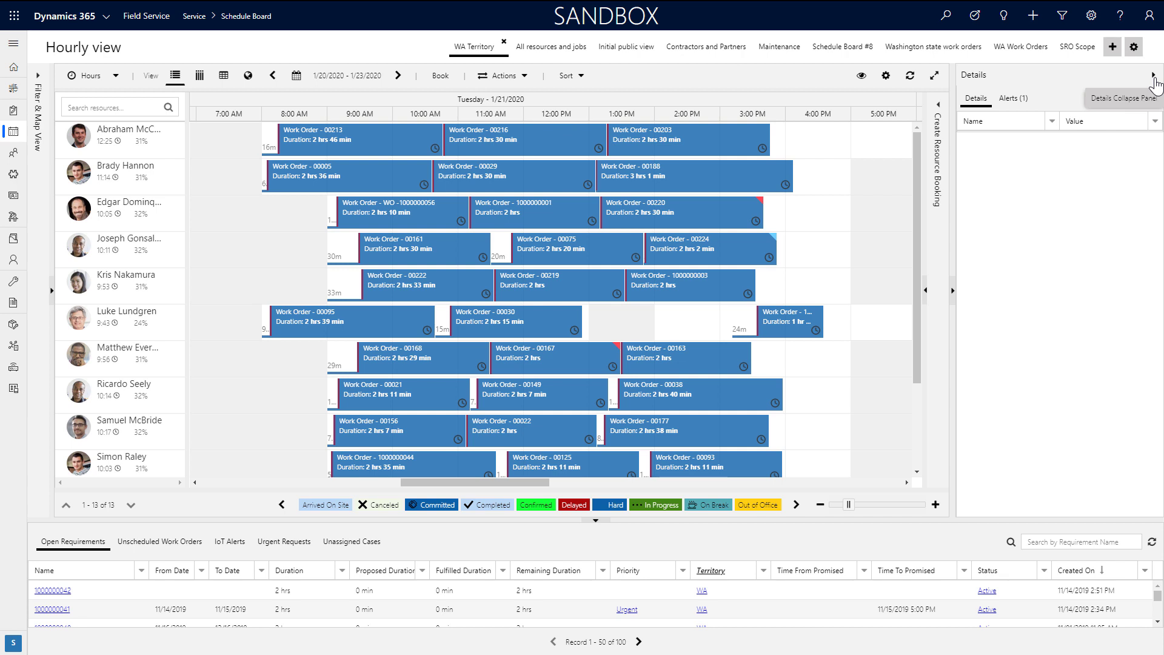
click(686, 138)
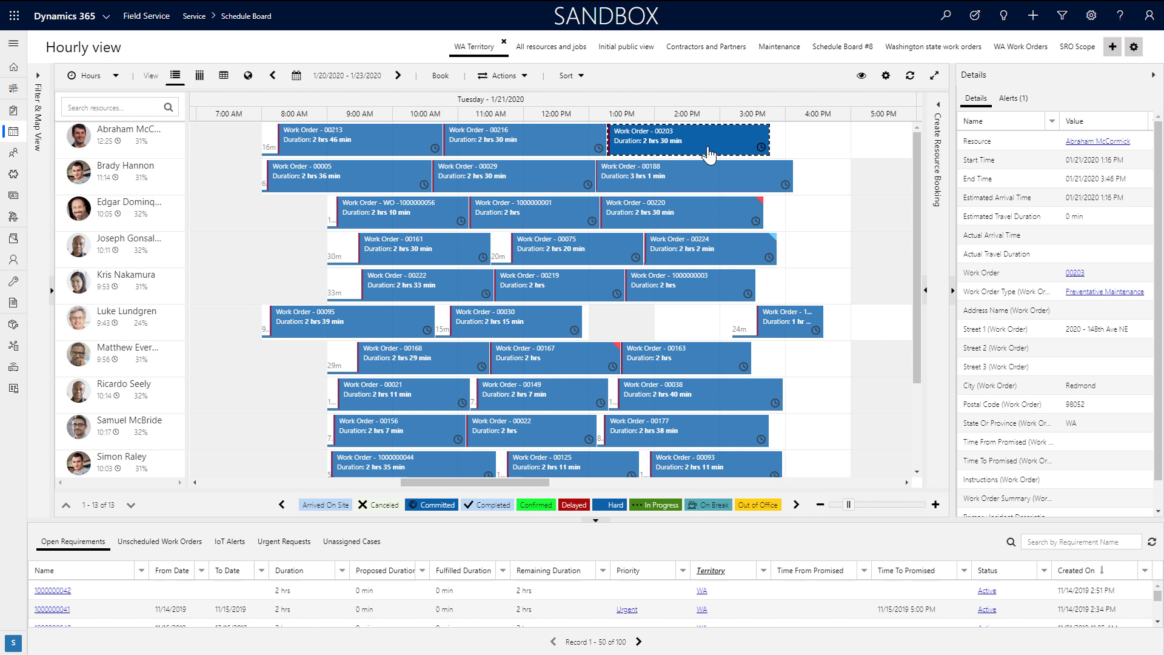
mouse_move(830, 147)
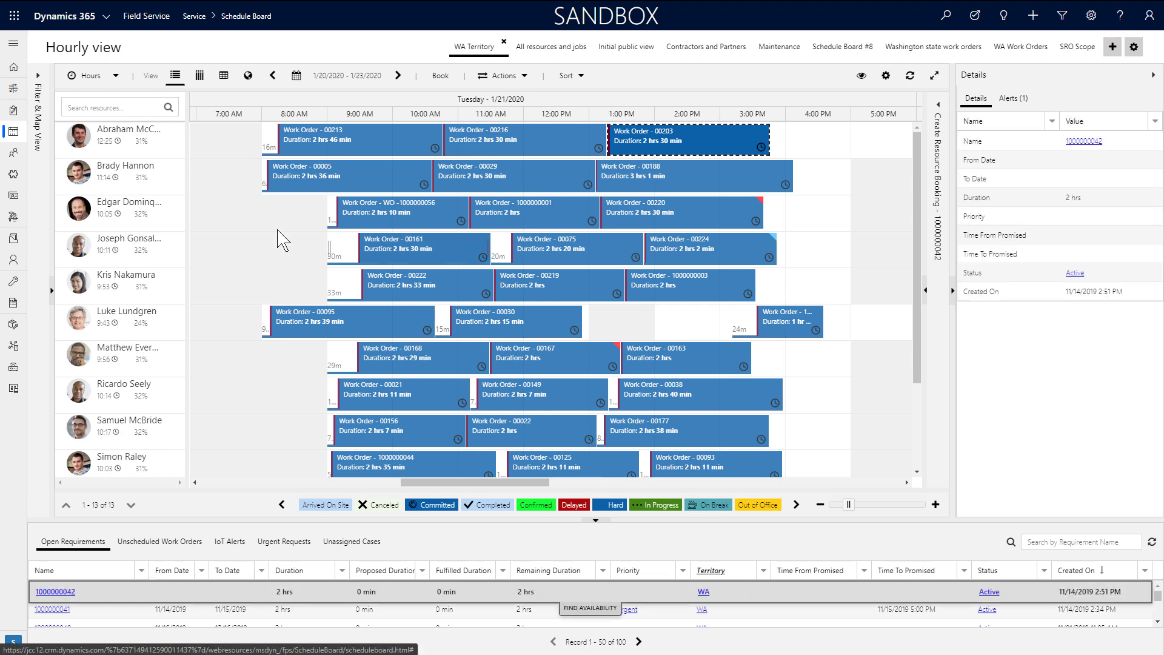
click(119, 176)
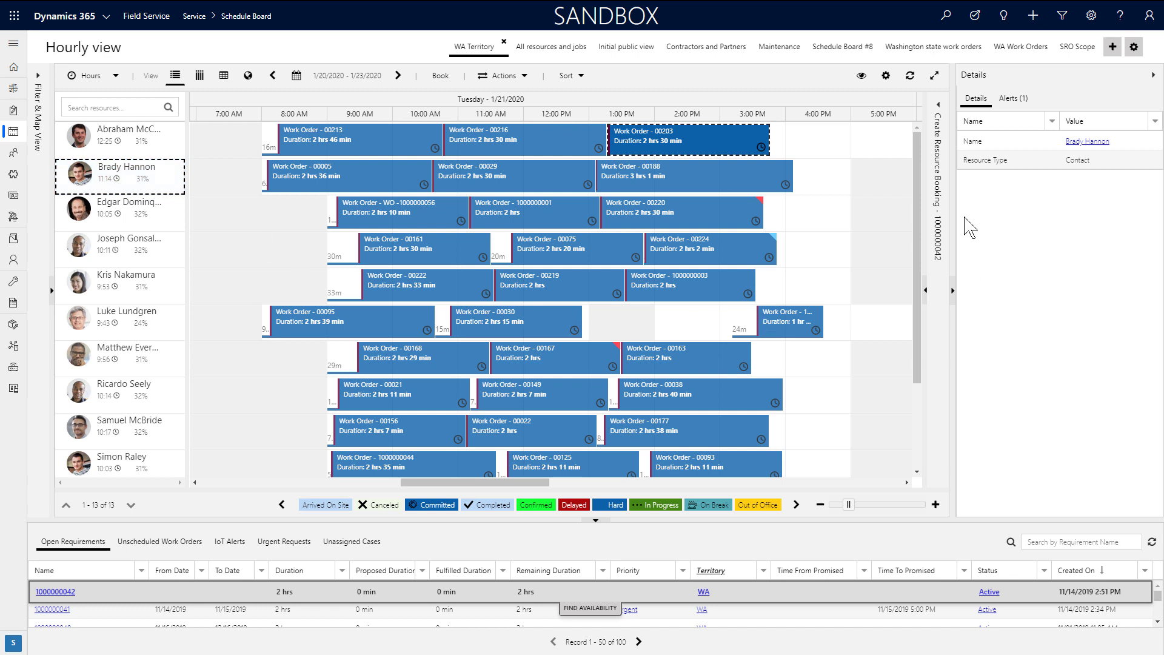
click(1012, 98)
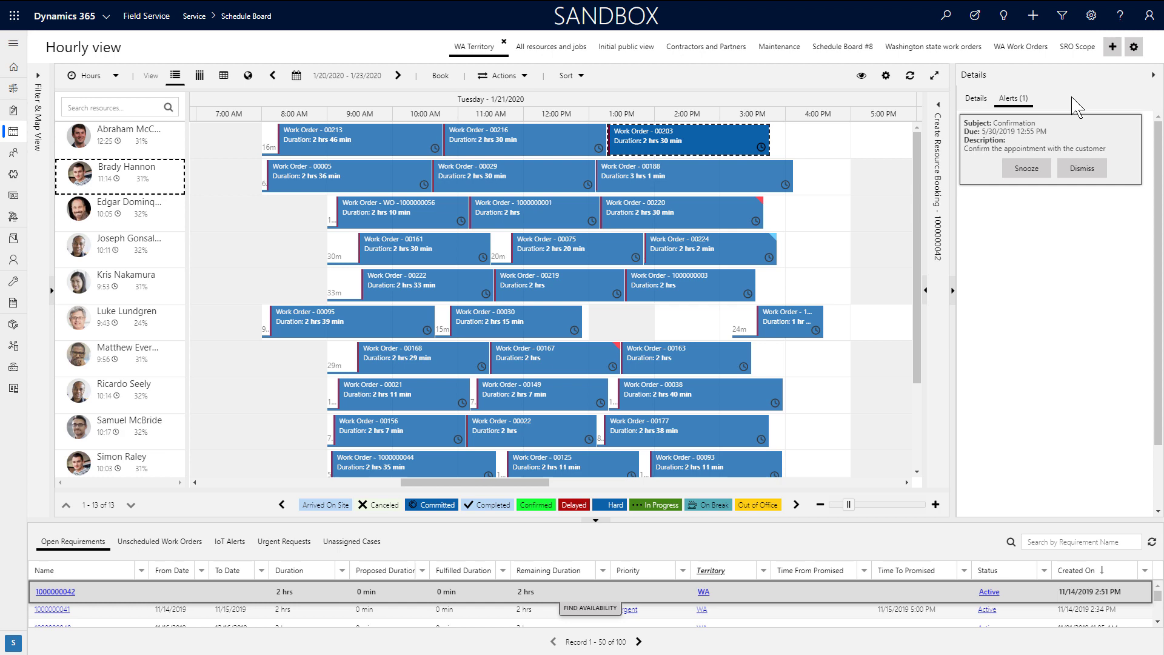
click(501, 75)
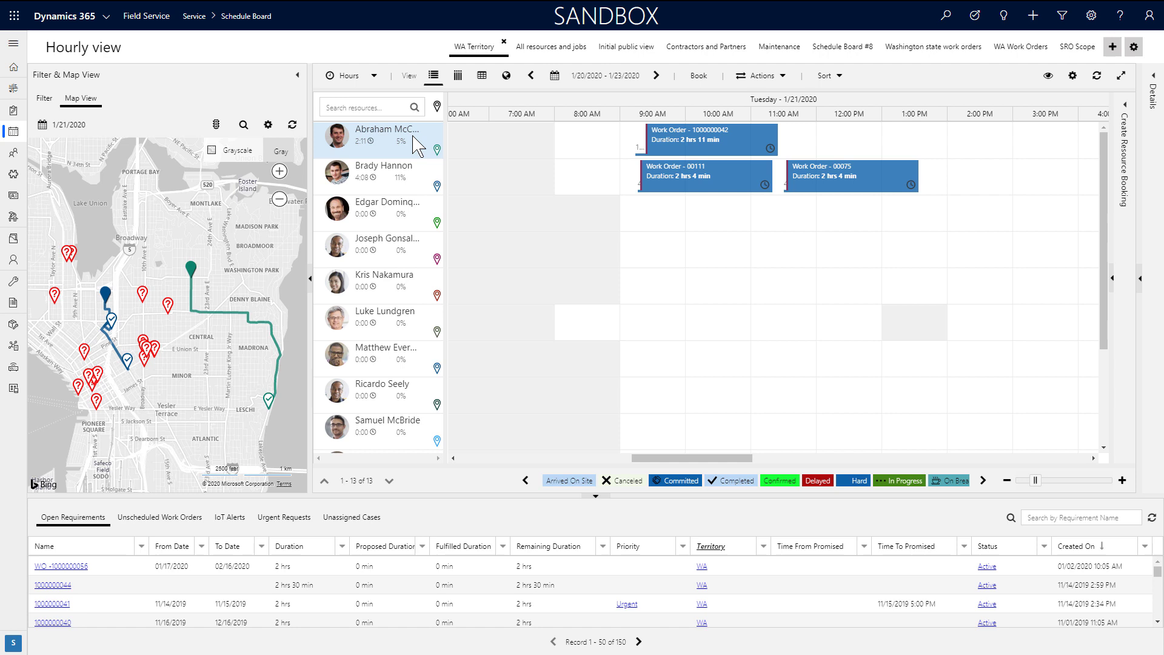
click(706, 141)
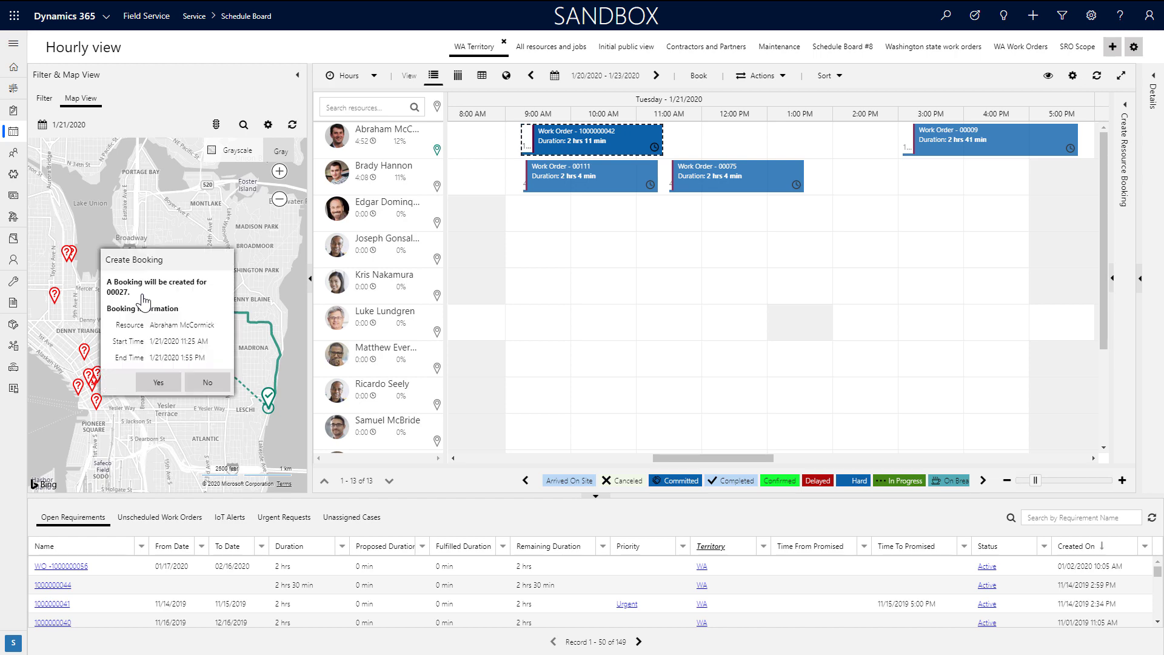
click(158, 383)
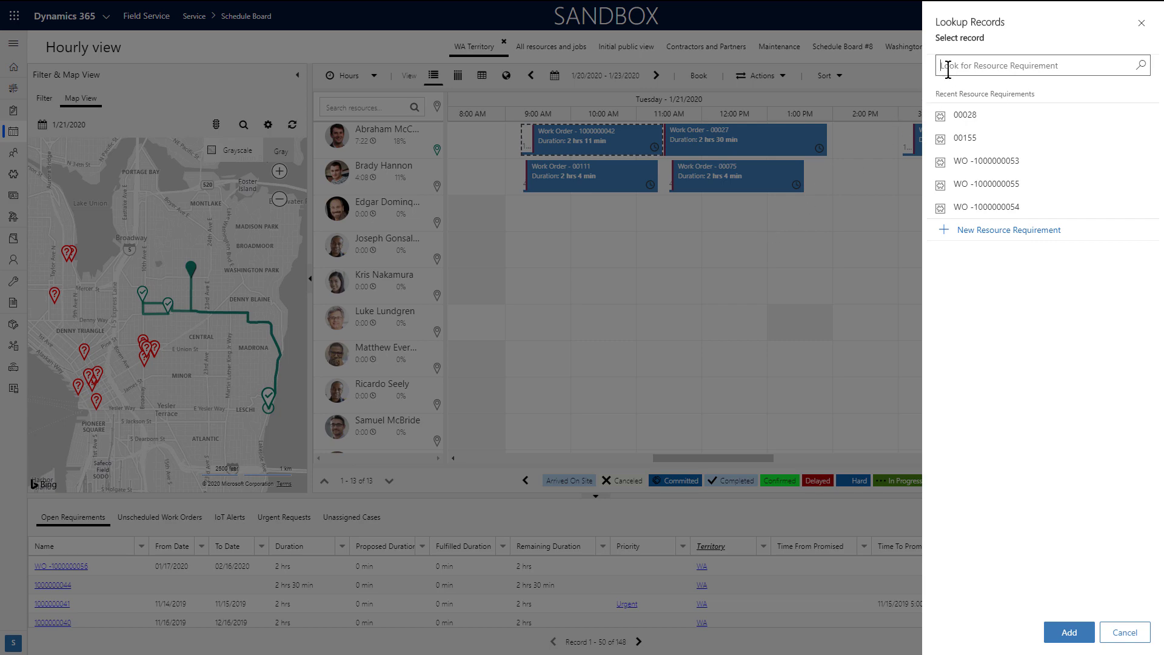
click(966, 115)
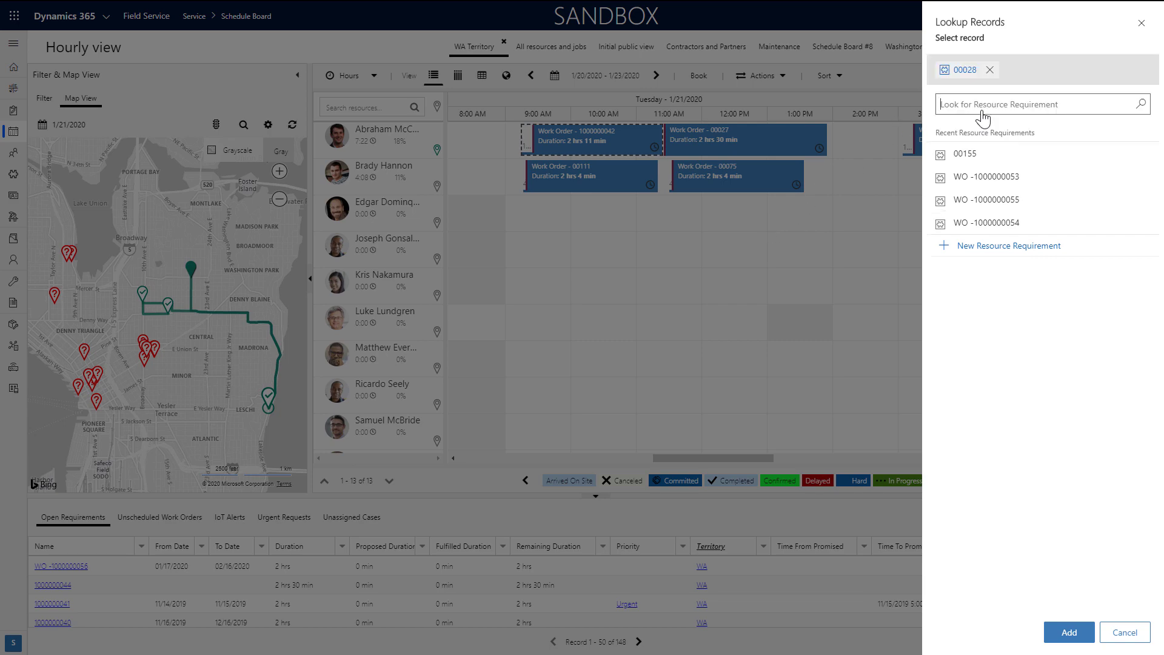
click(1067, 632)
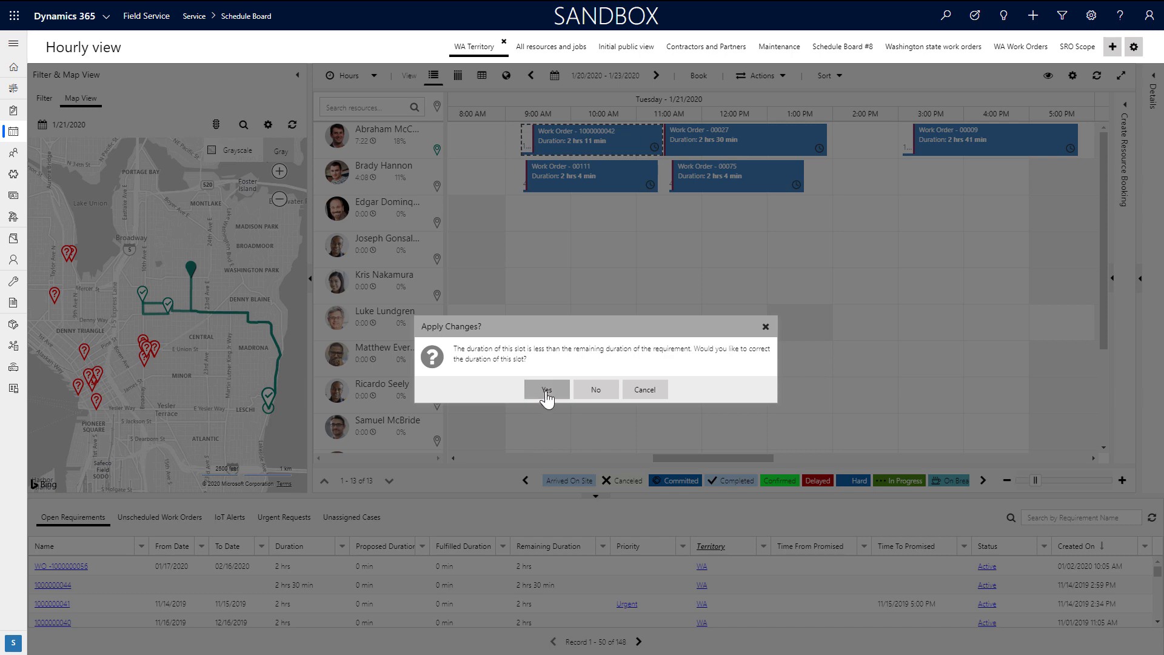
click(546, 390)
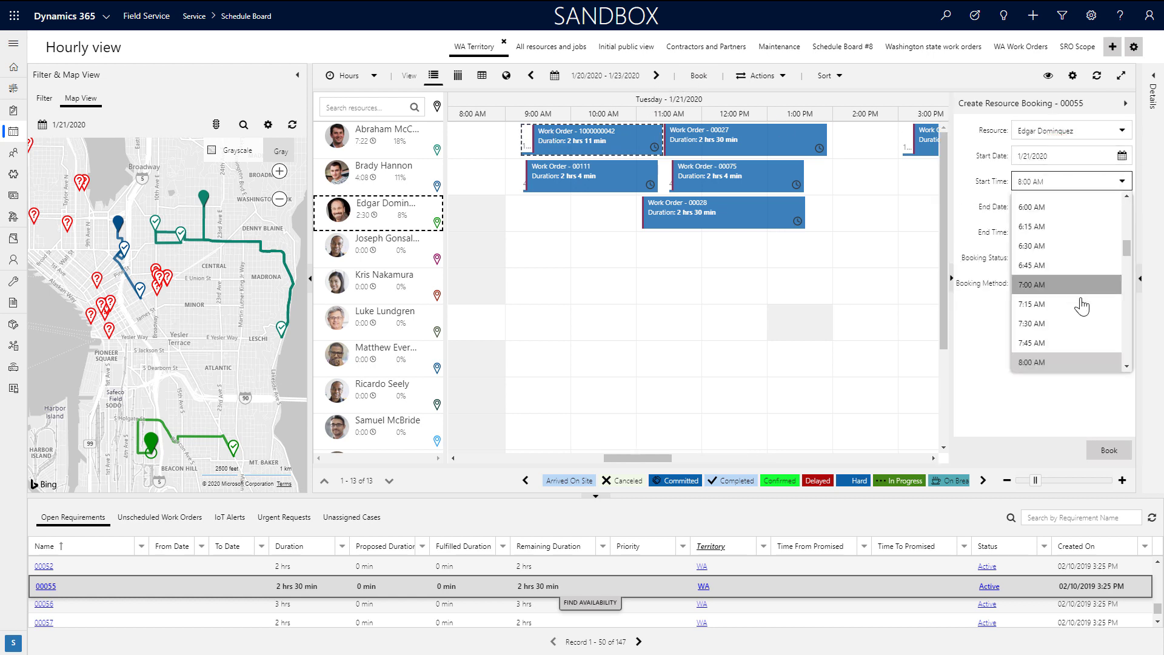
scroll(down, 3)
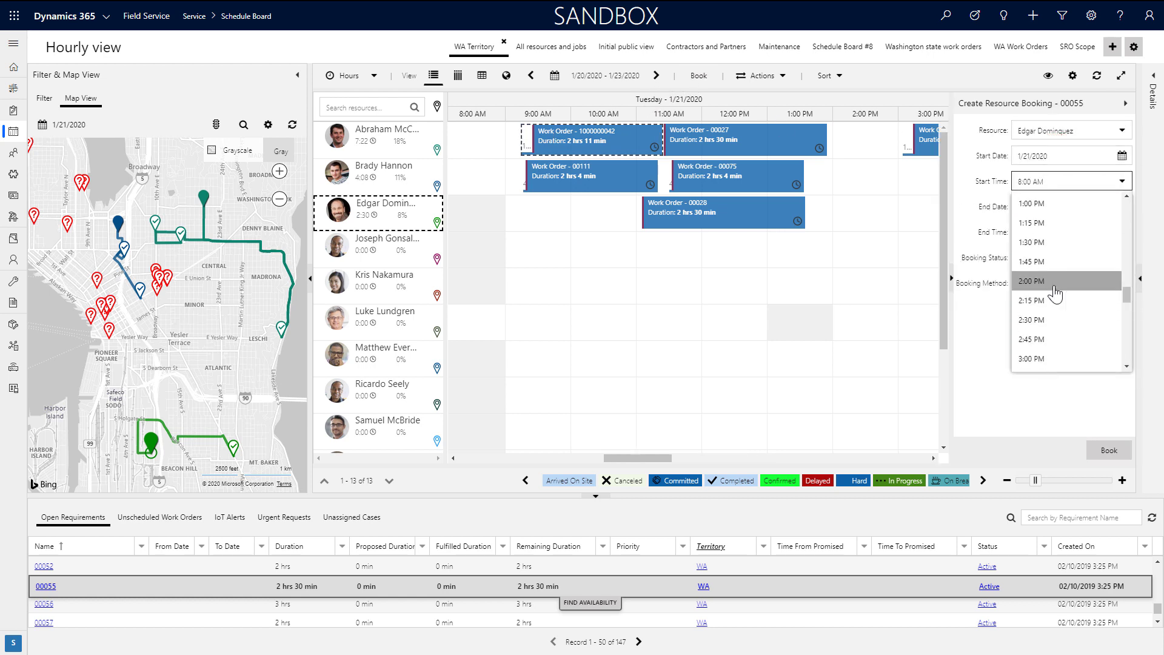
click(1031, 281)
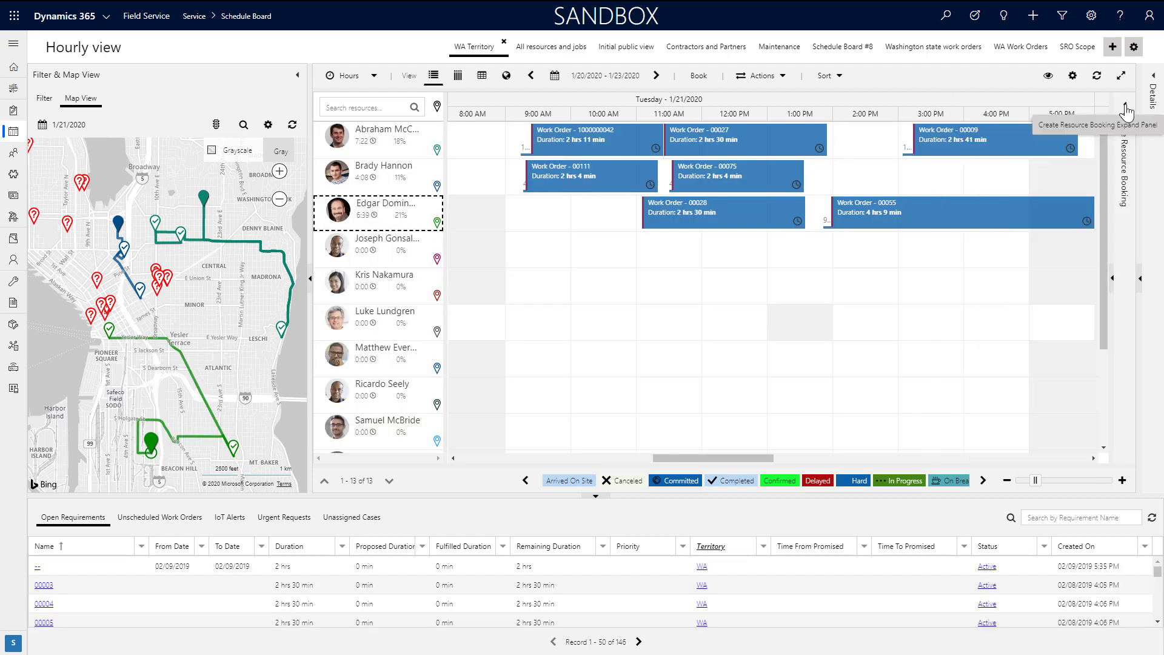
Create a new Bookable Resource Booking and pick its resource requirement from the lookup
click(1031, 15)
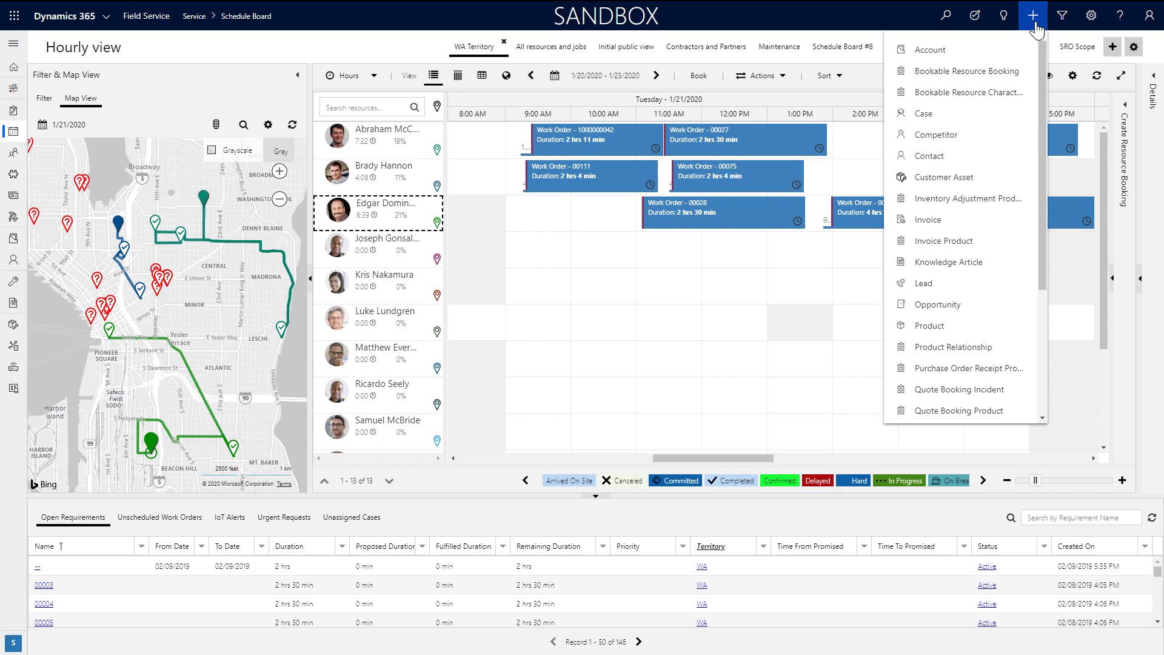
mouse_move(965, 70)
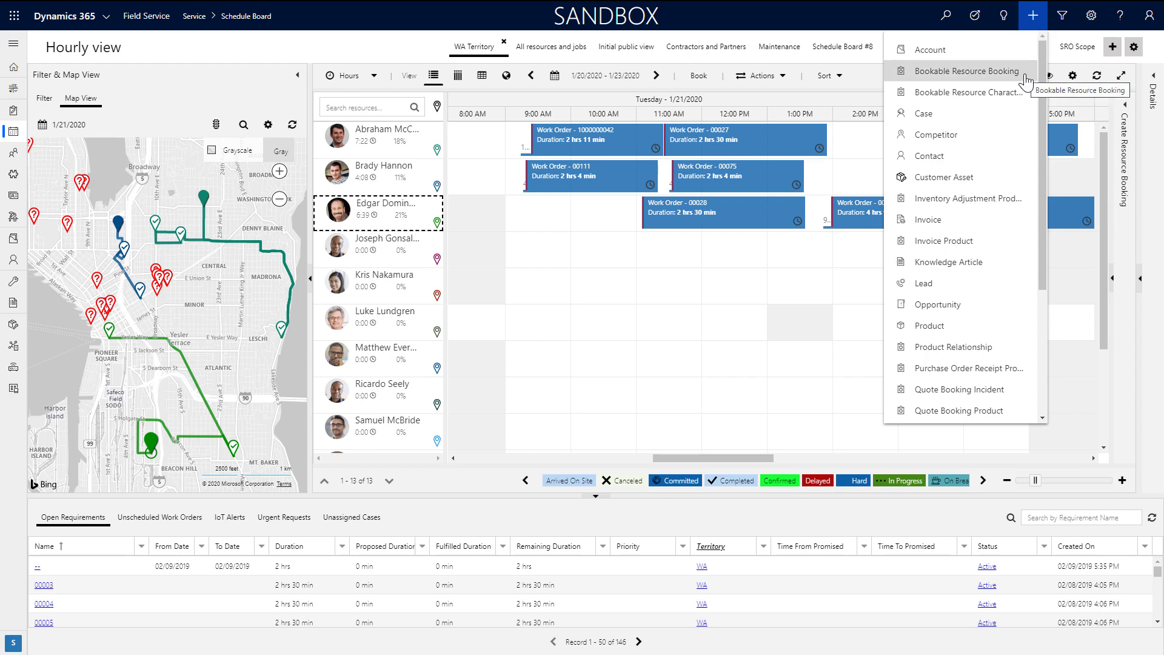
click(965, 71)
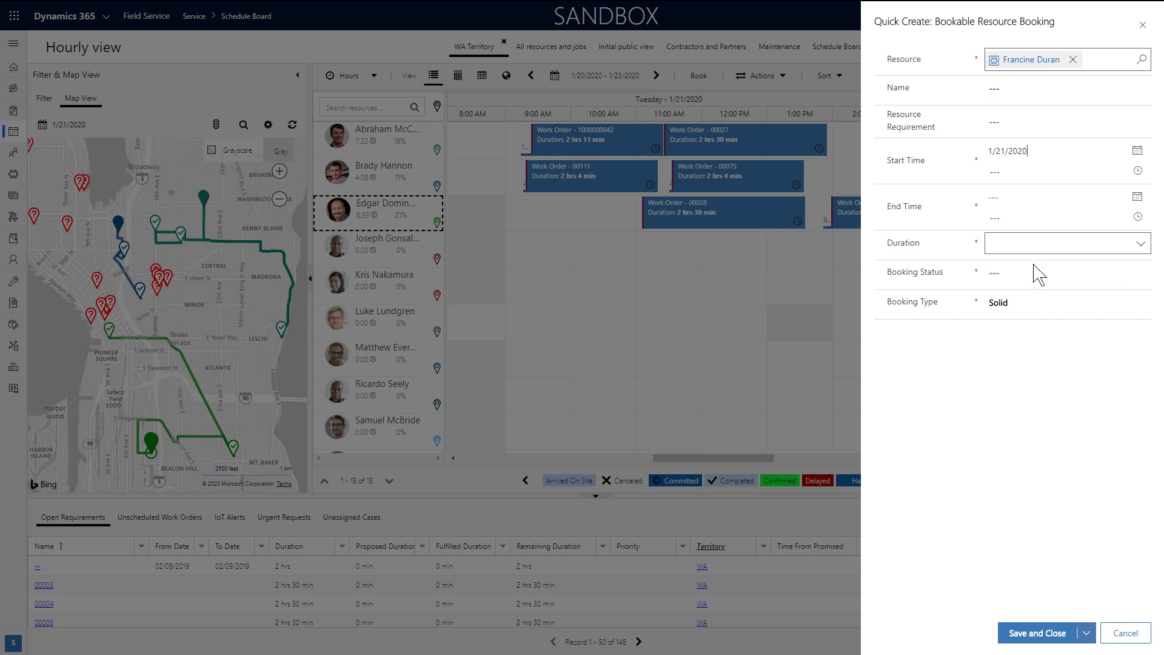
click(1054, 121)
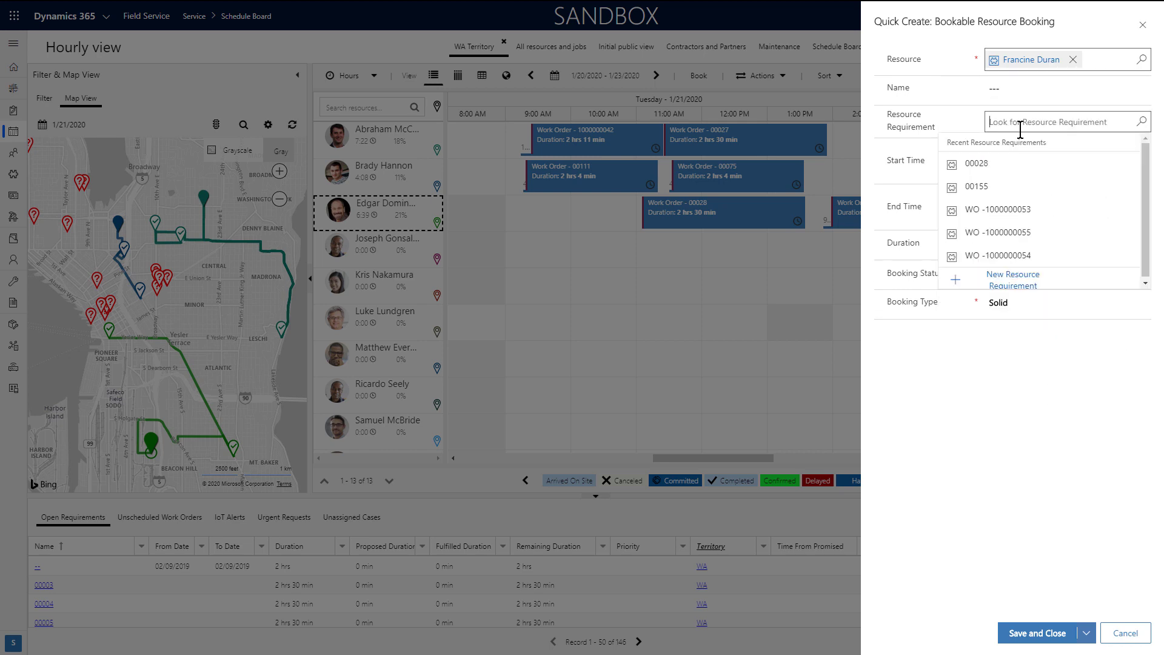
click(999, 210)
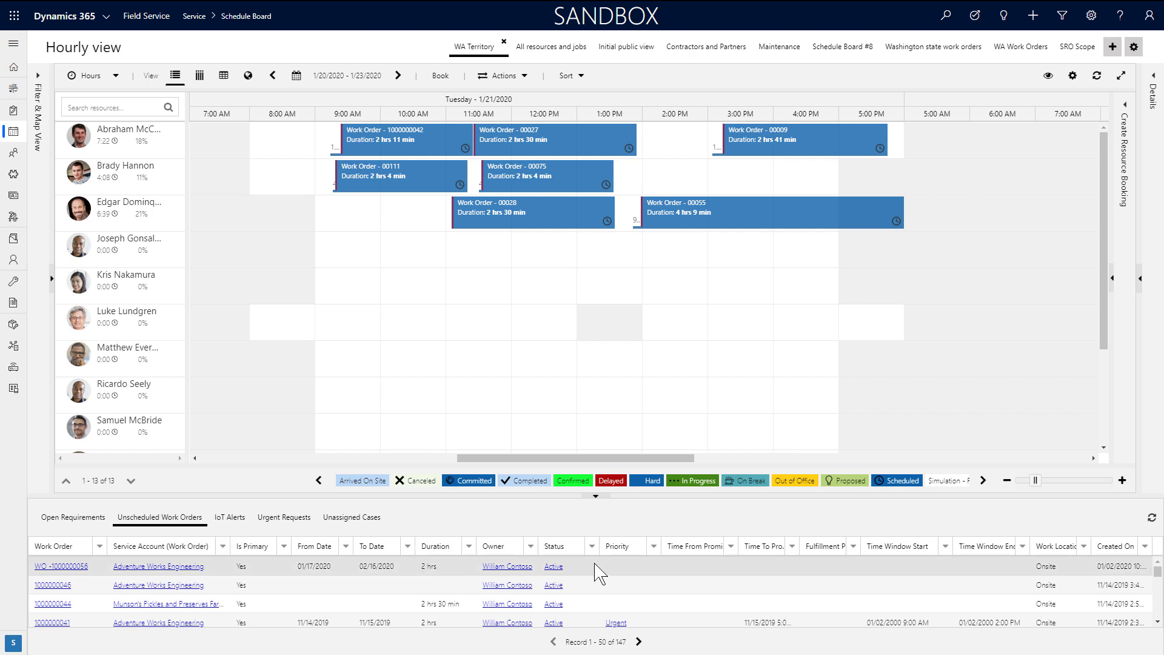
click(59, 567)
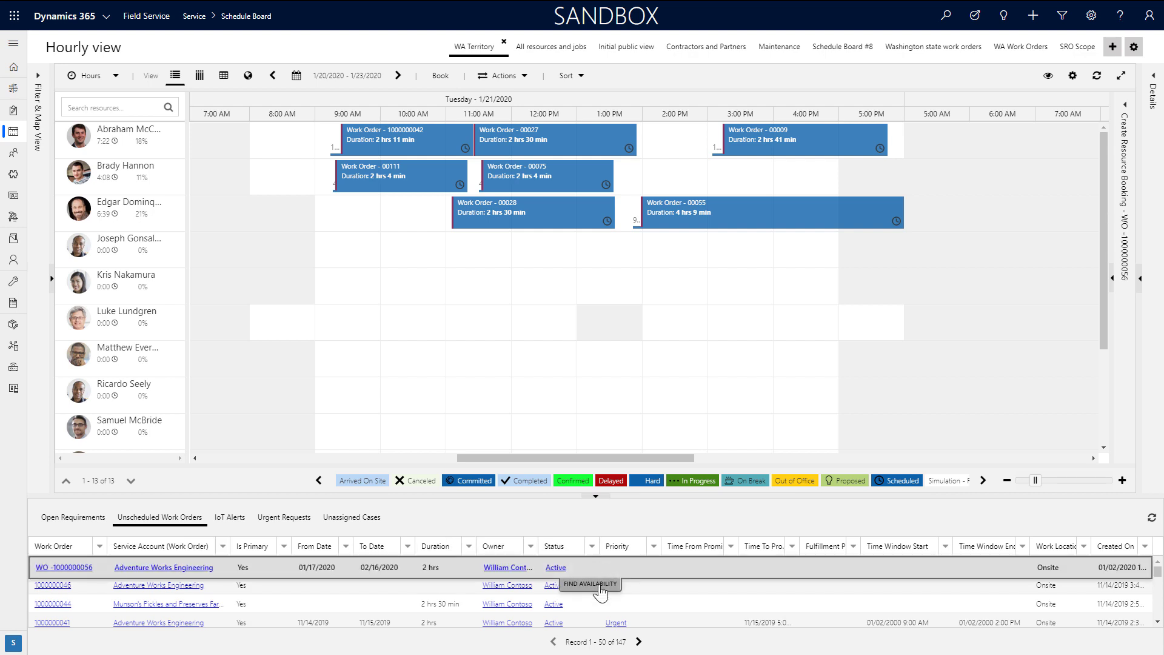
click(595, 585)
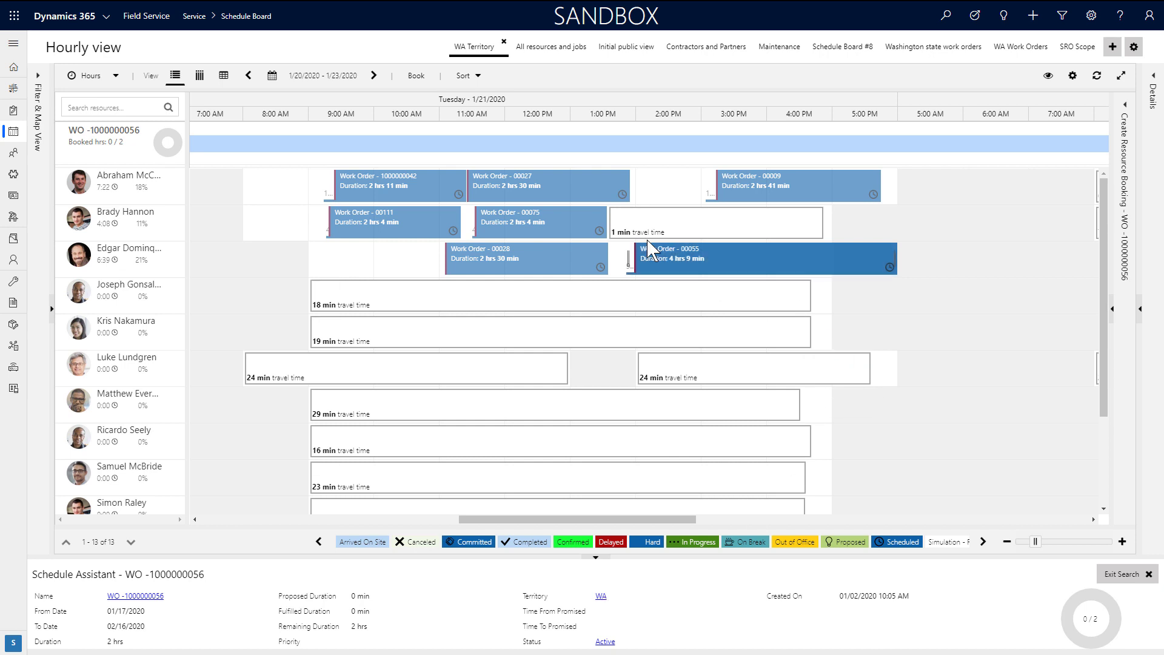
click(672, 221)
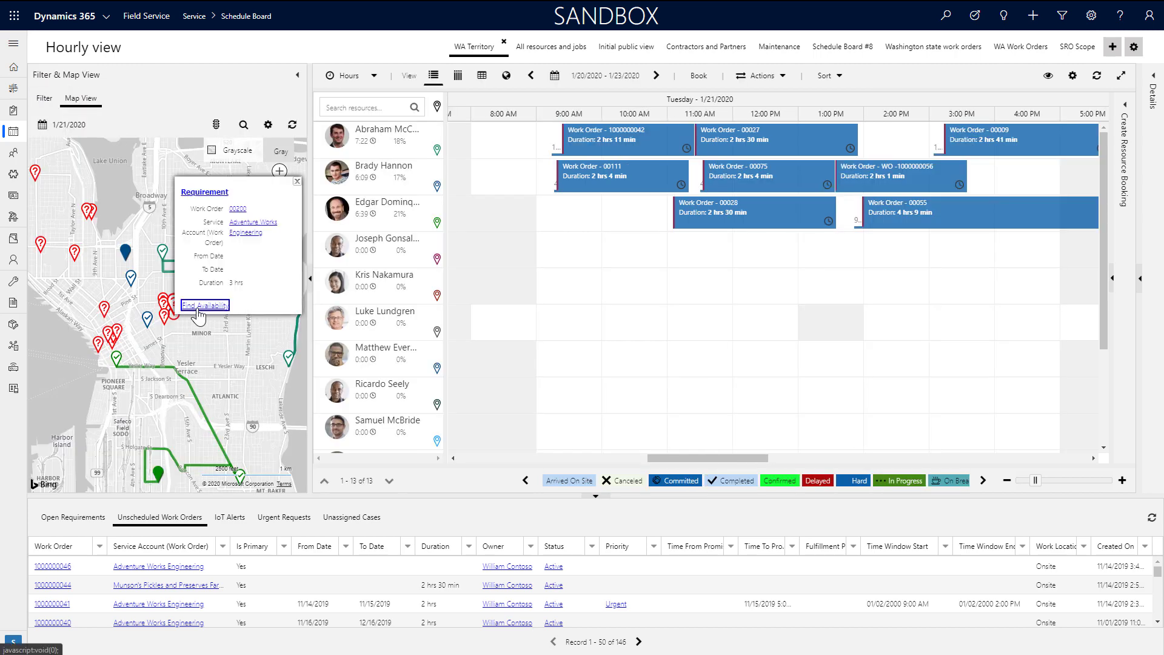
Move the schedule board to the WA Work Orders tab
click(204, 305)
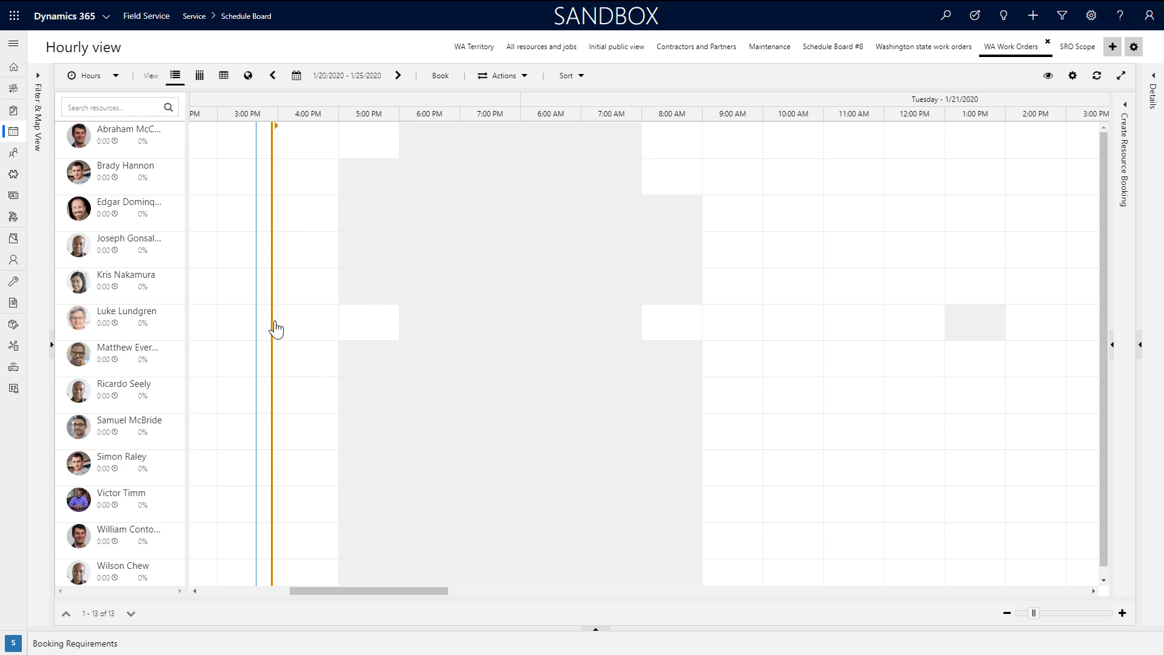
Run the optimization now (not simulated) and refresh so bookings fill the 13 resources
drag(364, 590, 546, 590)
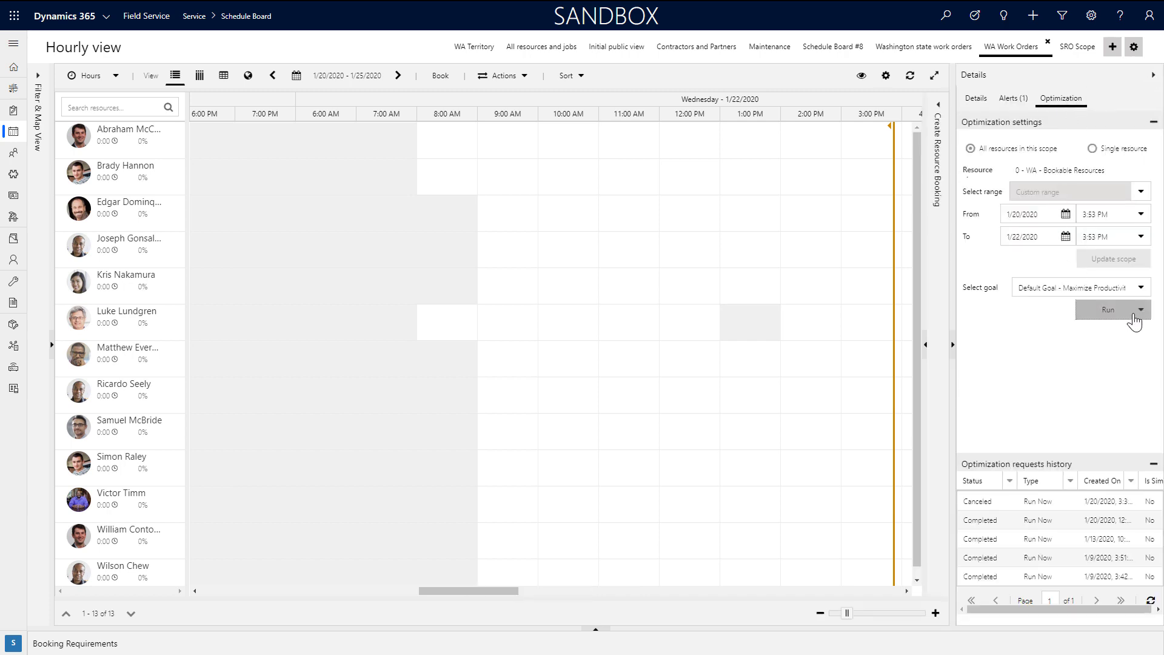
click(1143, 310)
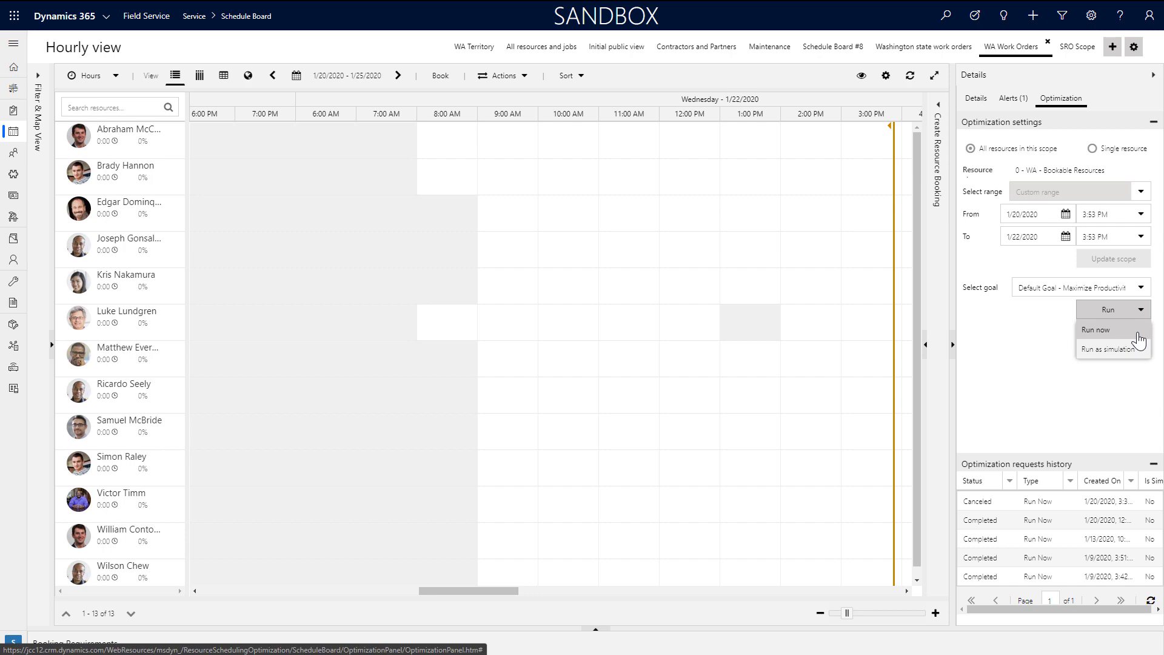
click(1097, 330)
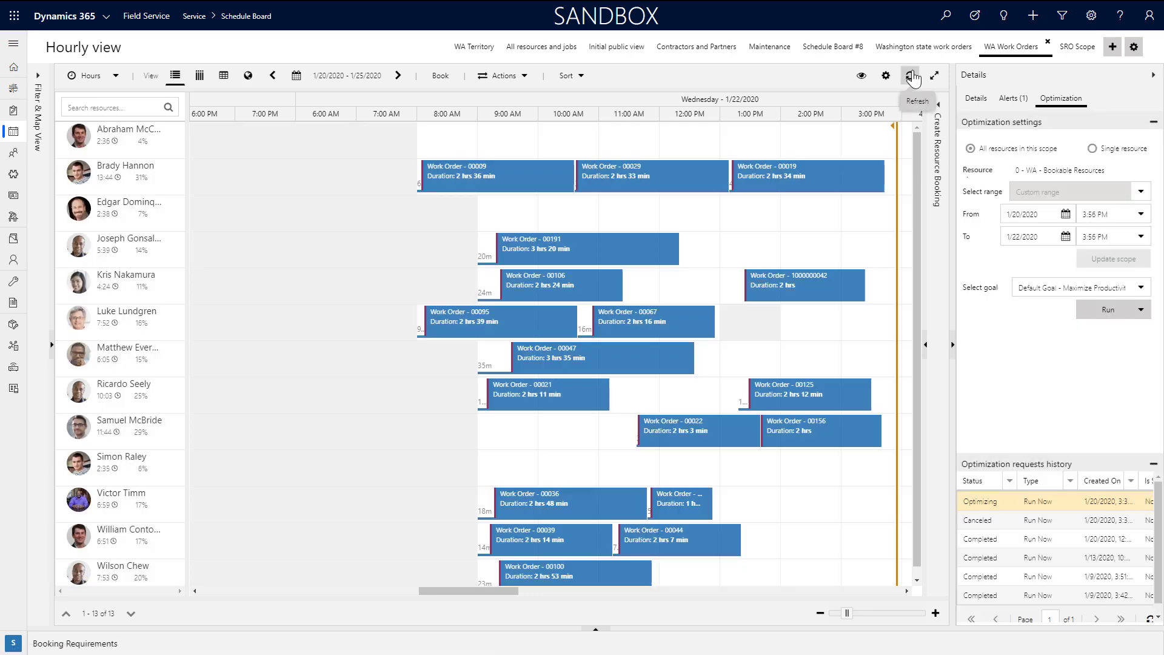
click(912, 75)
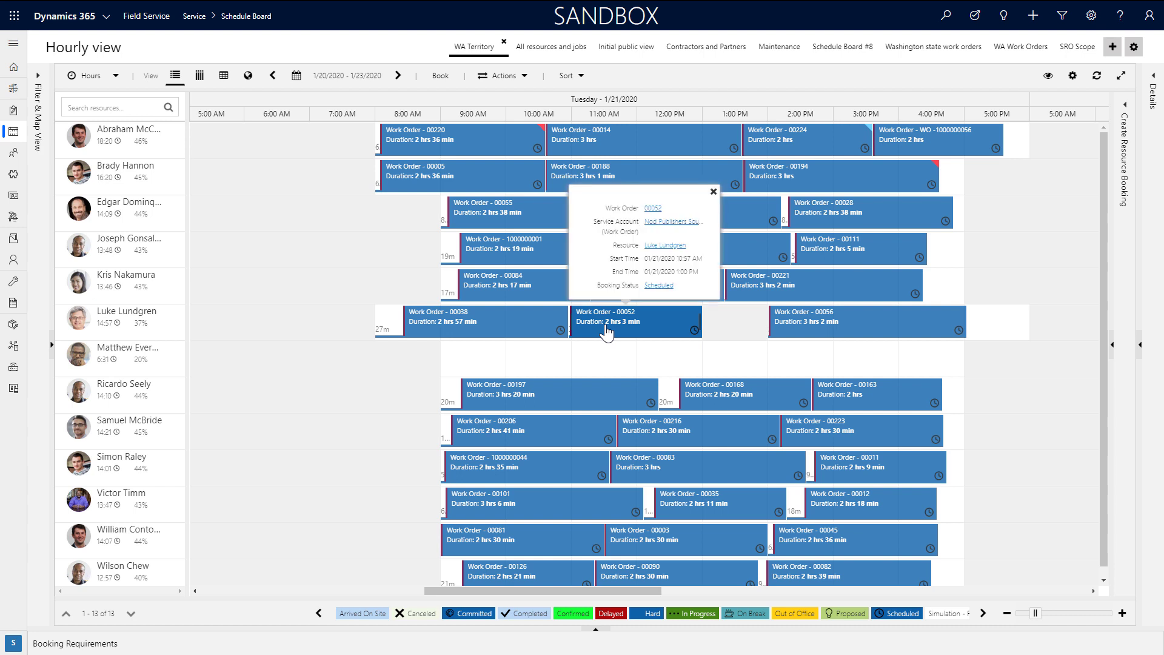
right_click(609, 323)
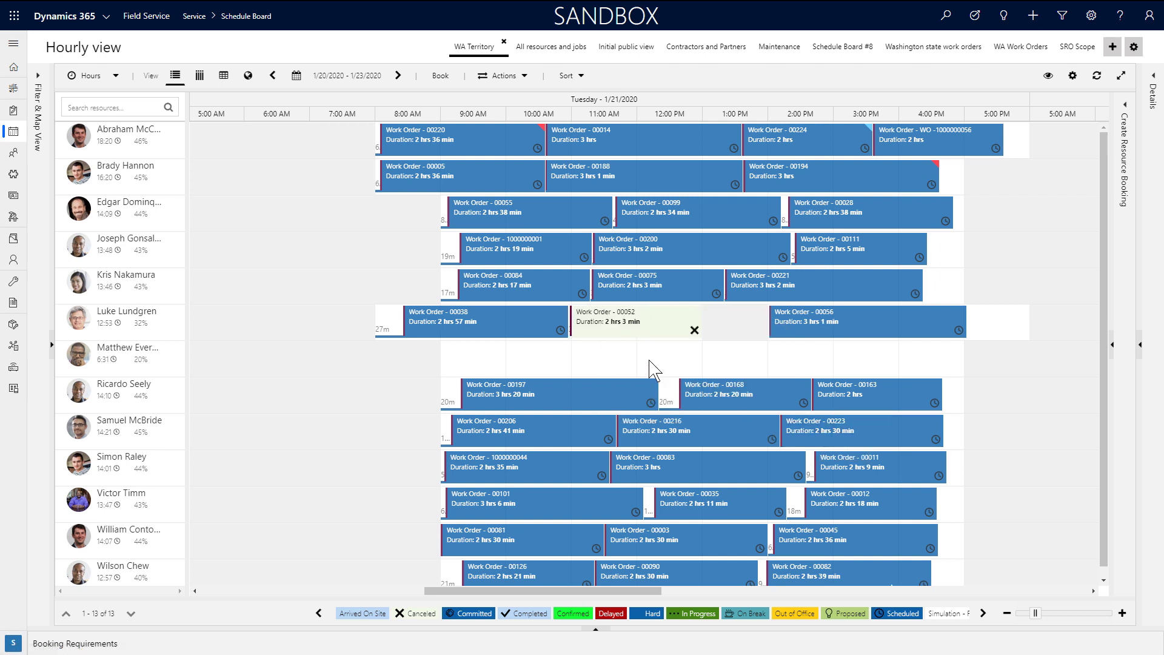
mouse_move(514, 363)
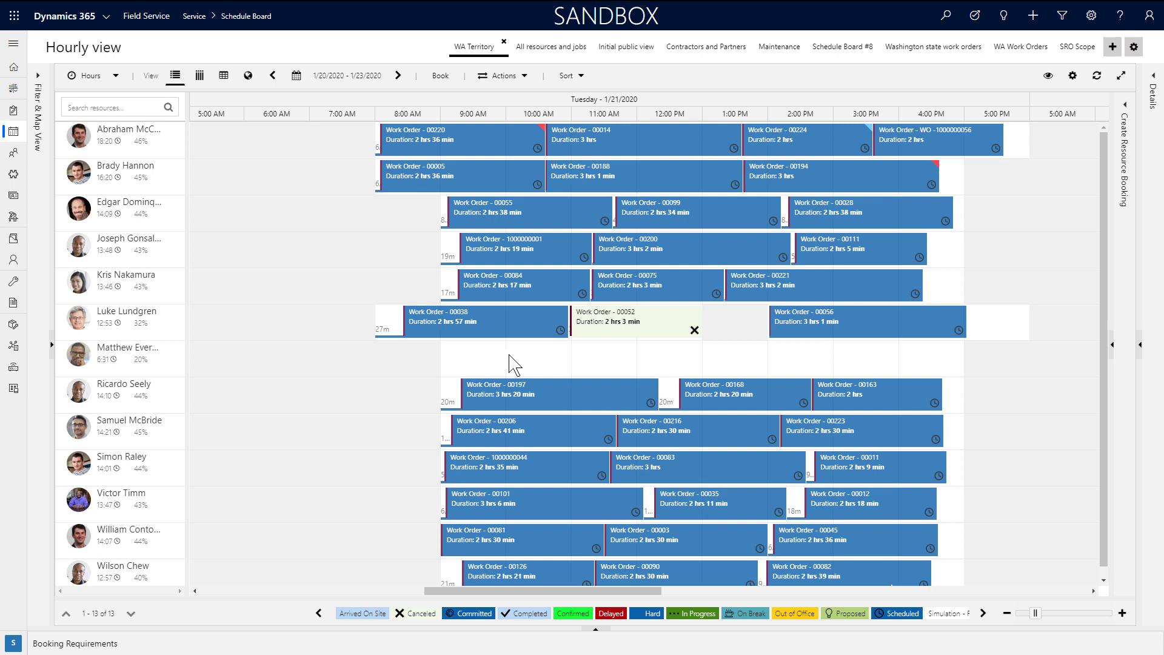
right_click(483, 320)
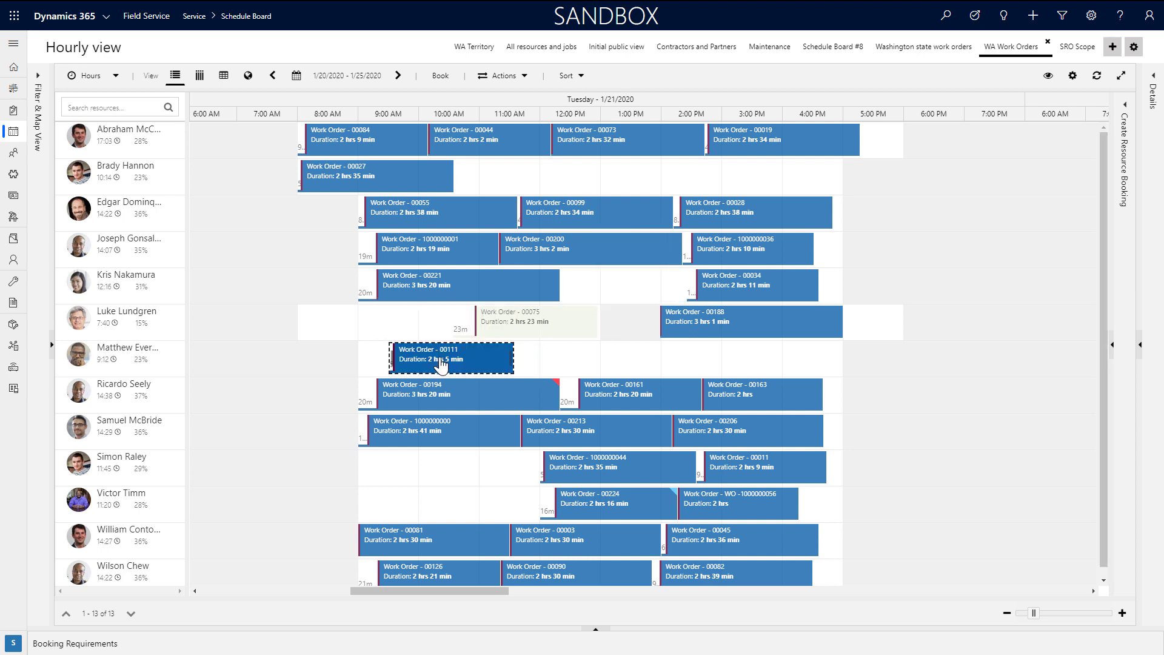
click(451, 358)
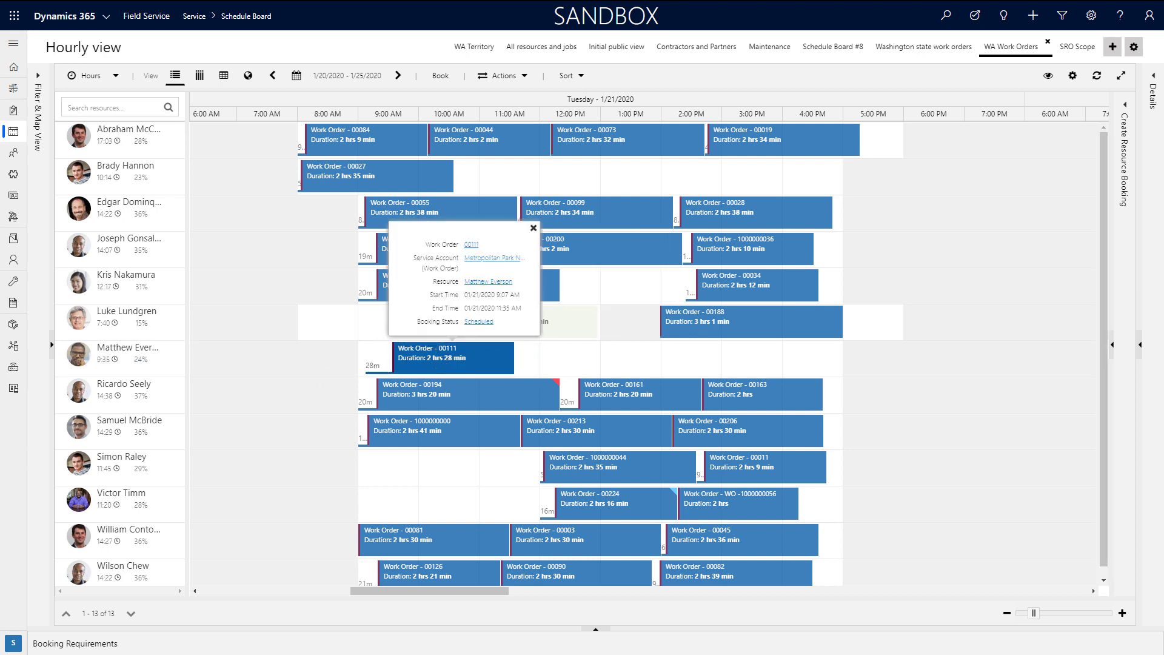
click(531, 229)
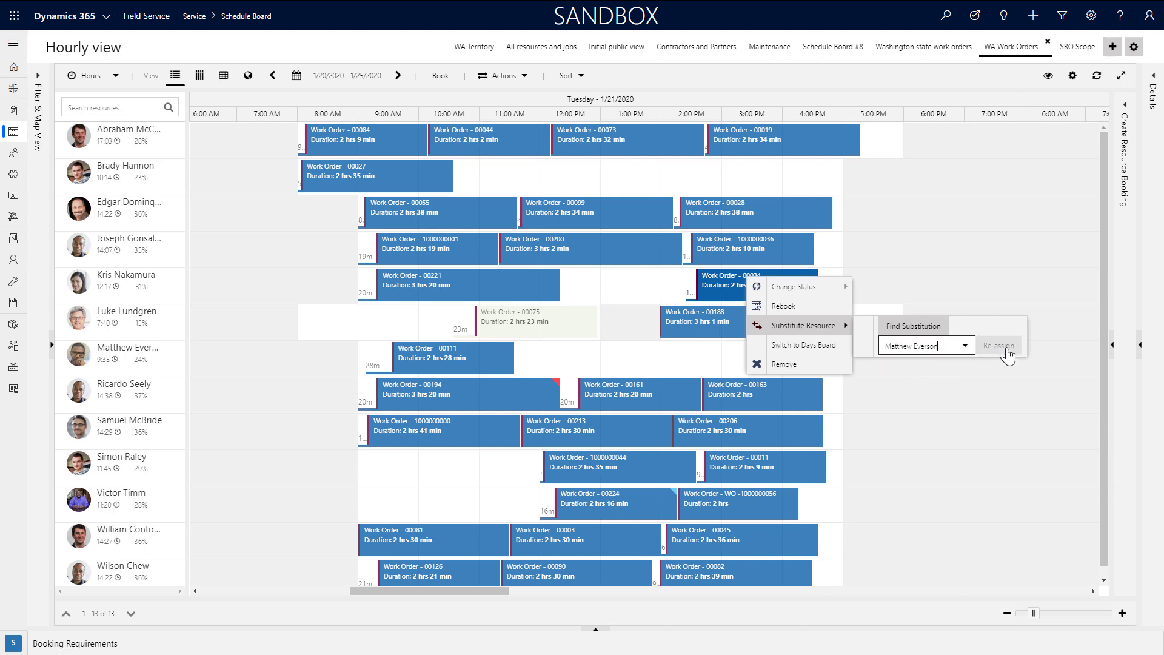
click(756, 358)
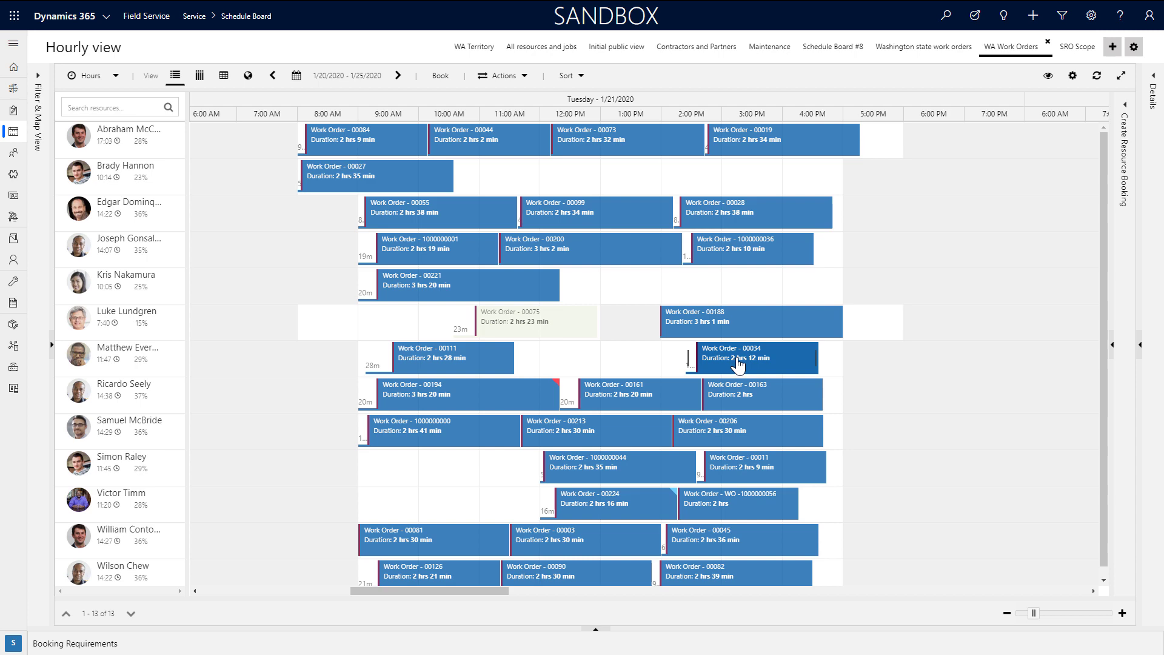
right_click(419, 244)
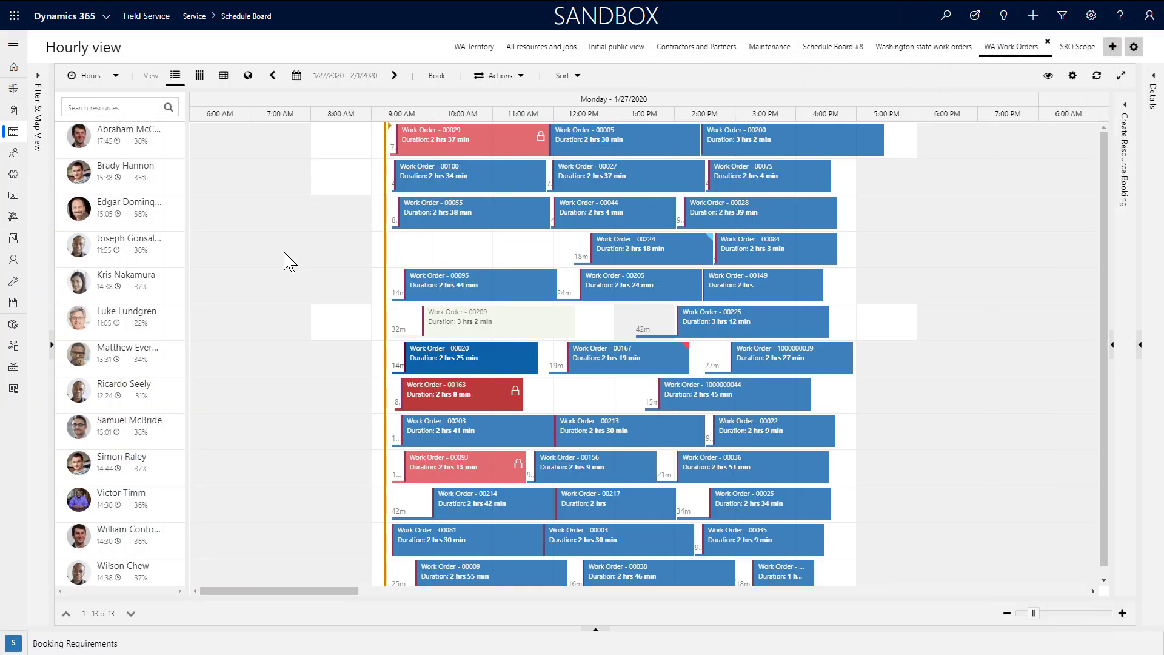
mouse_move(445, 342)
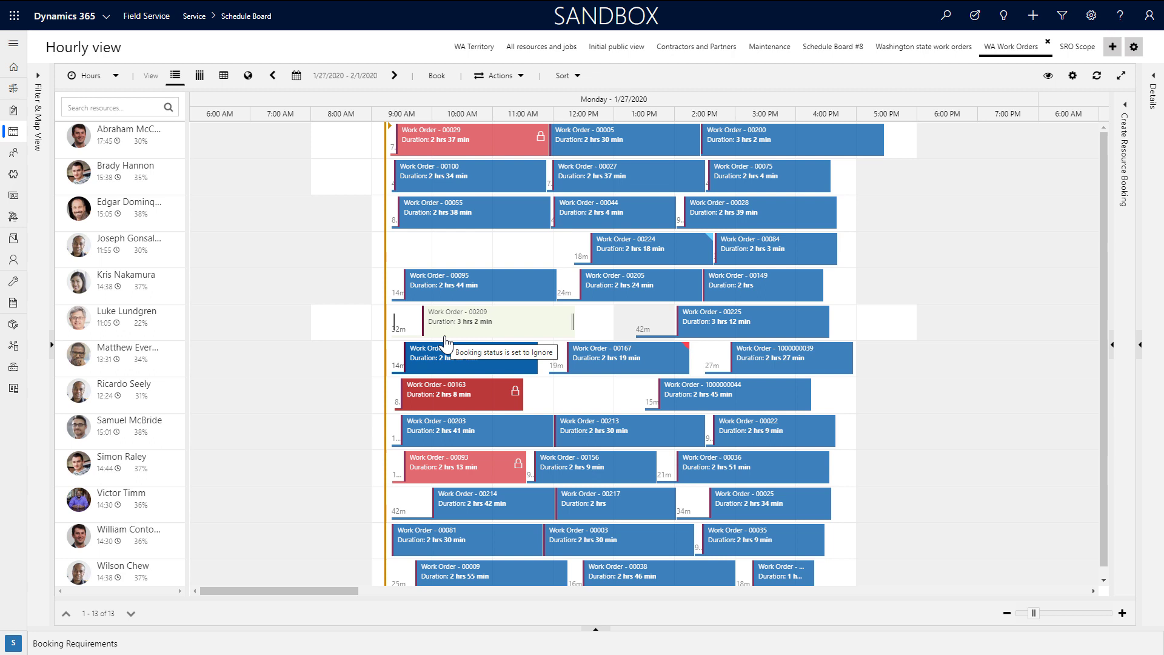
Cancel work order 00167, optimize that technician's schedule and refresh the board
right_click(627, 356)
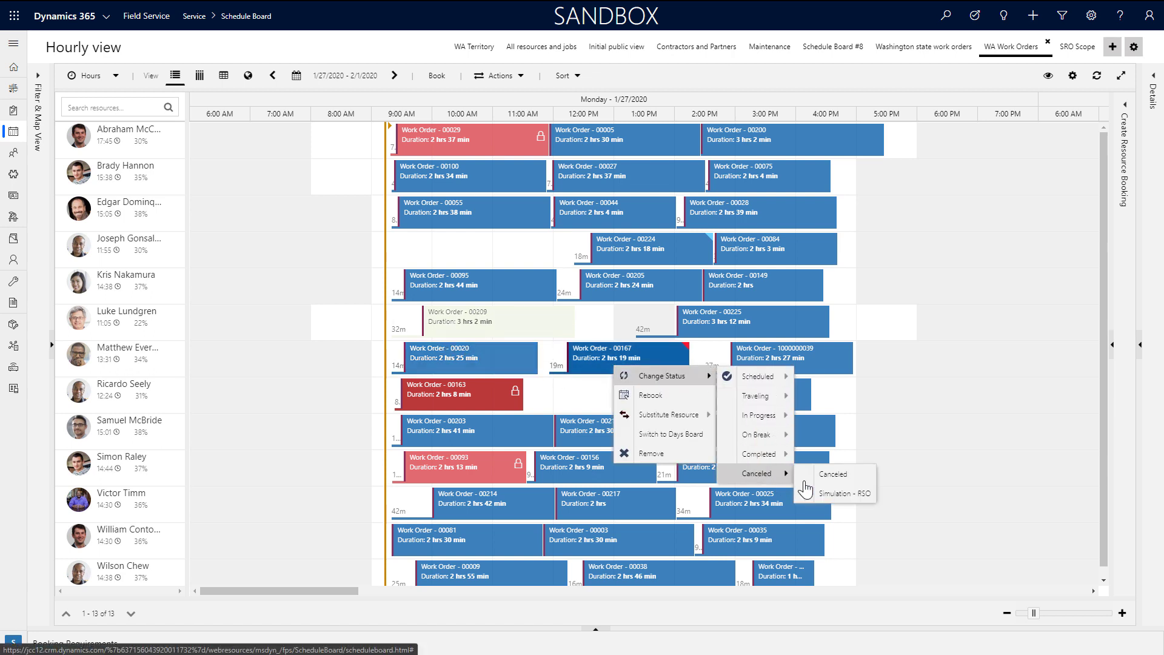
click(839, 492)
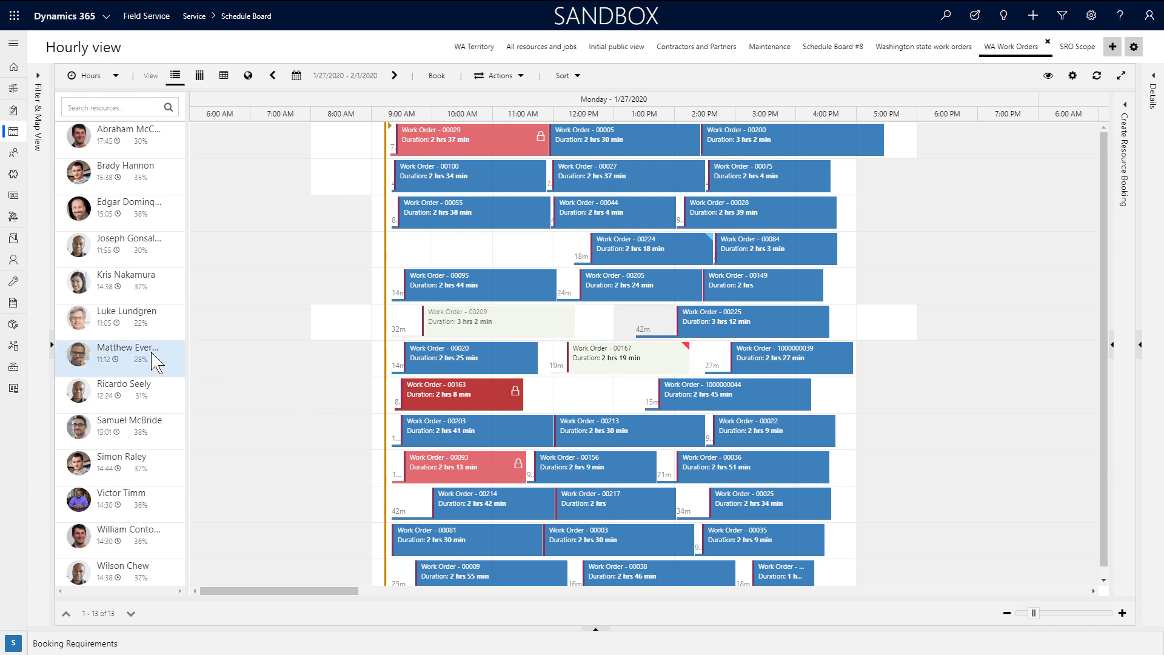
right_click(127, 353)
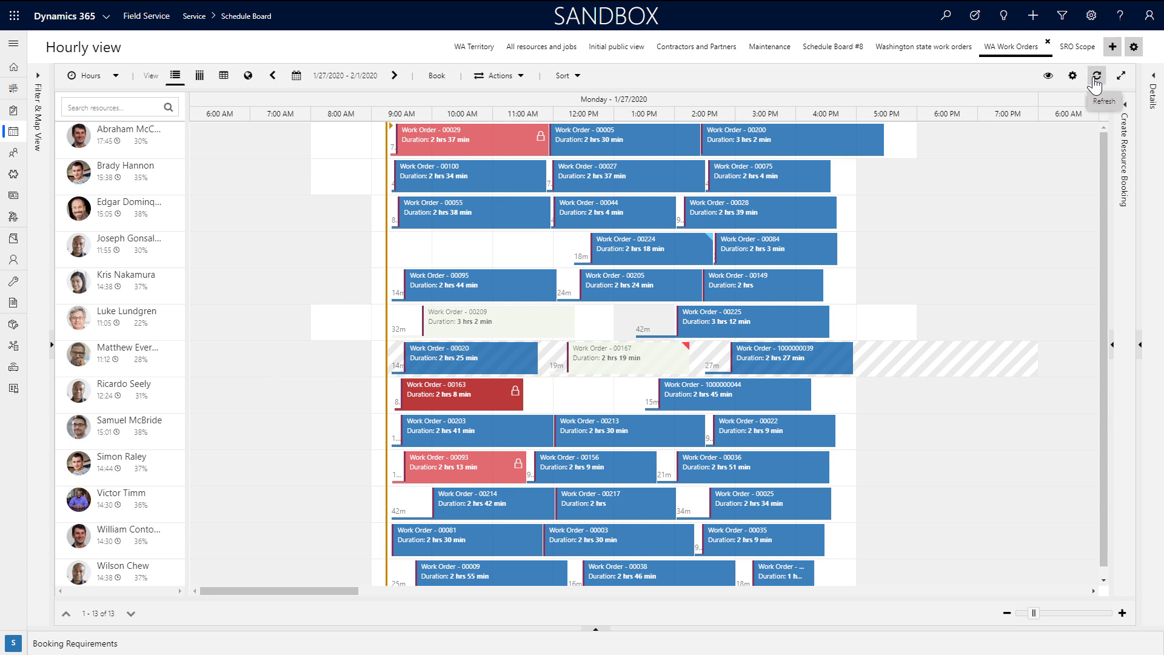
click(1097, 75)
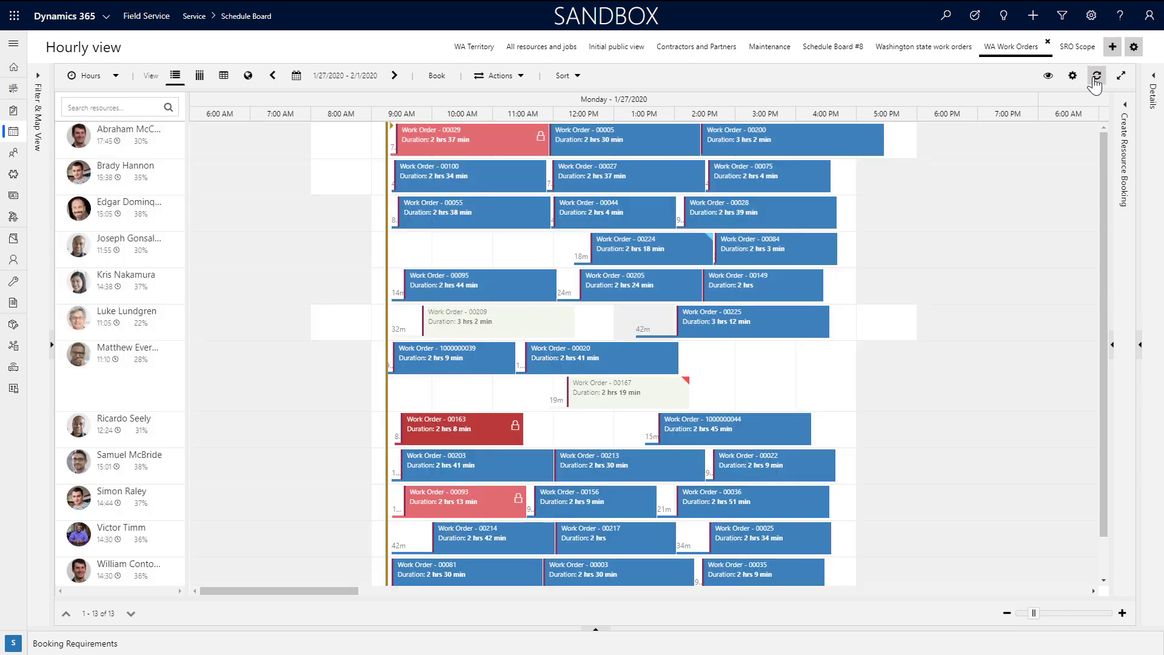
click(1097, 75)
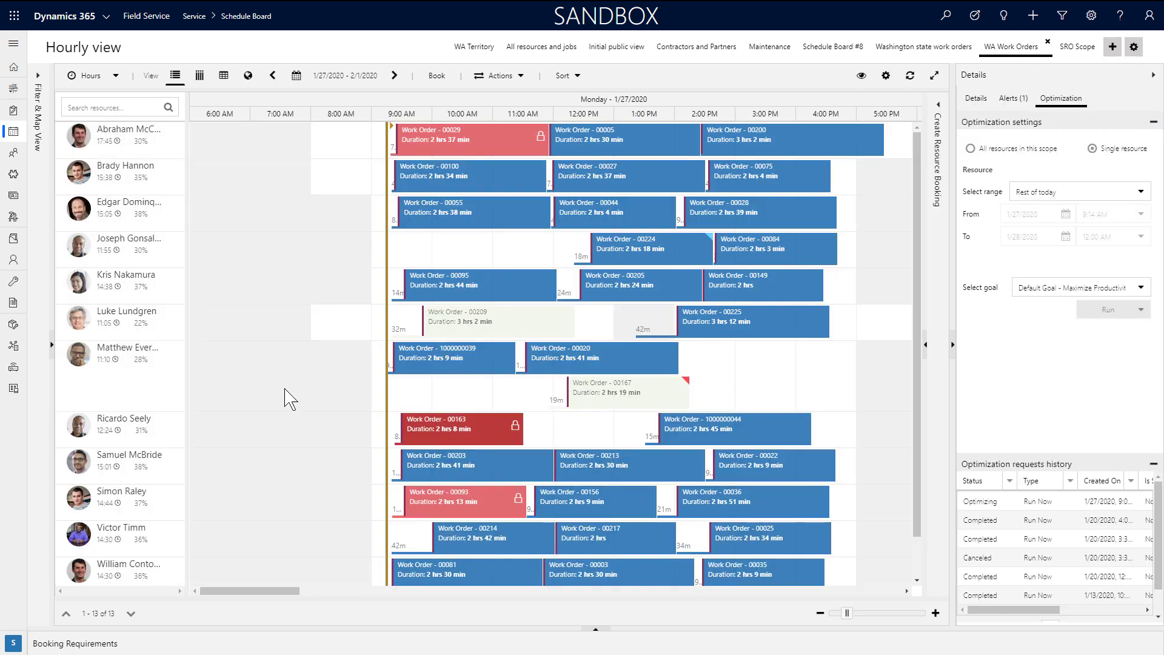
Target a single-resource optimization on the technician with 00163, range Rest of today
click(123, 423)
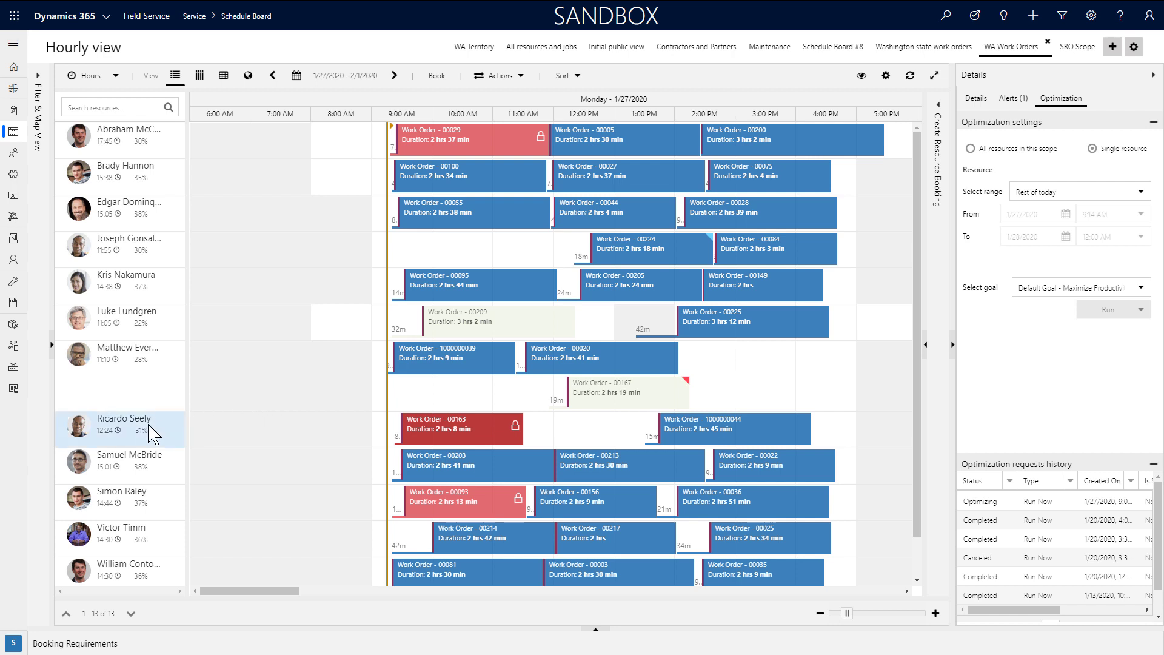
click(123, 428)
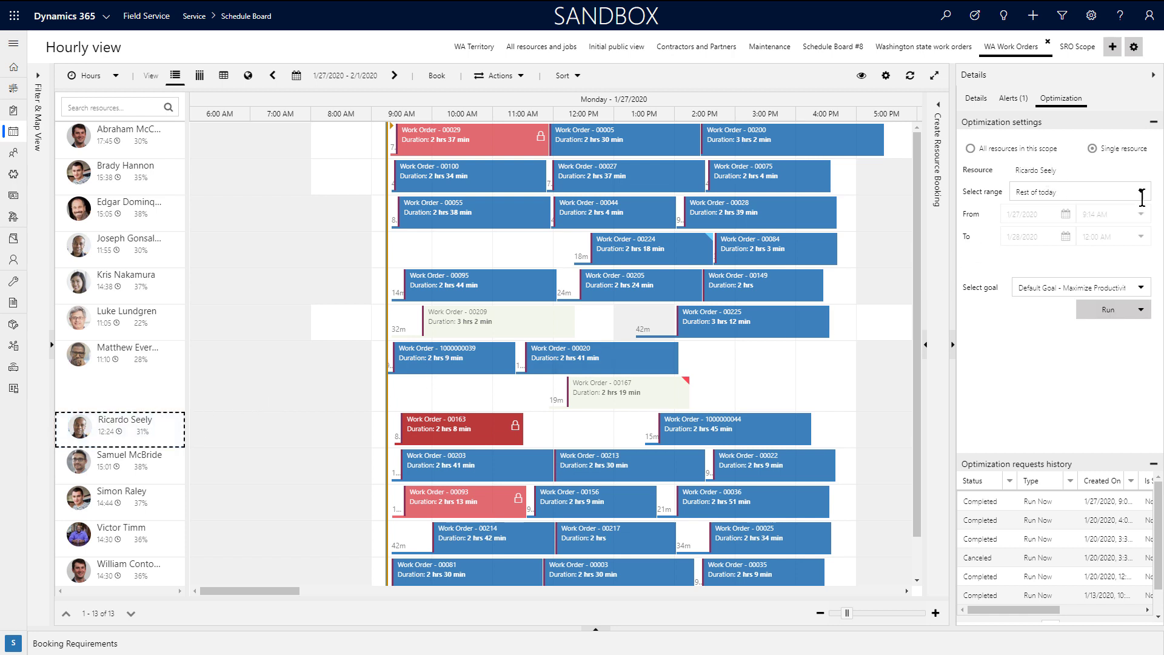
click(1077, 191)
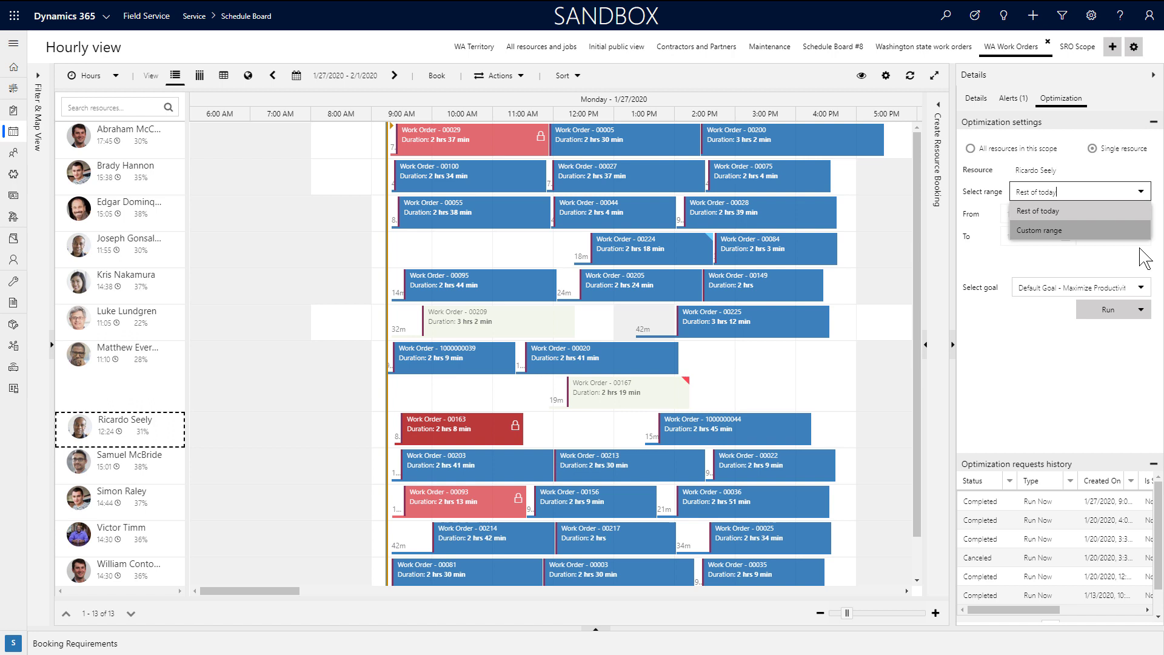
click(1039, 211)
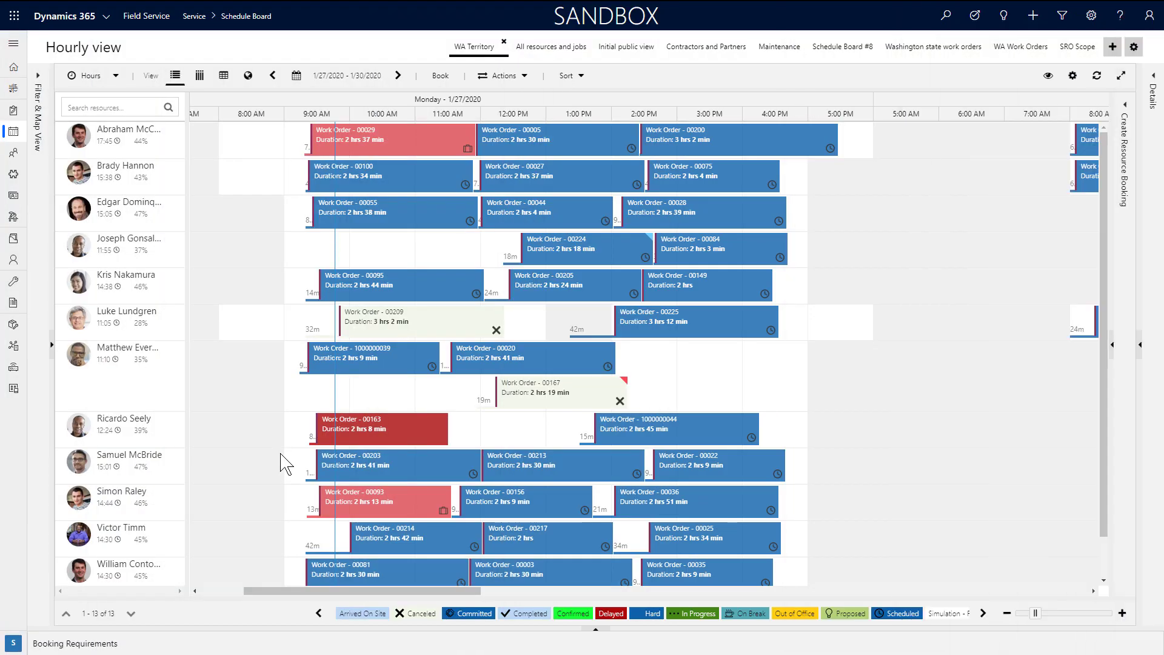
mouse_move(291, 395)
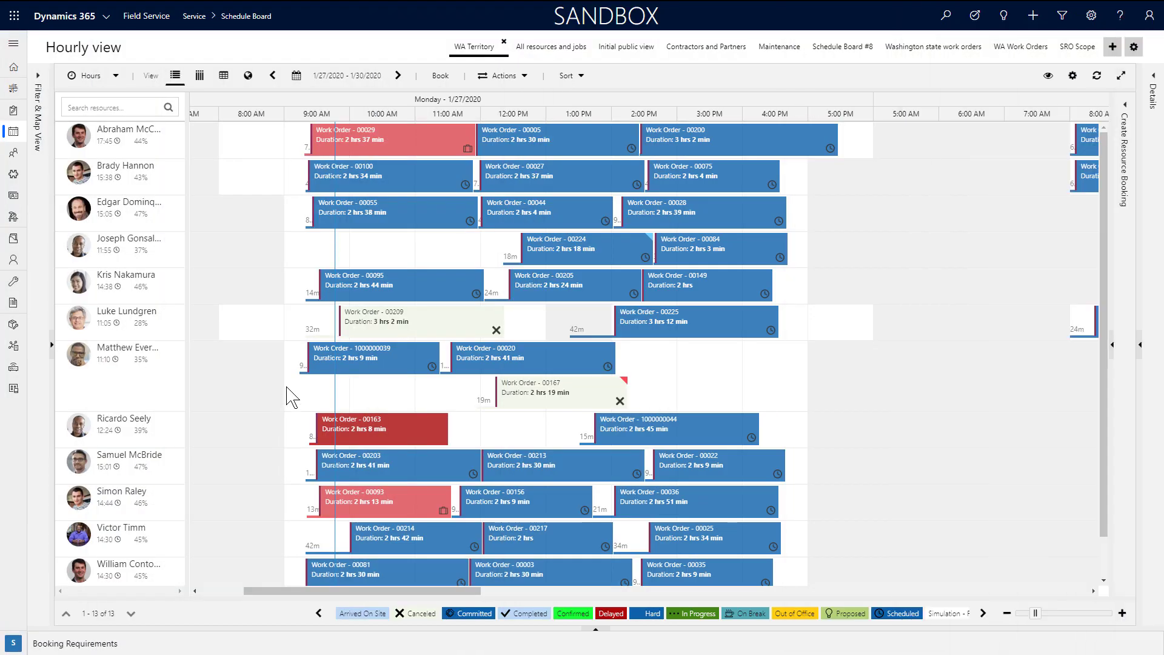
mouse_move(338, 260)
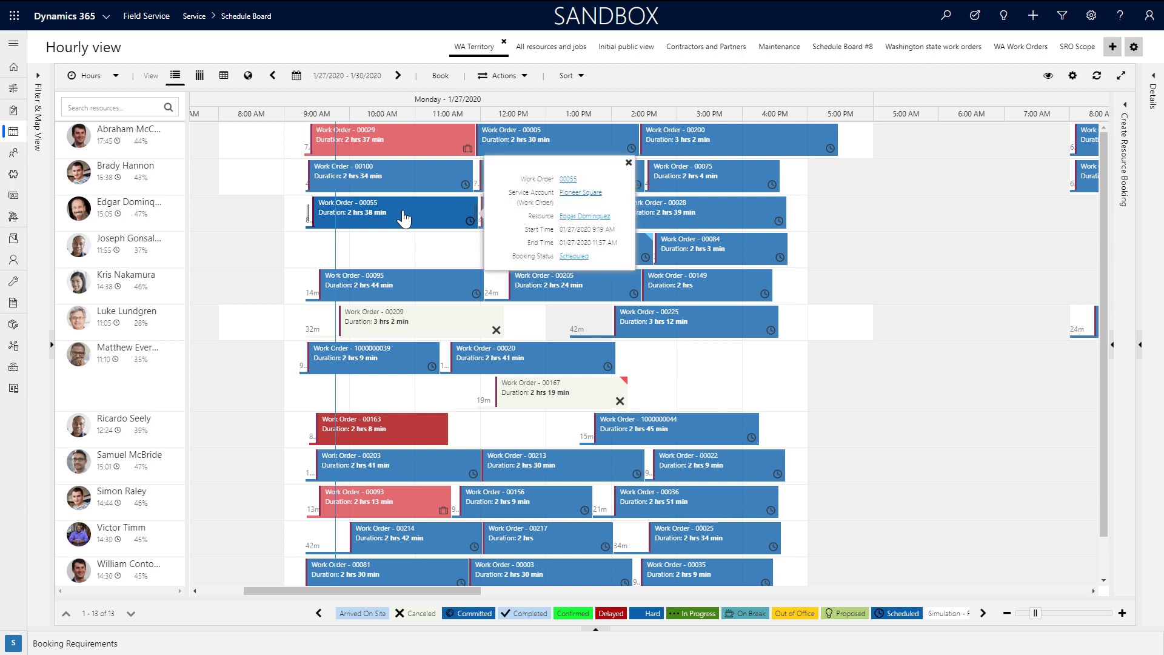
Change work order 00055's status to show red, review 00224, and extend 00100 to 9 hours
click(628, 161)
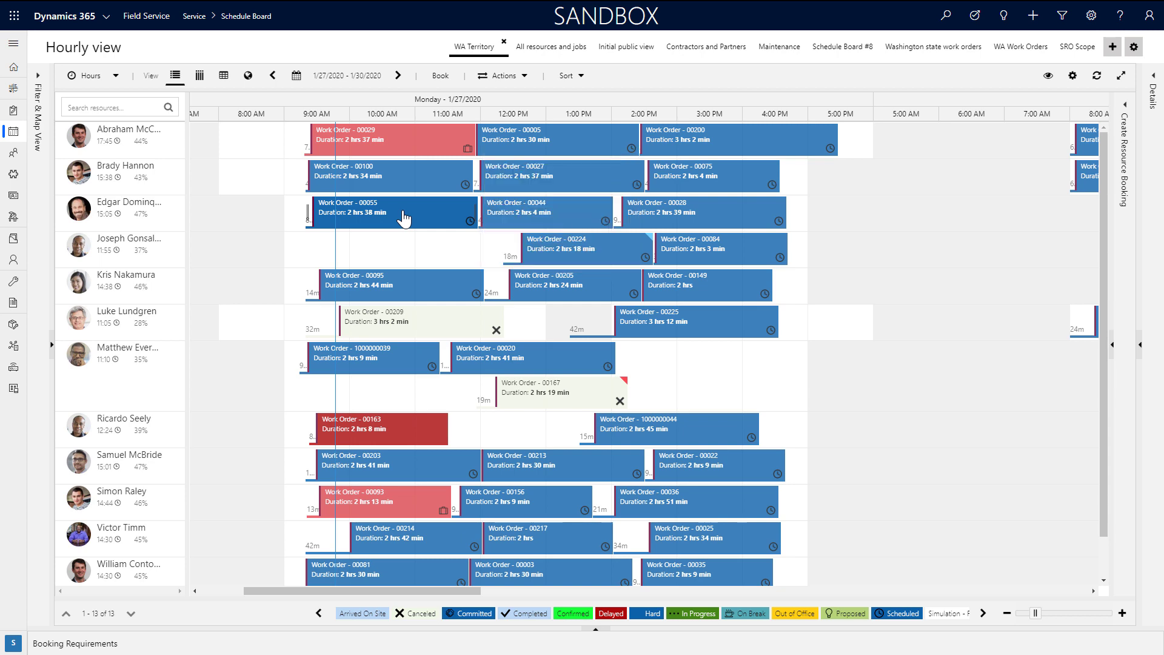
right_click(405, 216)
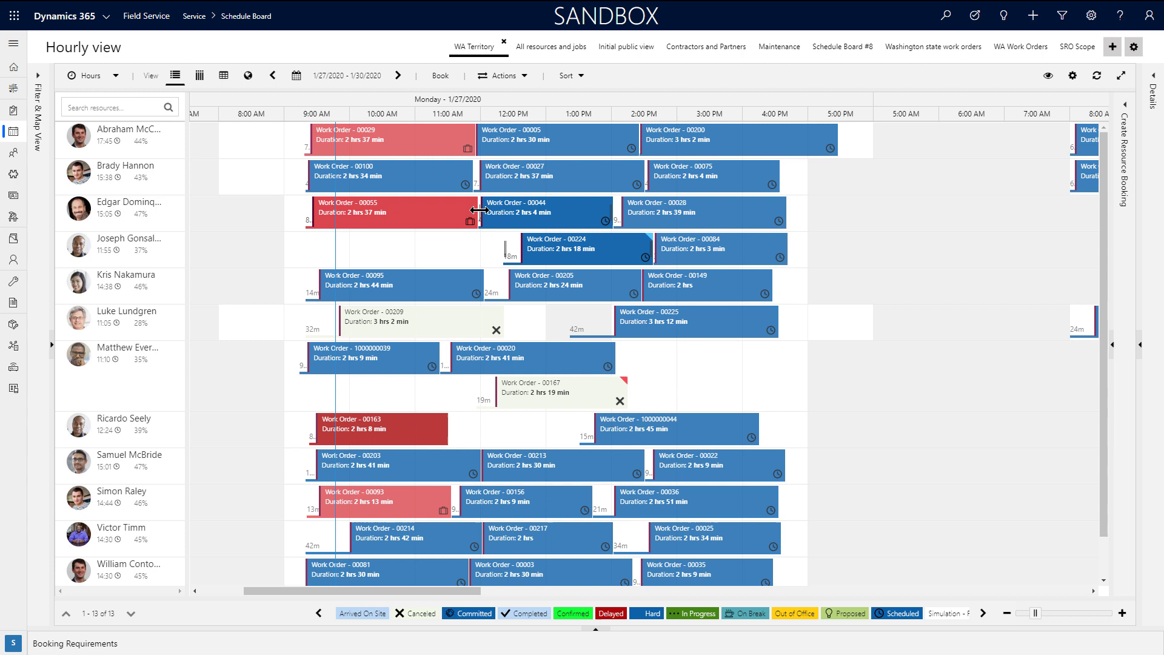
mouse_move(478, 174)
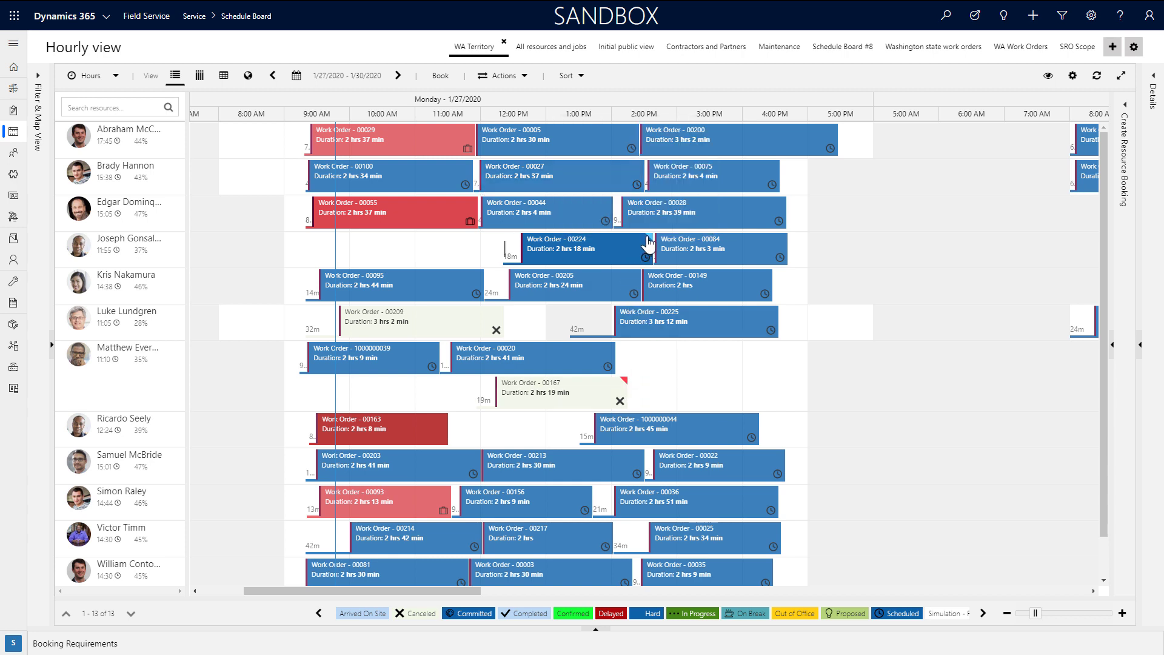
click(587, 248)
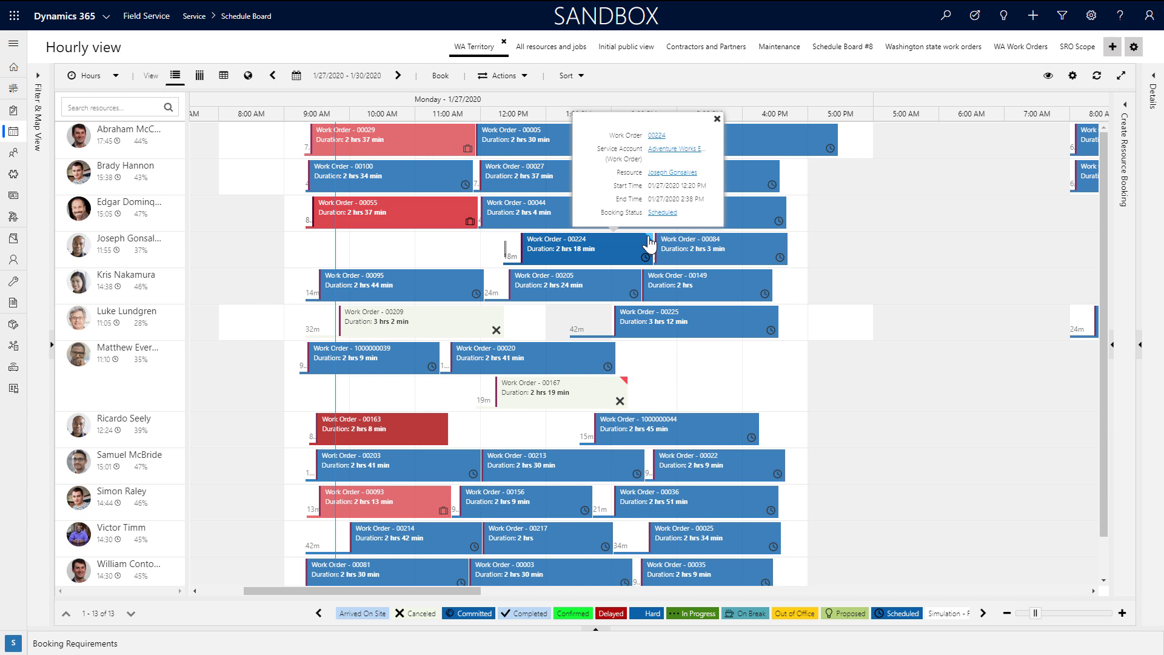
click(716, 119)
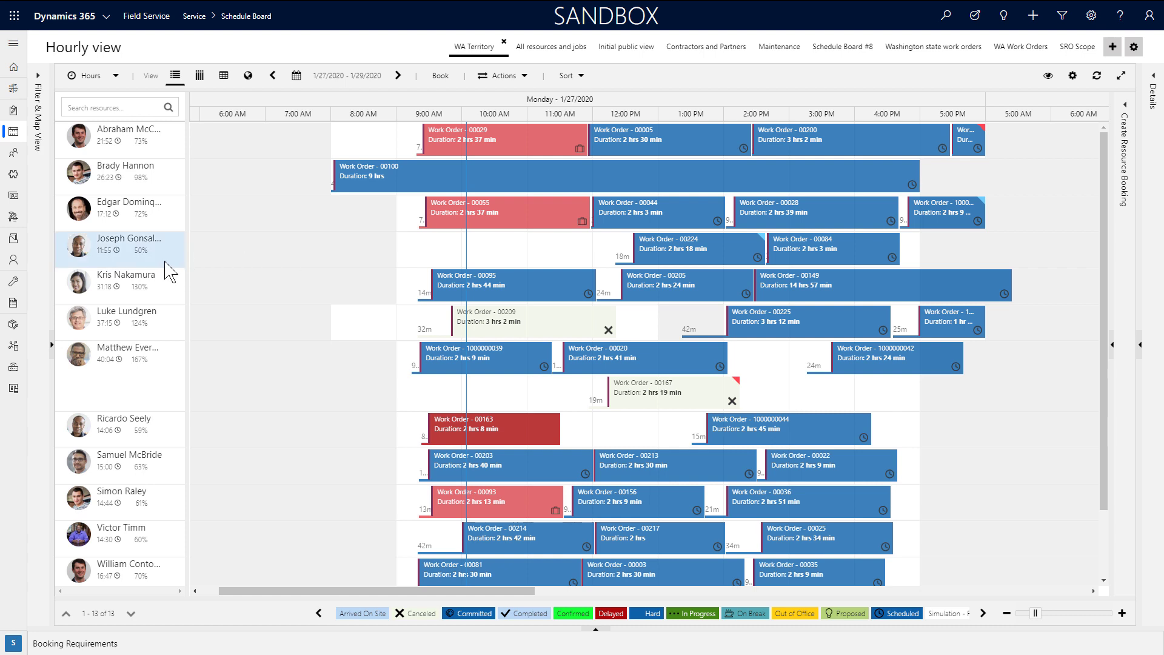
mouse_move(141, 271)
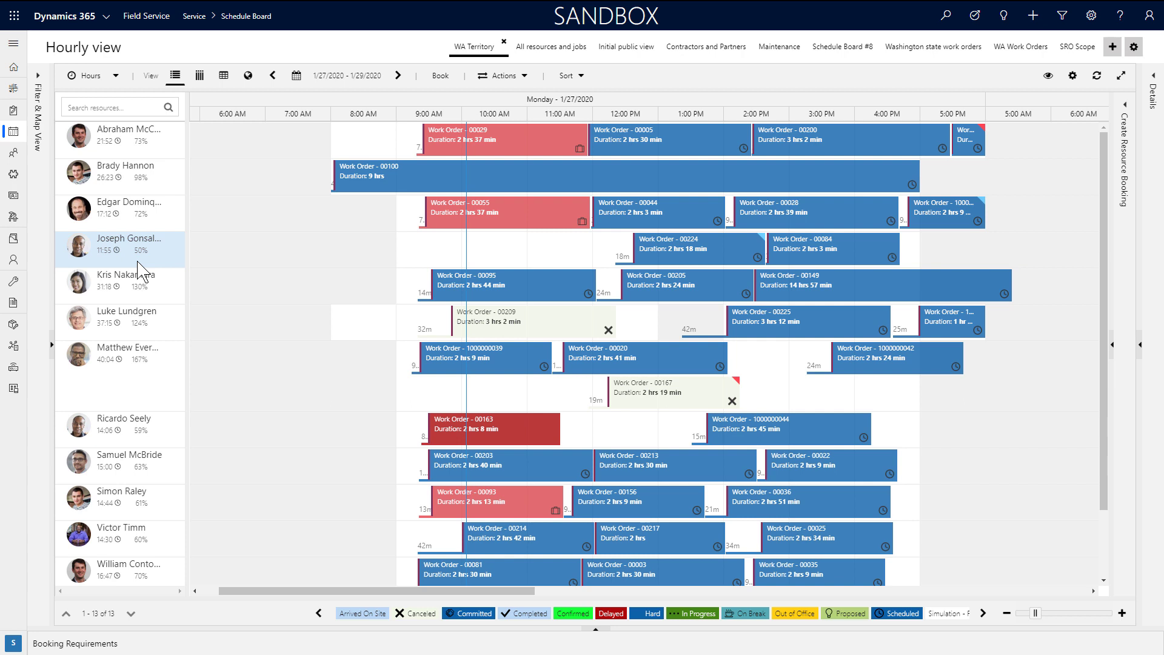
mouse_move(710, 227)
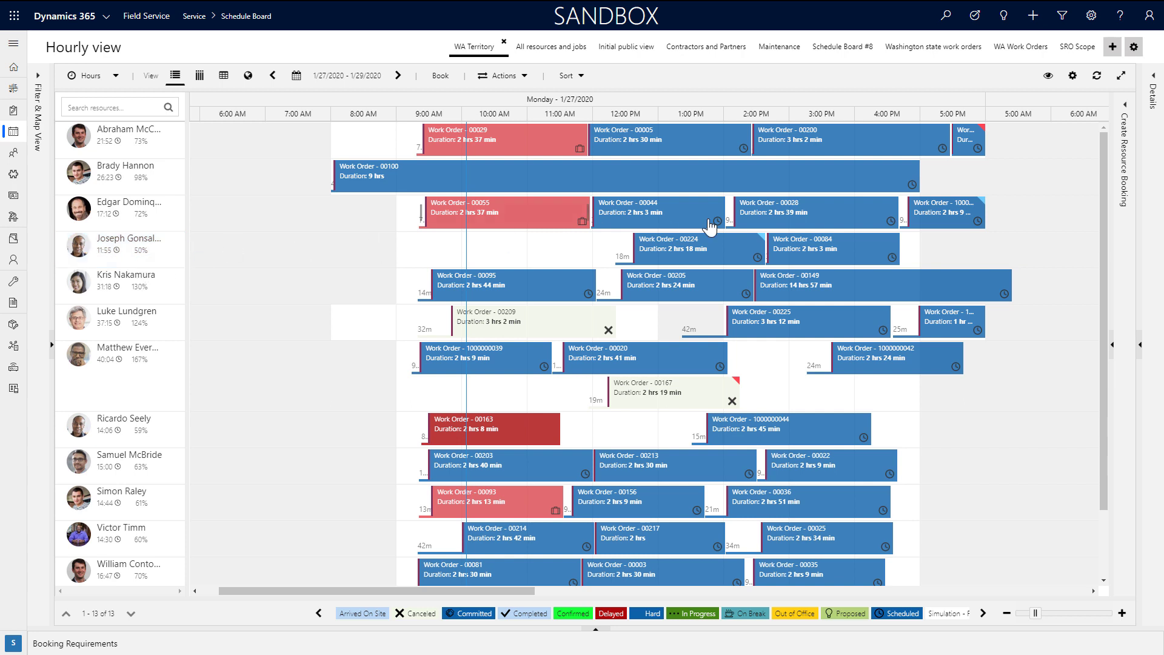
click(1071, 75)
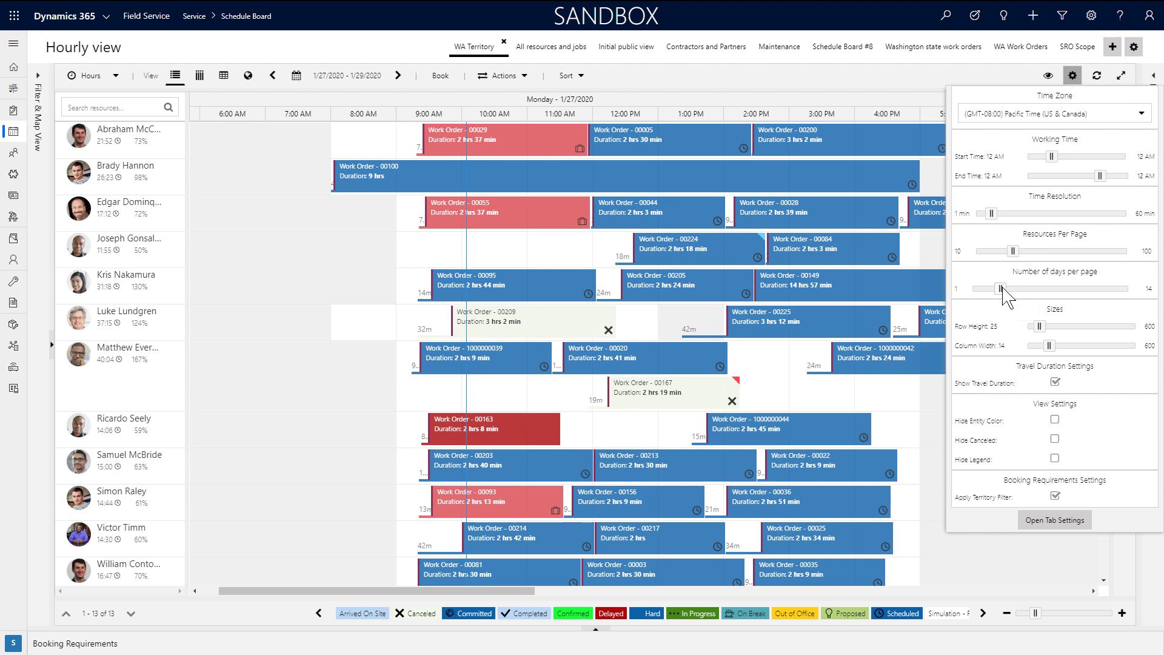
drag(981, 288, 1011, 289)
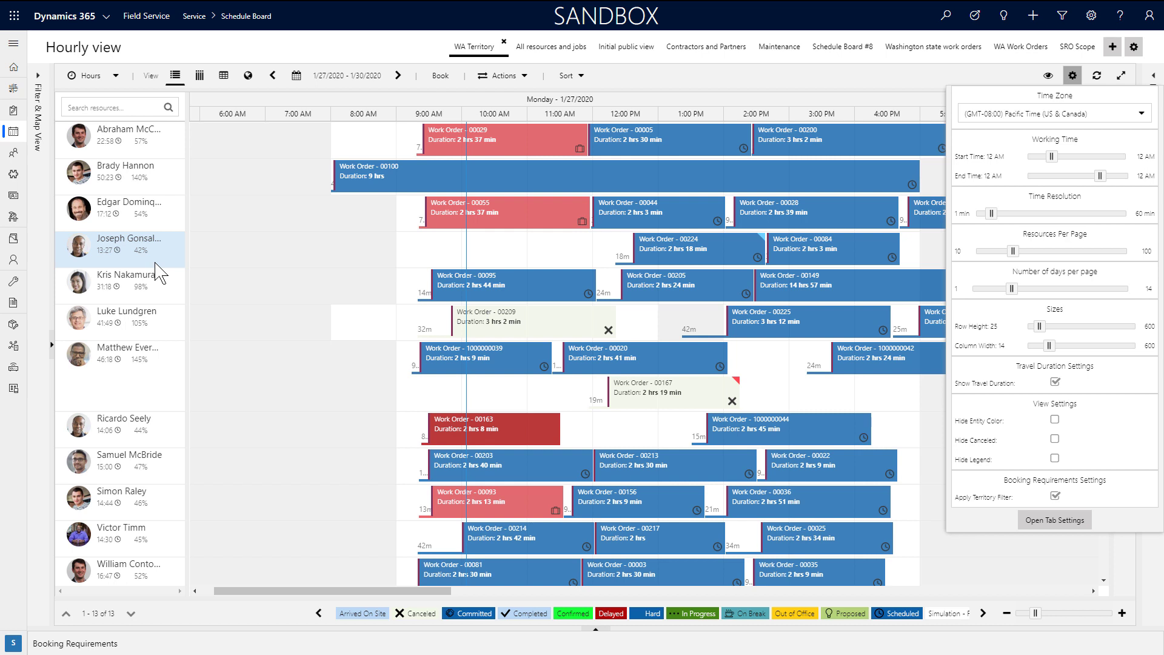
click(1072, 75)
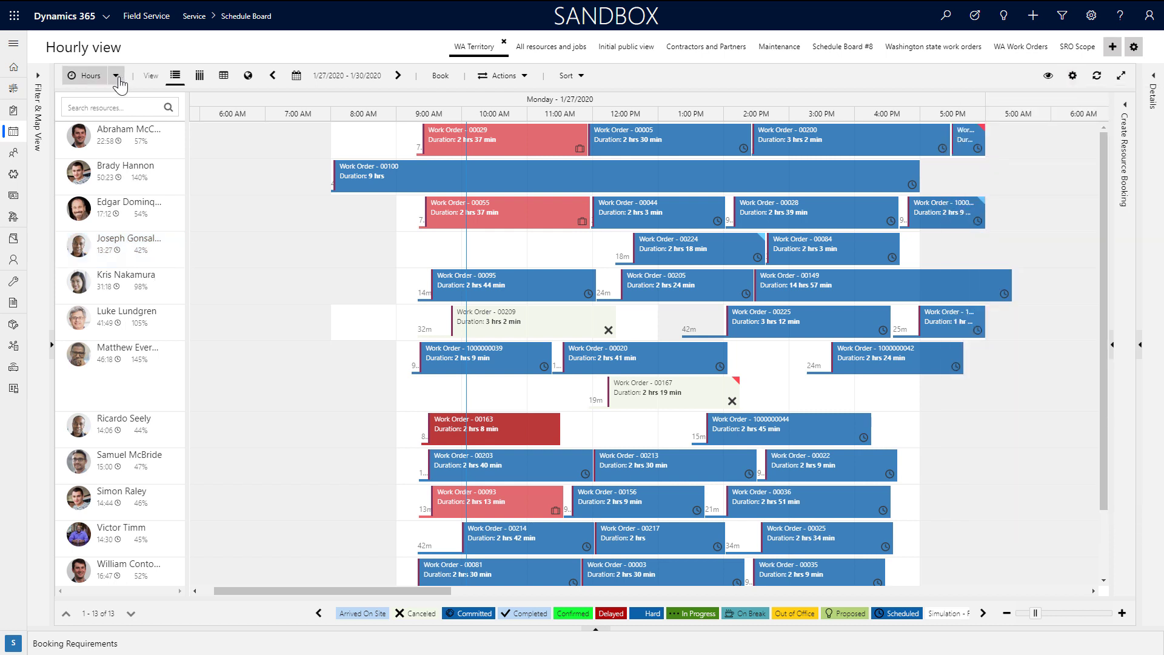
click(115, 75)
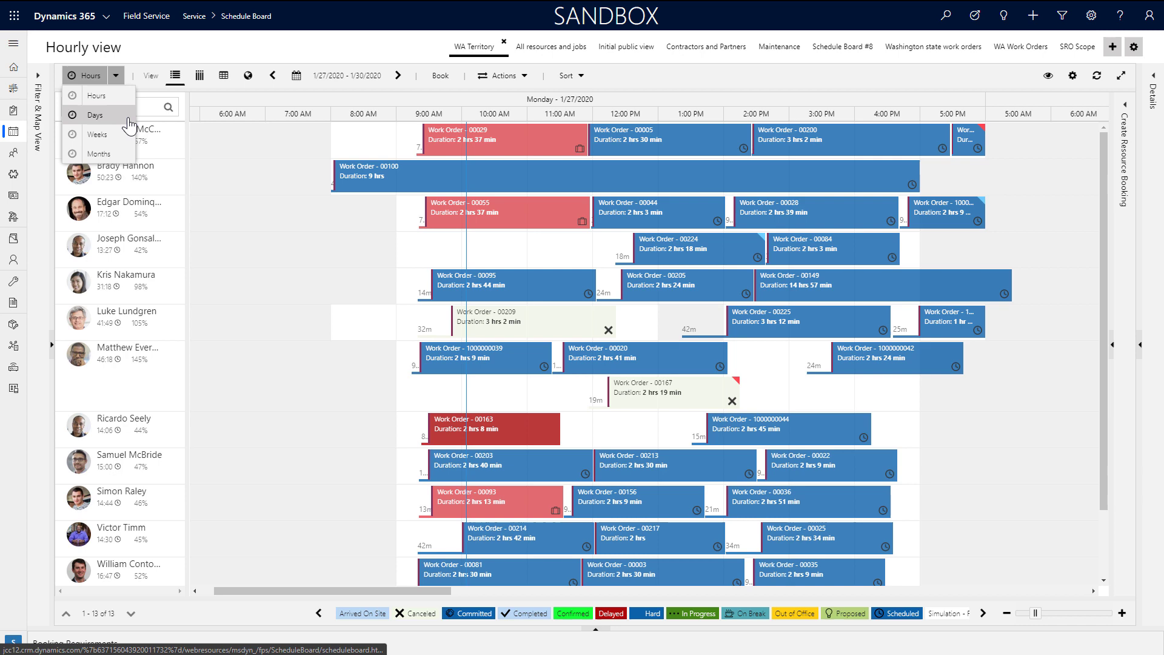
click(95, 116)
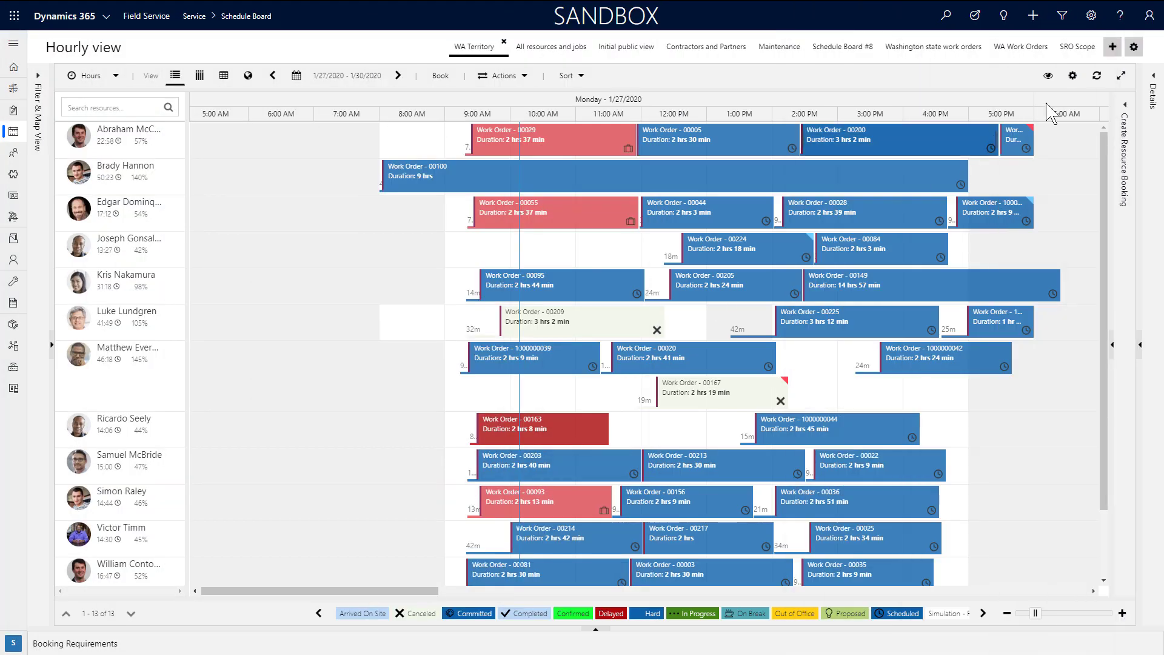
Set the board's time zone to Mountain Time with the working day ending at 8 PM
click(1072, 75)
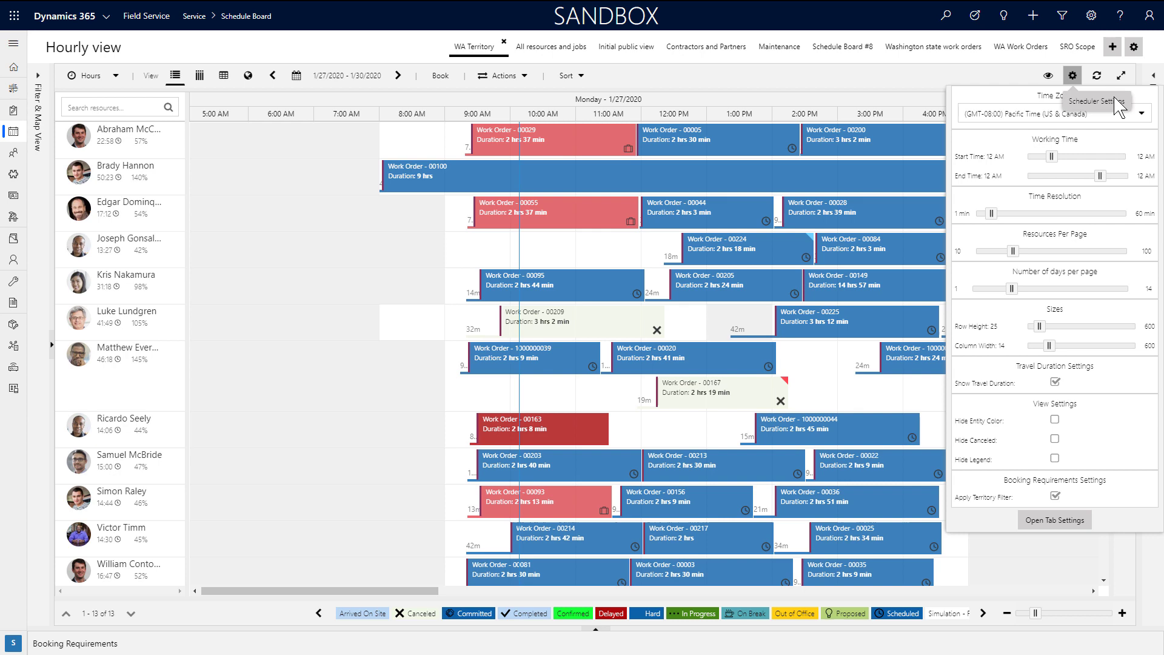
mouse_move(1149, 135)
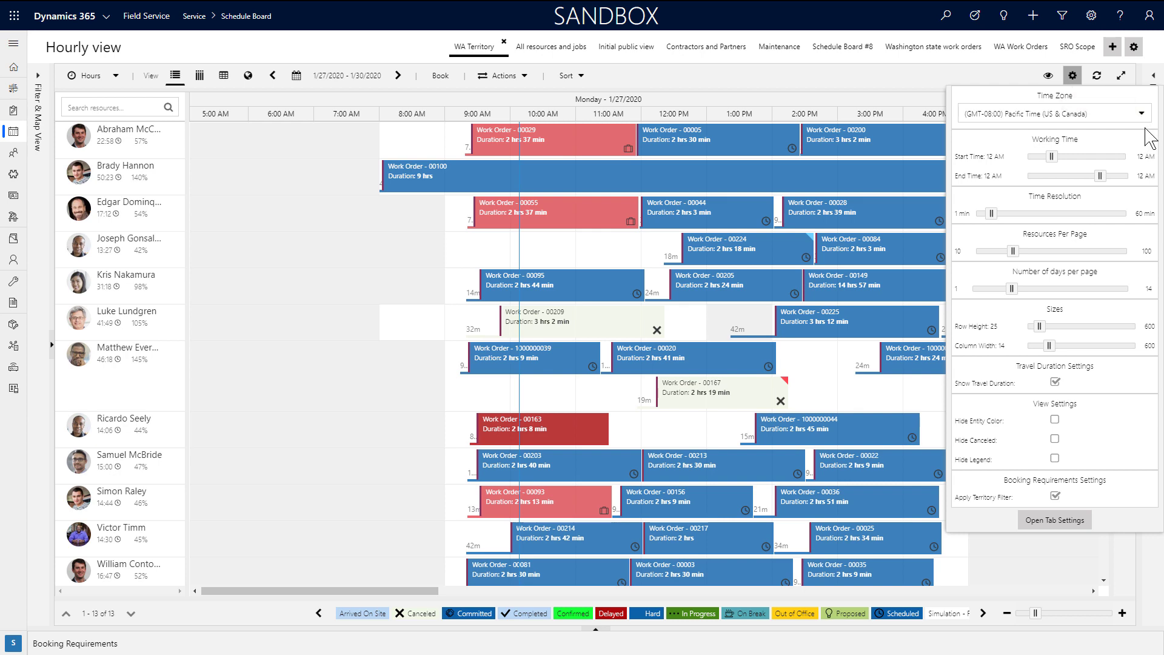
click(1142, 114)
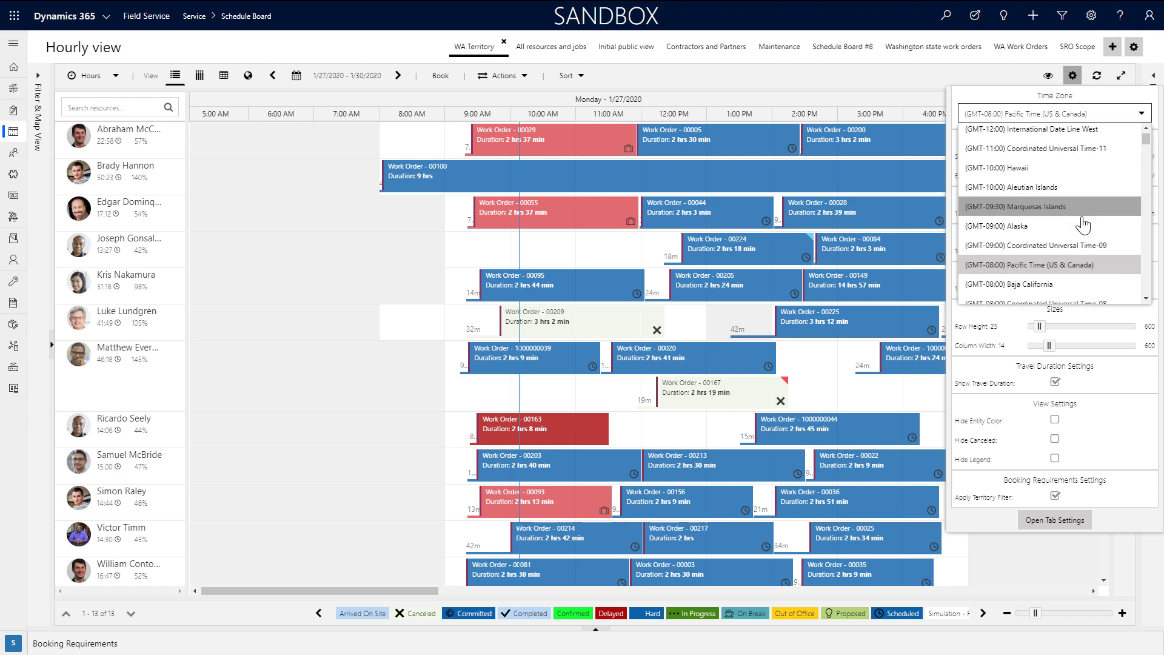
scroll(down, 3)
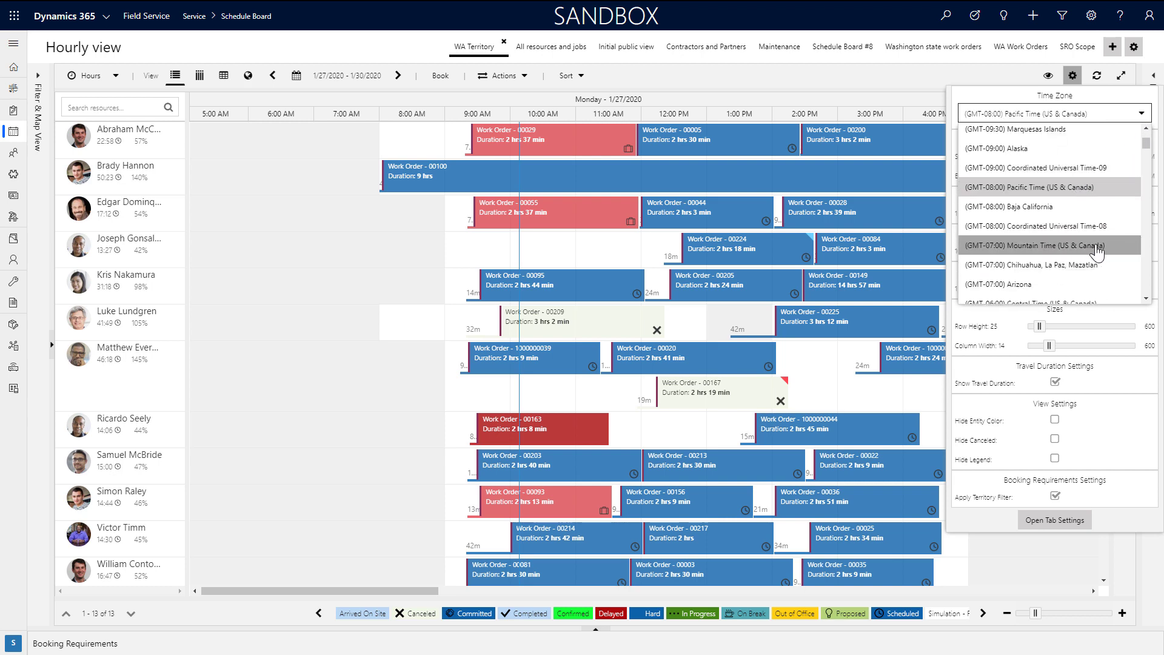
click(1040, 246)
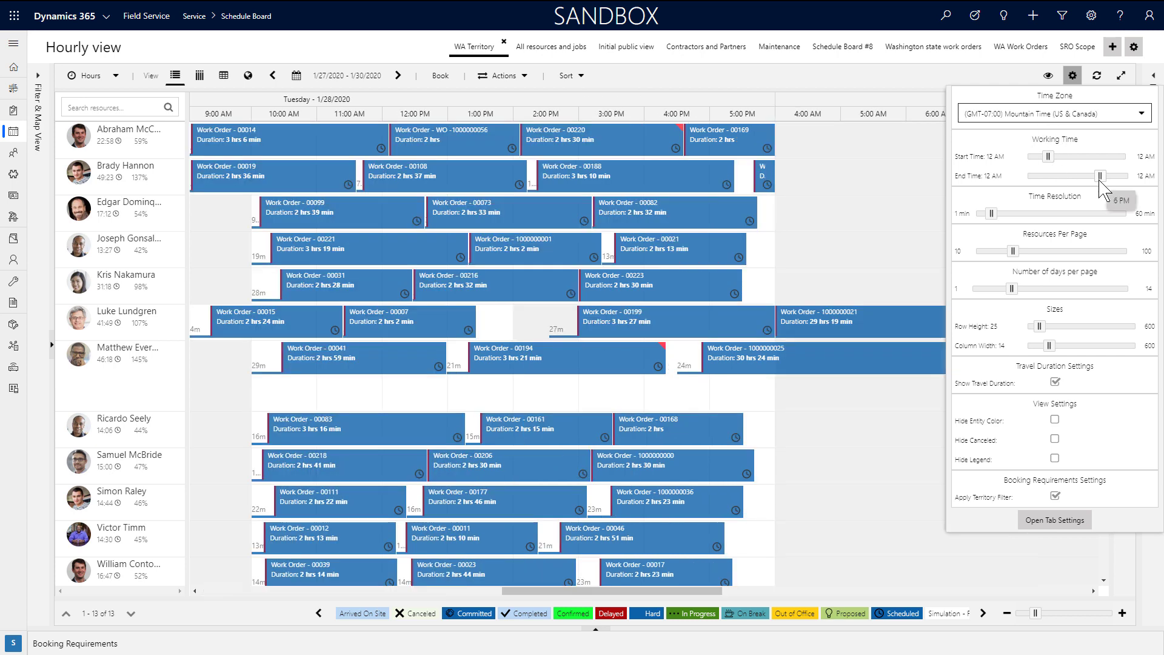
drag(1098, 176, 1108, 176)
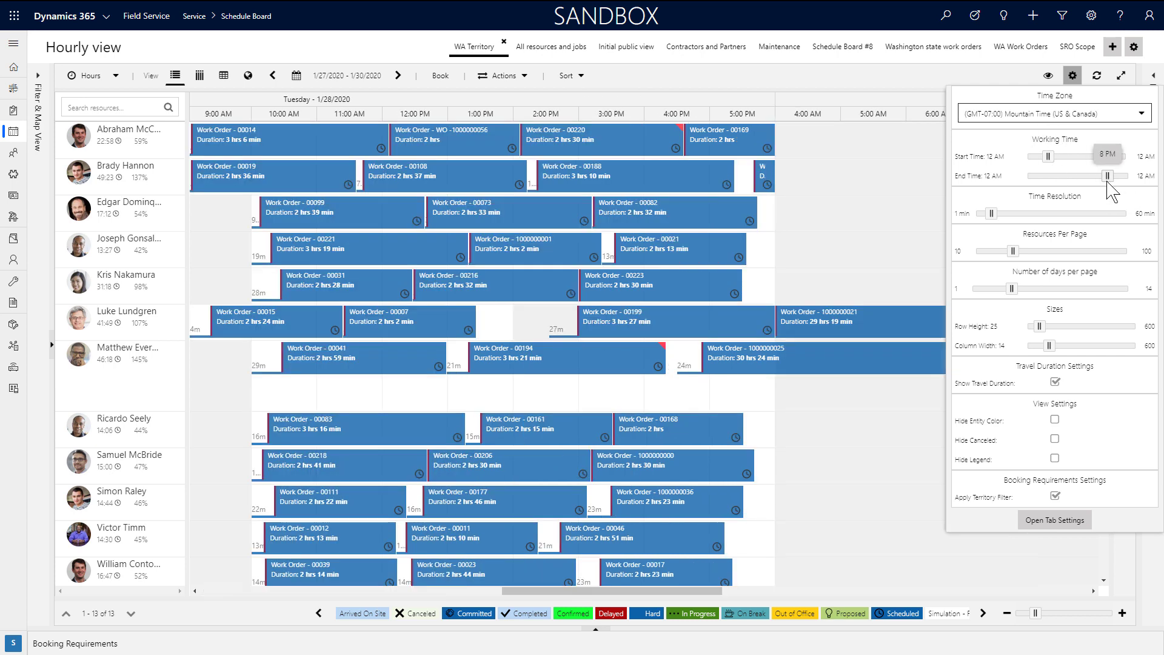
click(1073, 76)
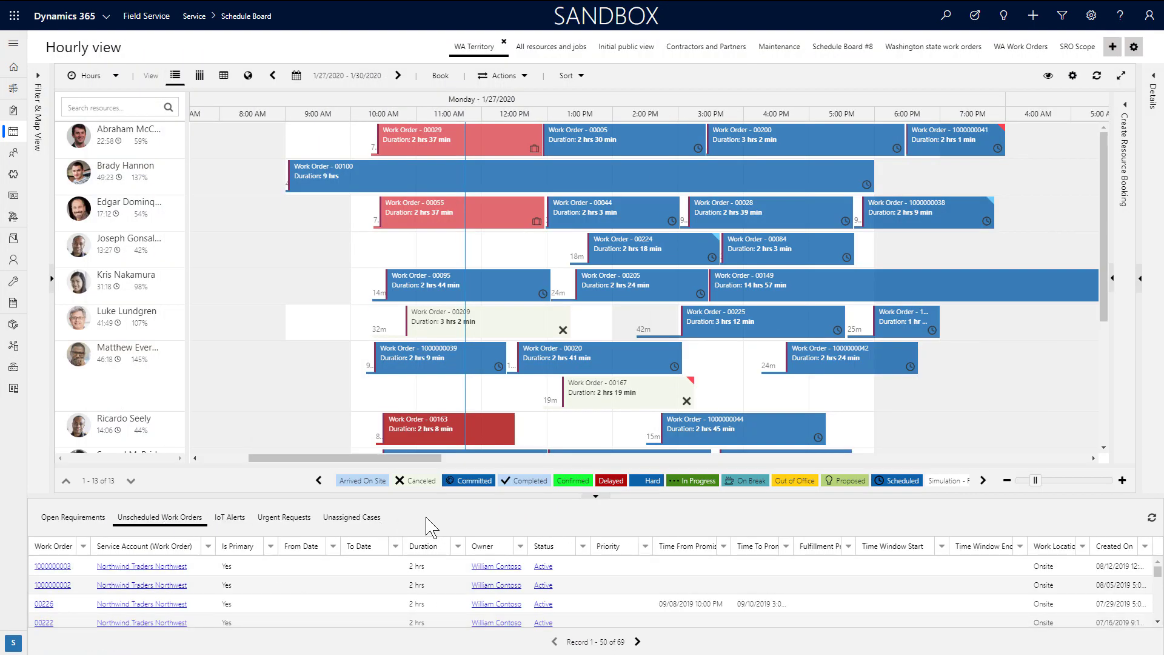
Go to Advanced Settings to reach the PowerApps Default Solution customization page
click(1090, 14)
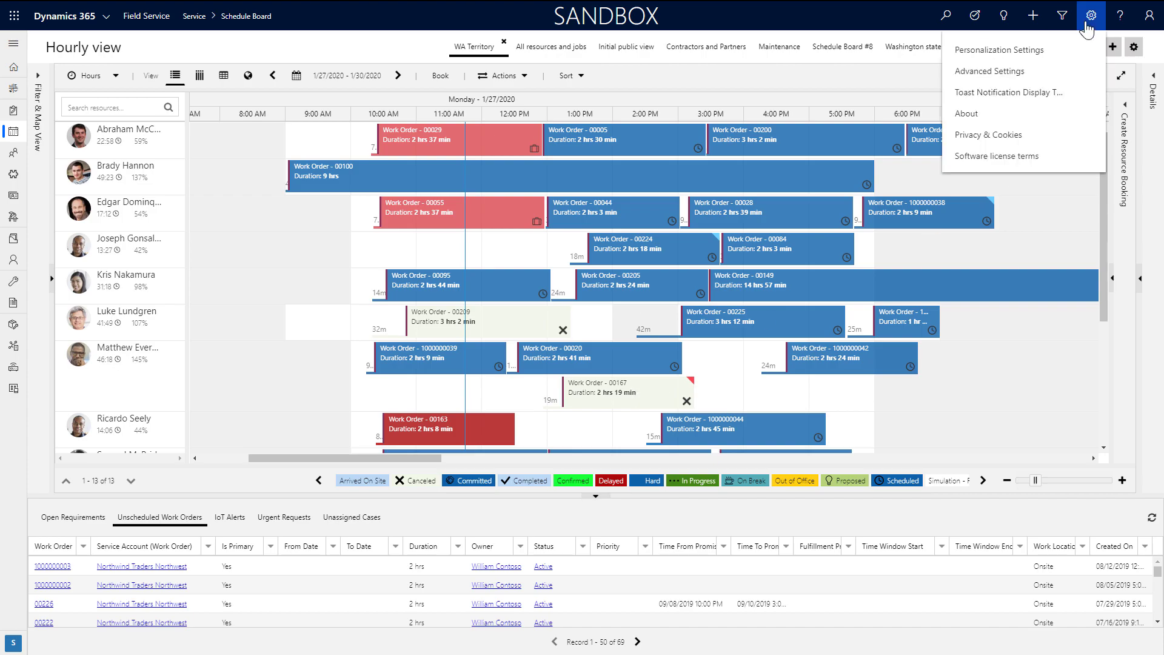
click(988, 72)
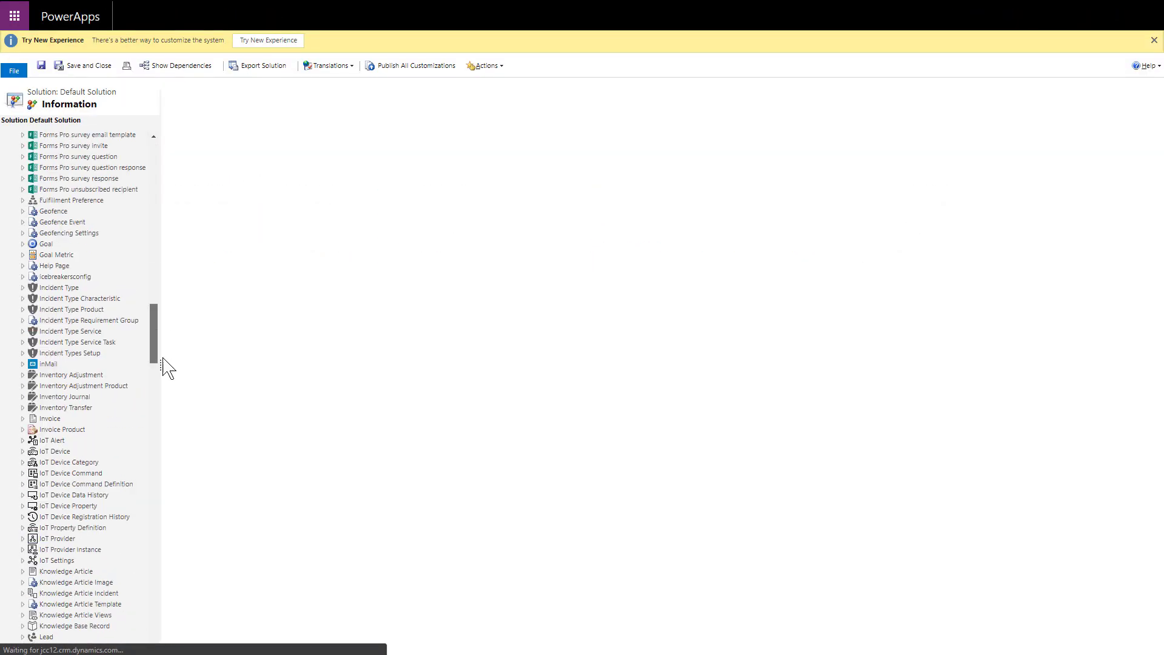
Open the Resource Requirement entity's Unscheduled Work Order Requirements view for editing
click(59, 416)
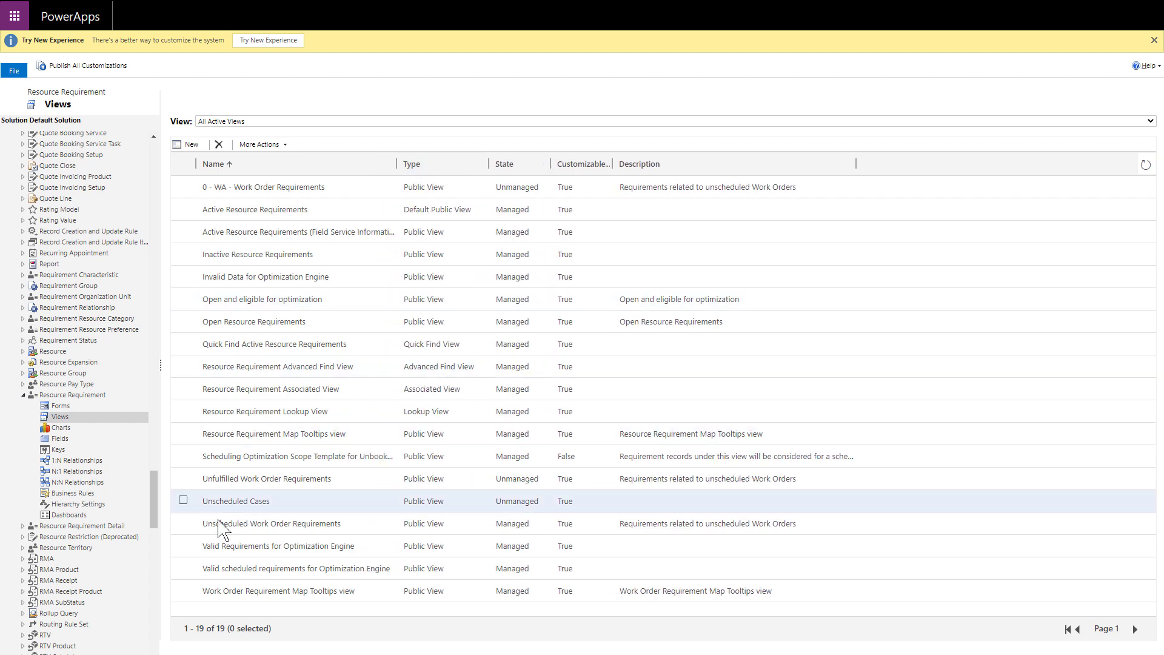
click(184, 524)
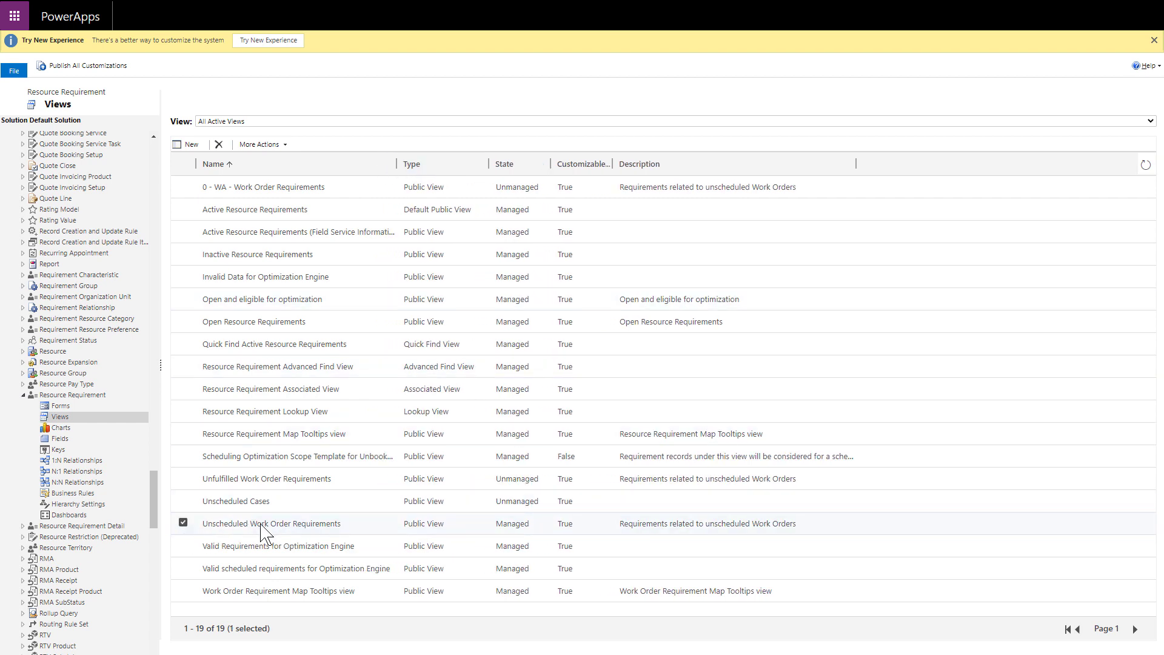
mouse_move(360, 534)
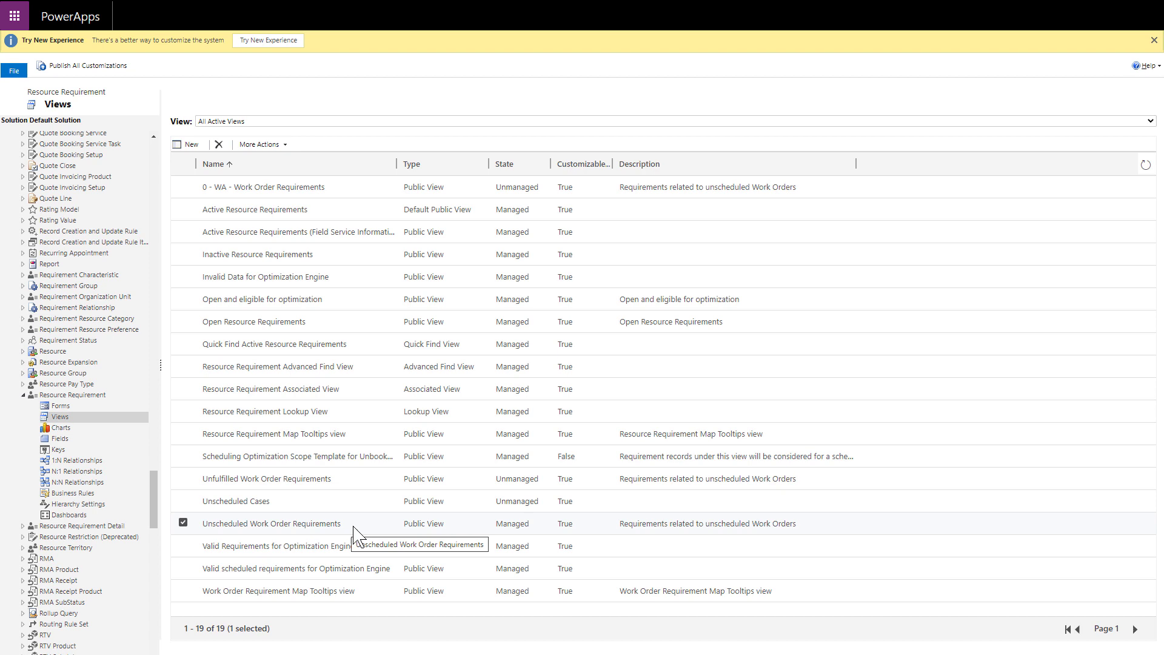
double_click(271, 524)
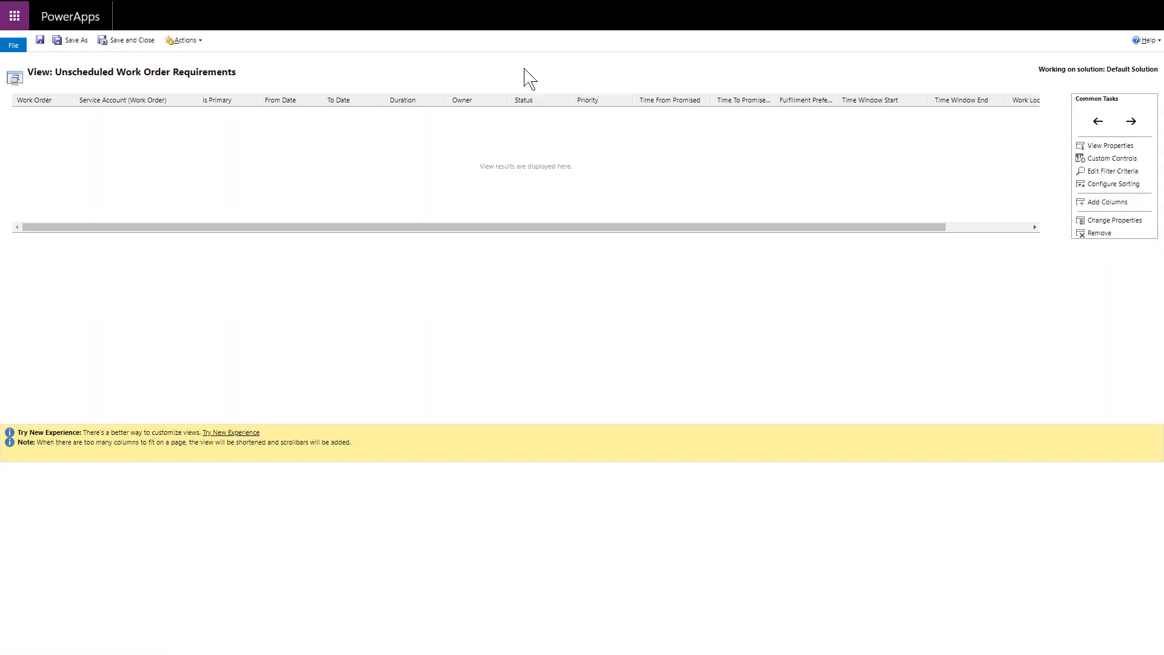
Move the Status column before Owner and bring up the view's filter criteria
click(539, 100)
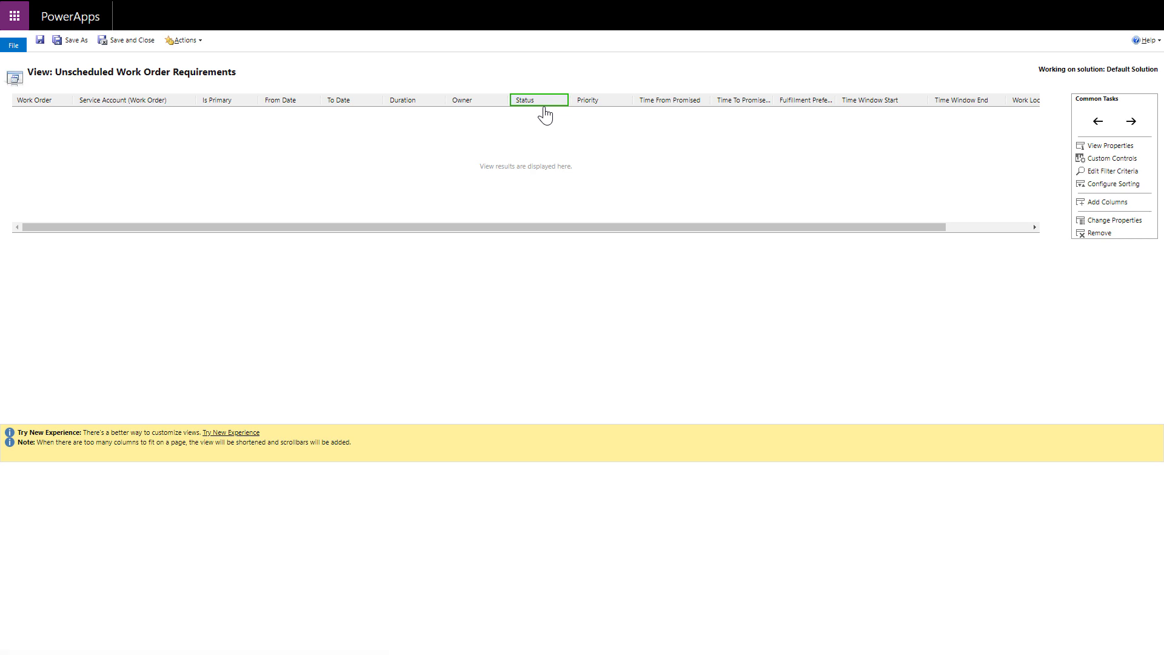
click(1098, 121)
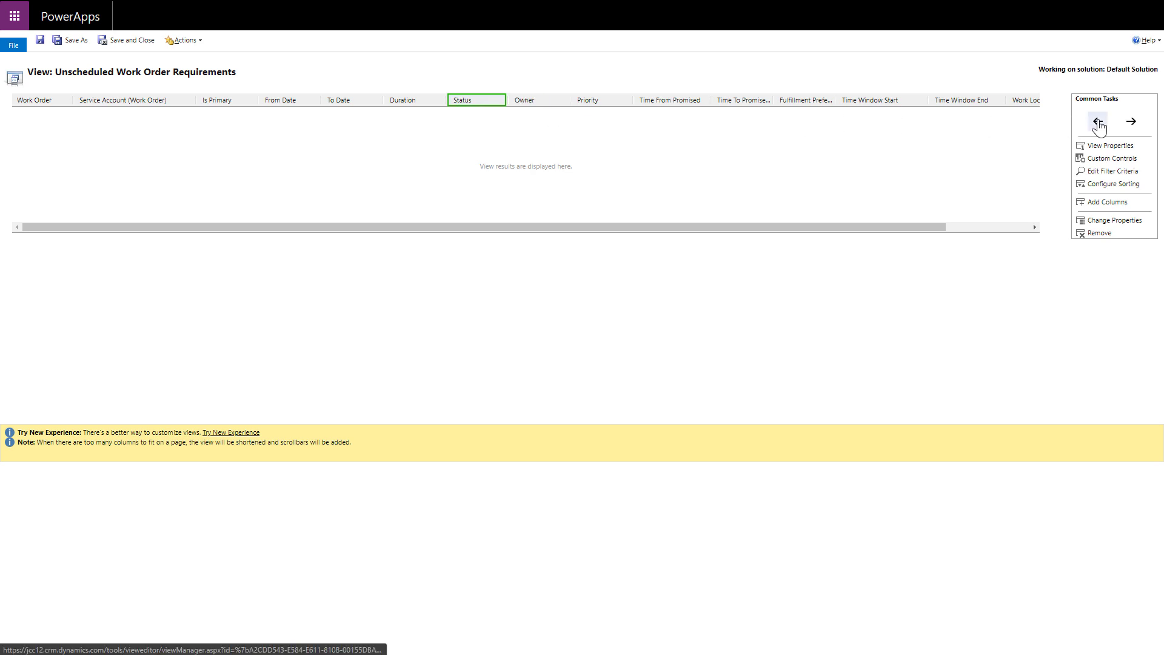
click(1110, 171)
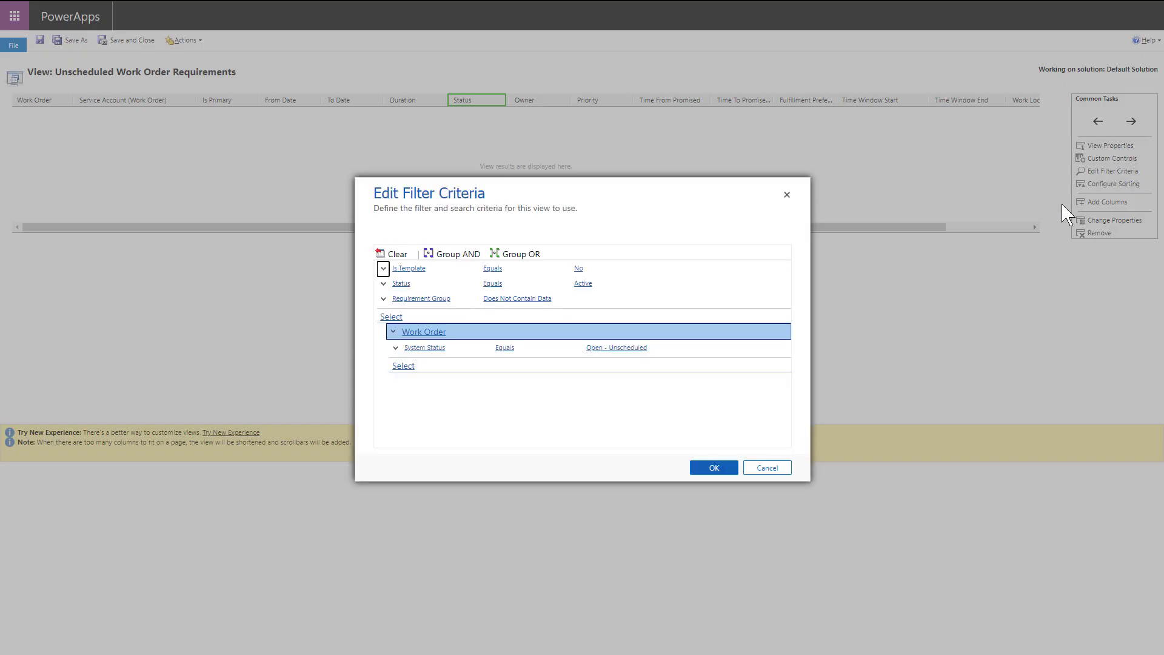
mouse_move(721, 416)
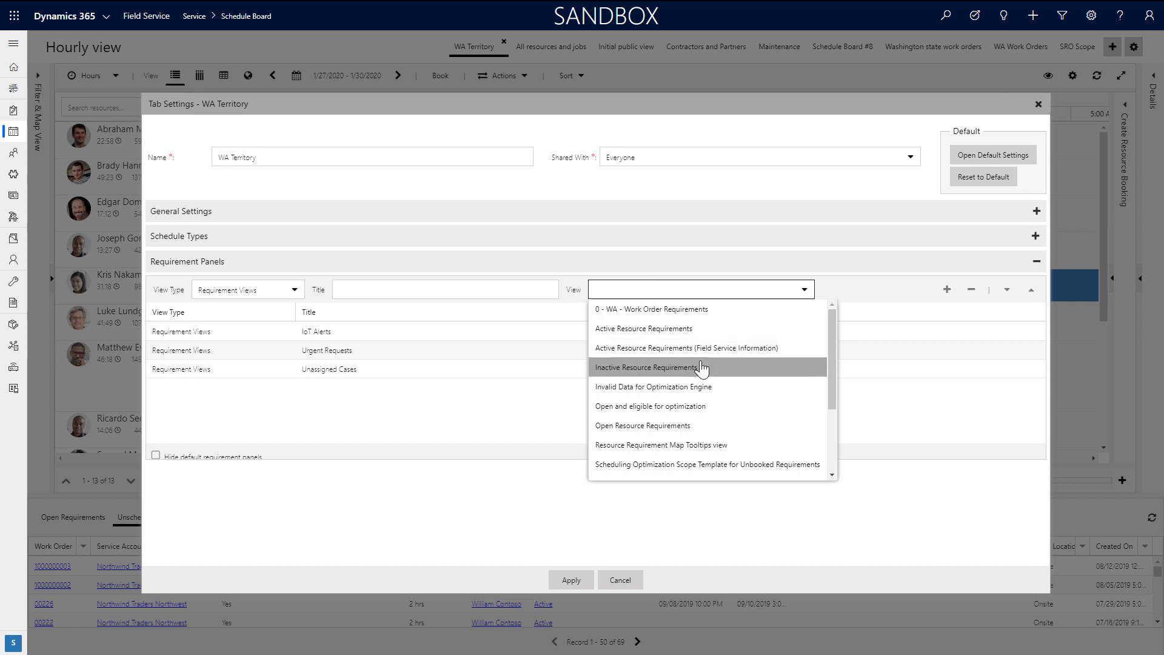
Add an Unscheduled WOs panel, move it above Unassigned Cases, apply, and reopen tab settings
text(Unsch)
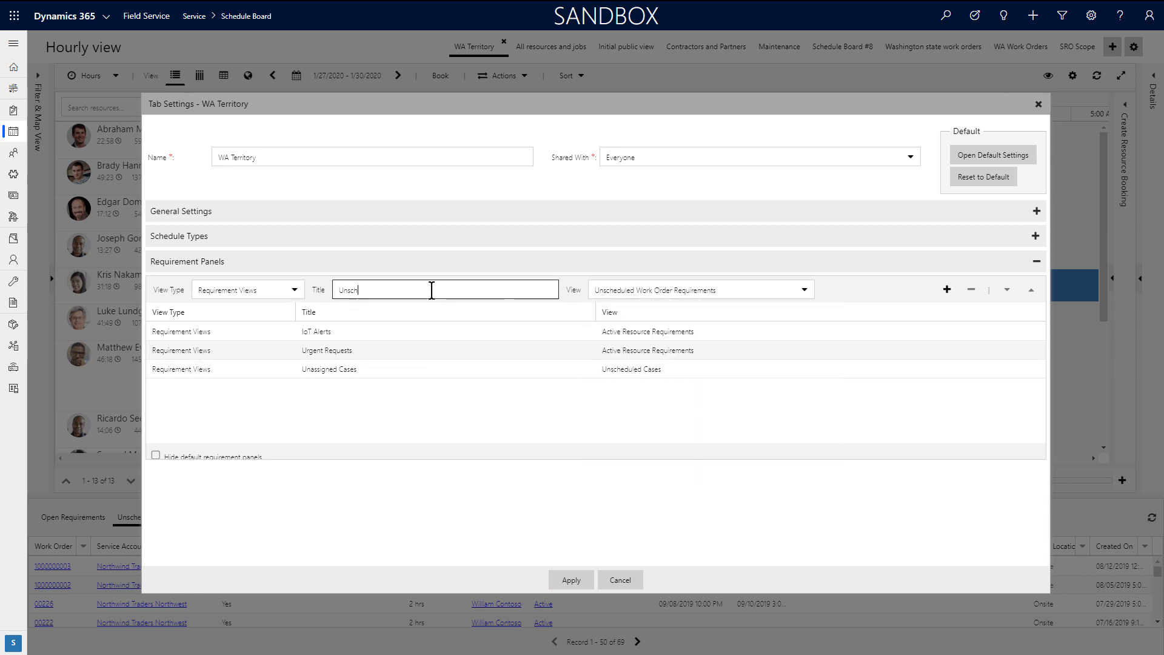
text(Unscheduled WOs)
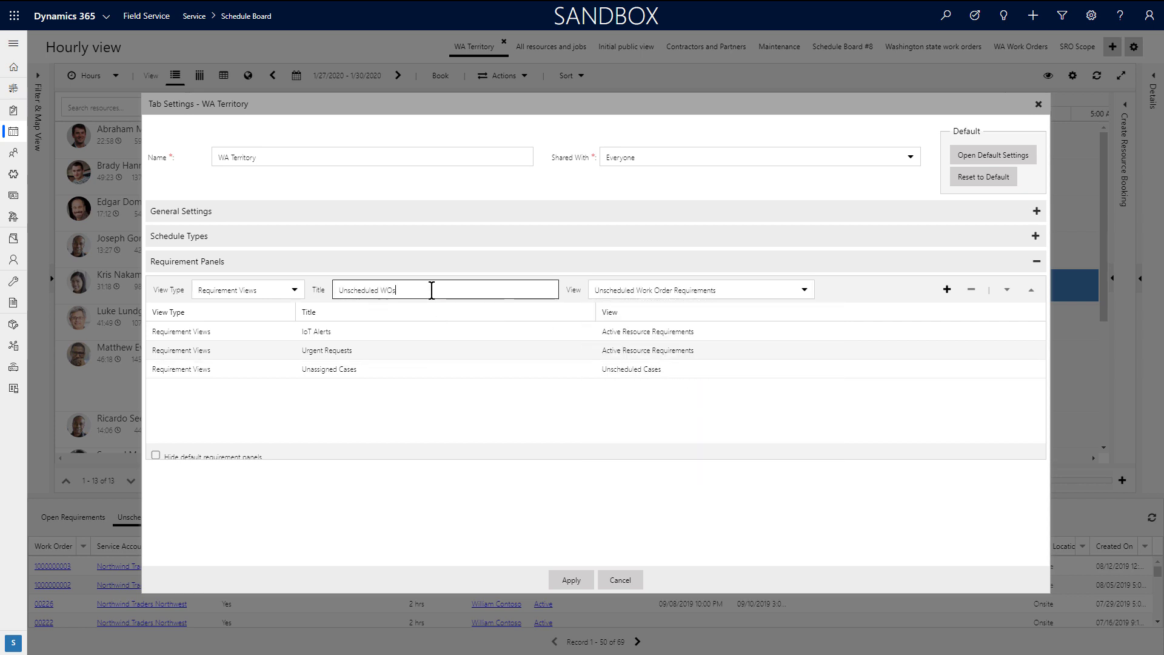
click(947, 289)
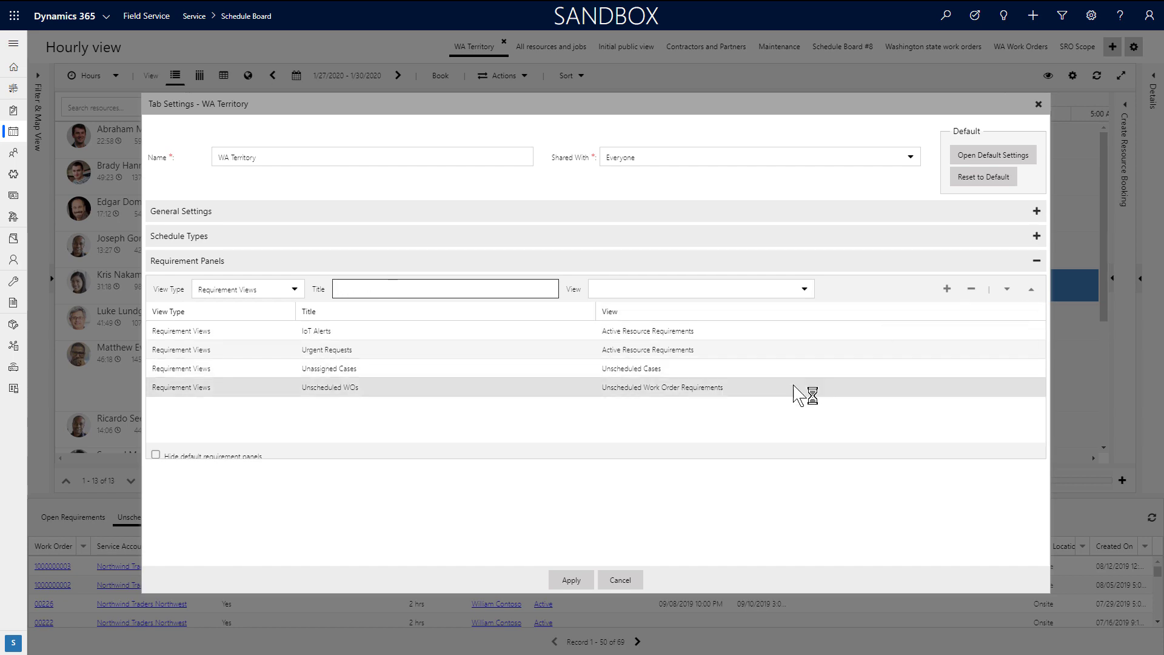
click(1031, 289)
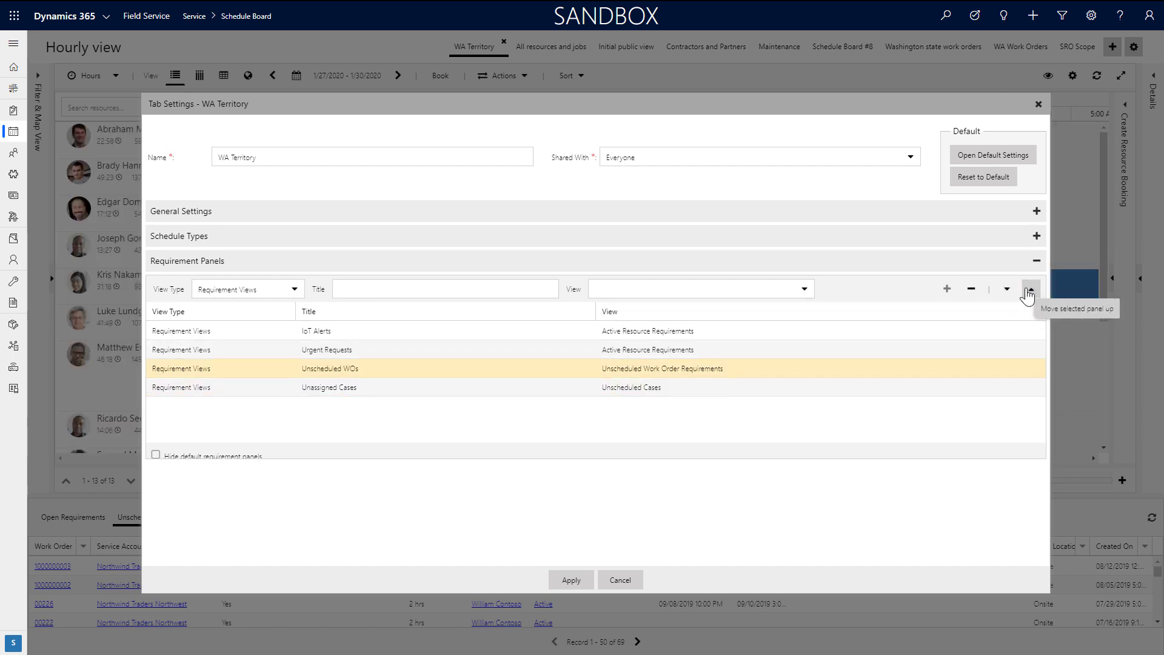
click(571, 580)
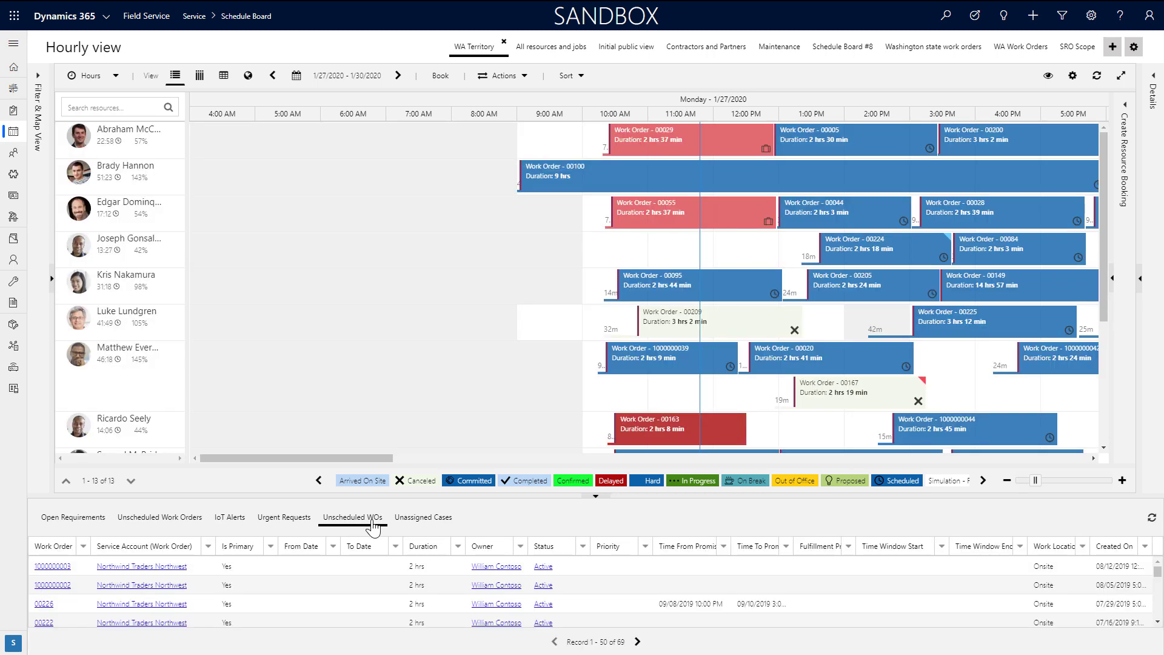
mouse_move(598, 280)
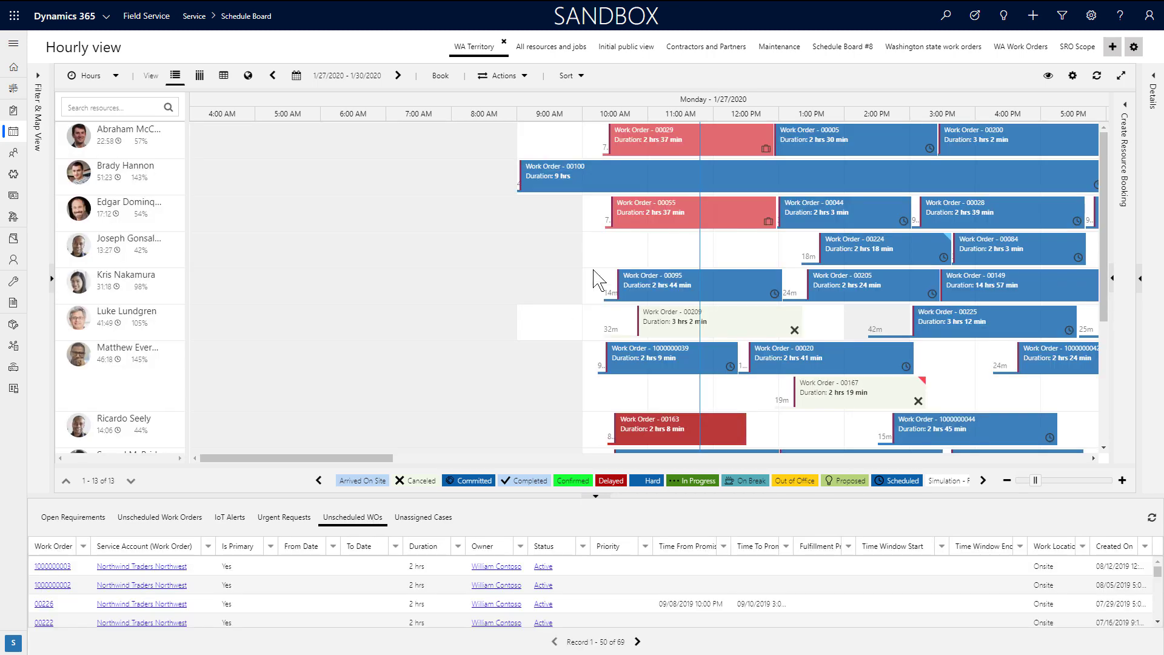
click(660, 140)
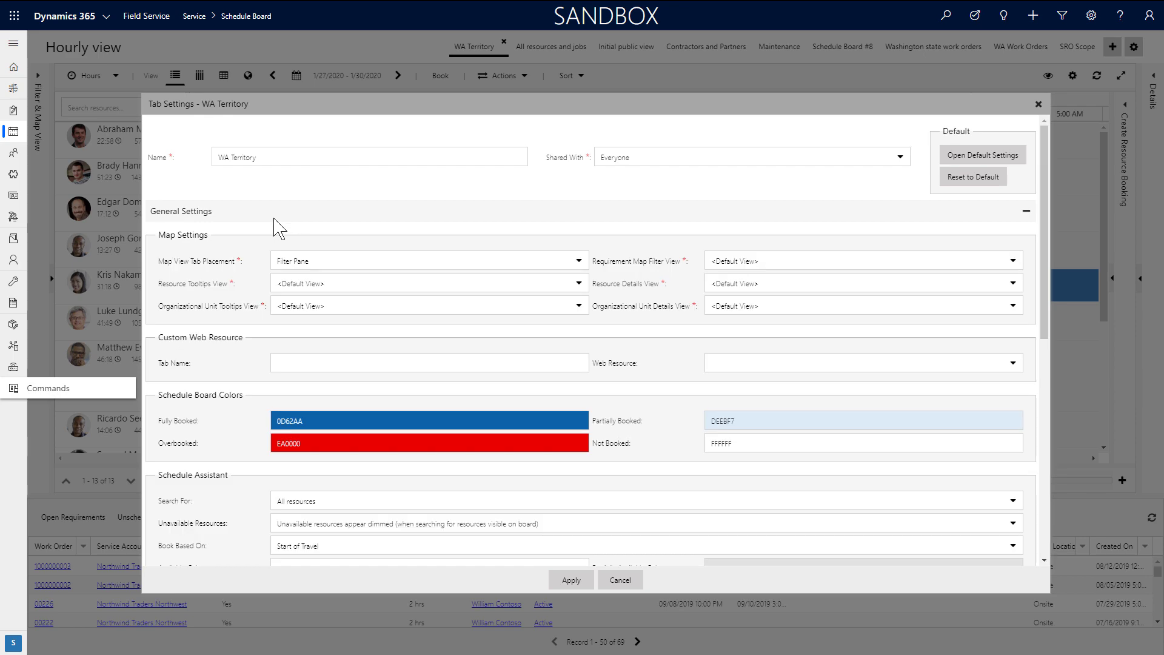
Set Non-Working Hours Color to 300C0C under Other Settings, apply, and refresh the board
scroll(down, 3)
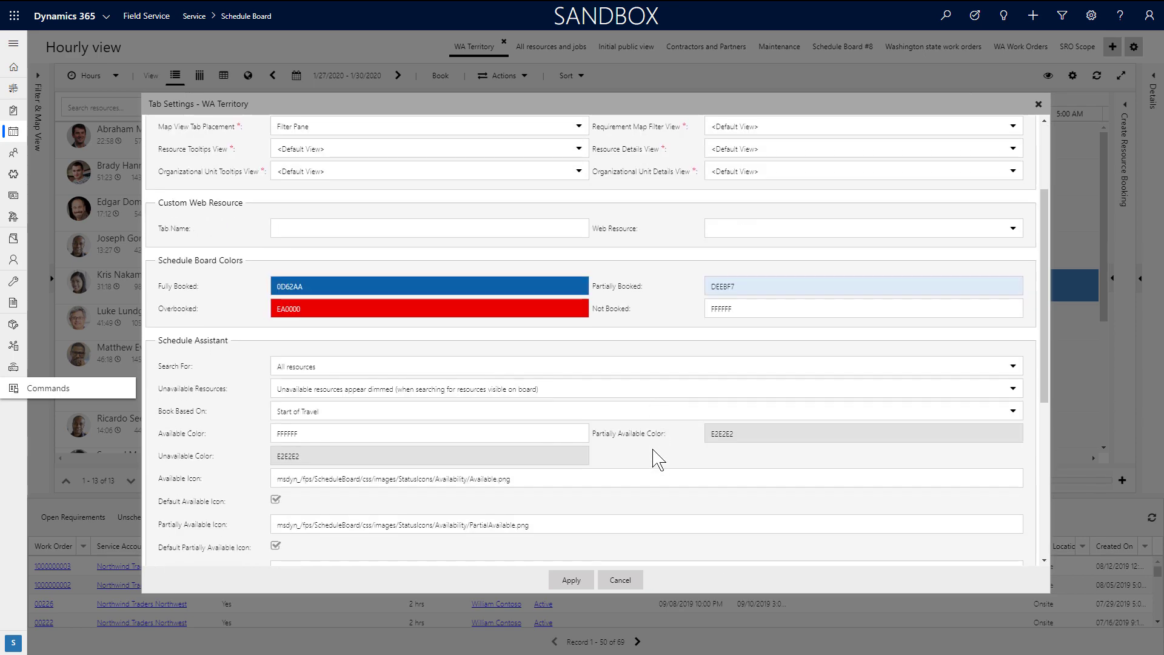
scroll(down, 3)
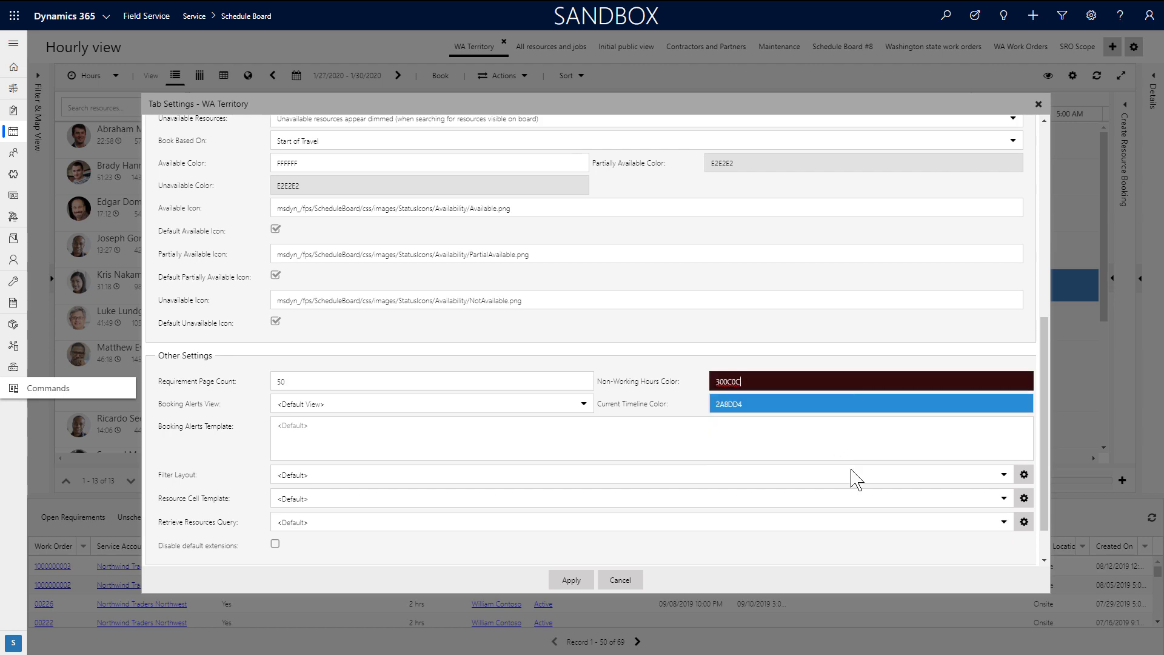
click(570, 580)
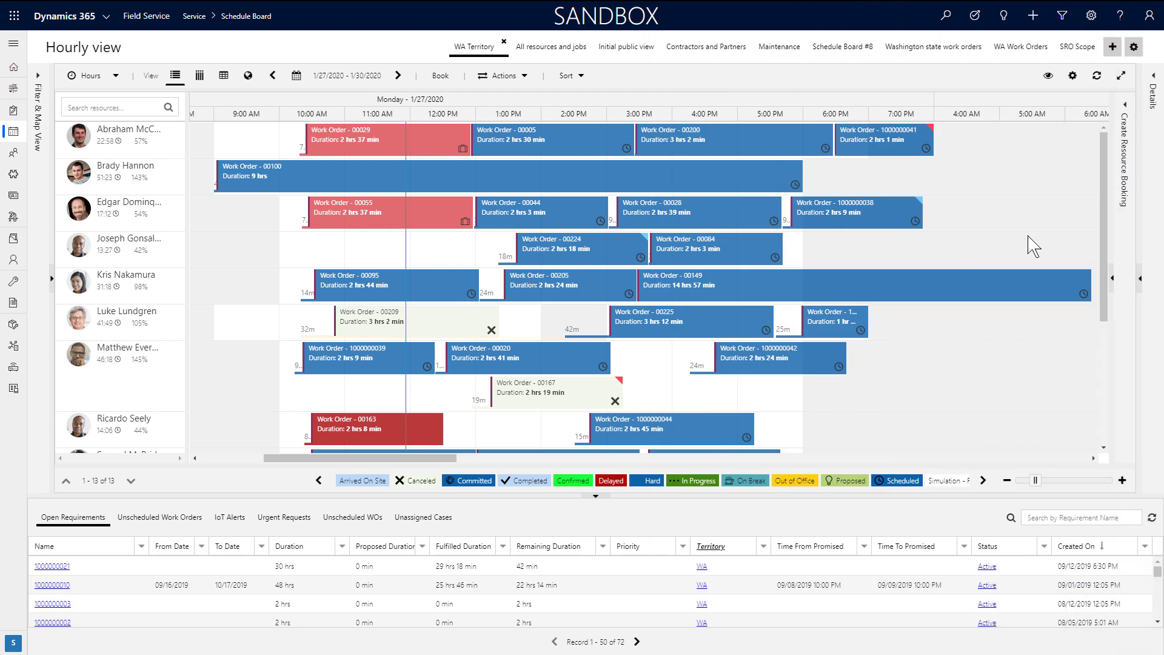
mouse_move(1103, 77)
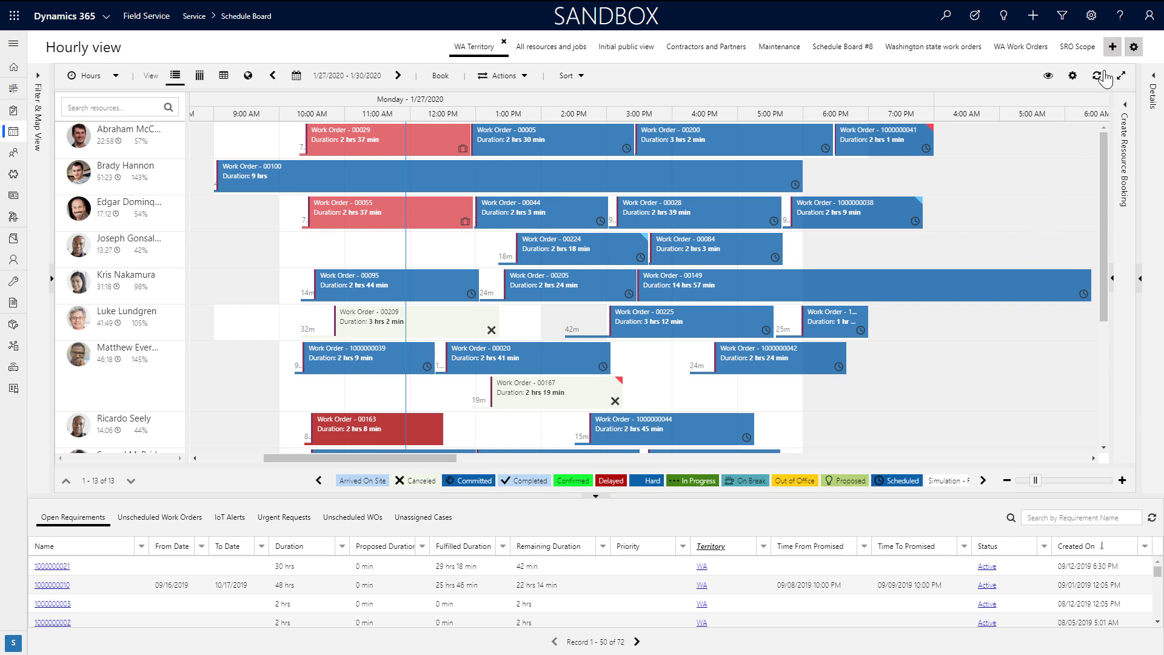
click(1113, 47)
text(Redmond t)
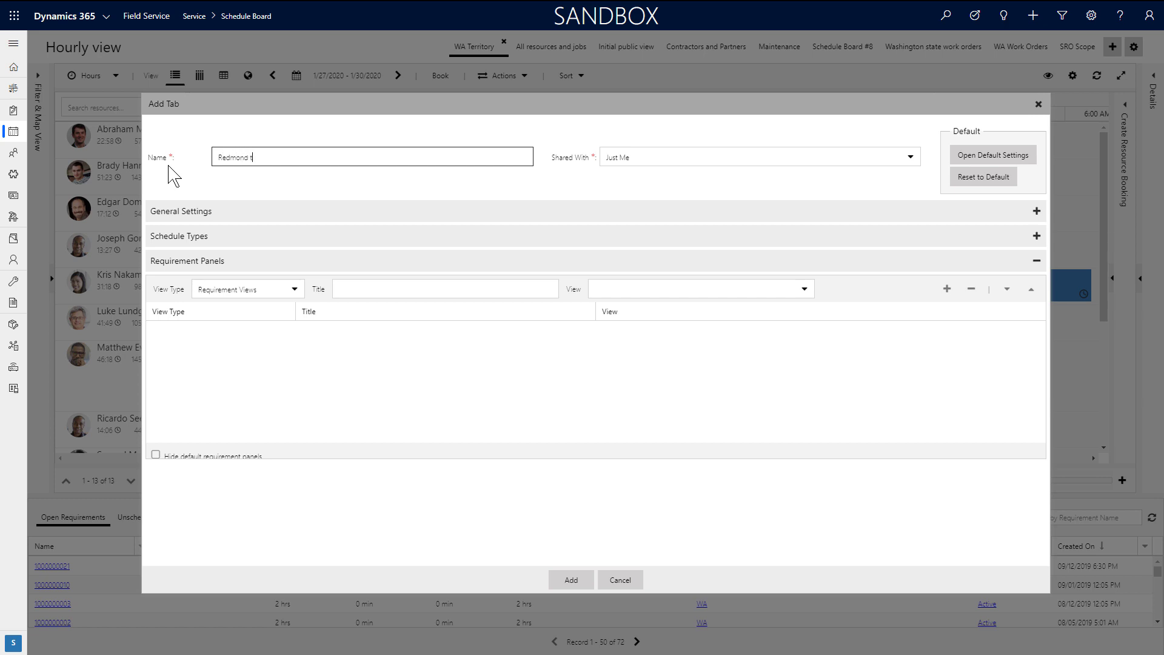
Name the tab Redmond team, share with Everyone, add an All jobs Active Resource Requirements panel hiding defaults
text(eam)
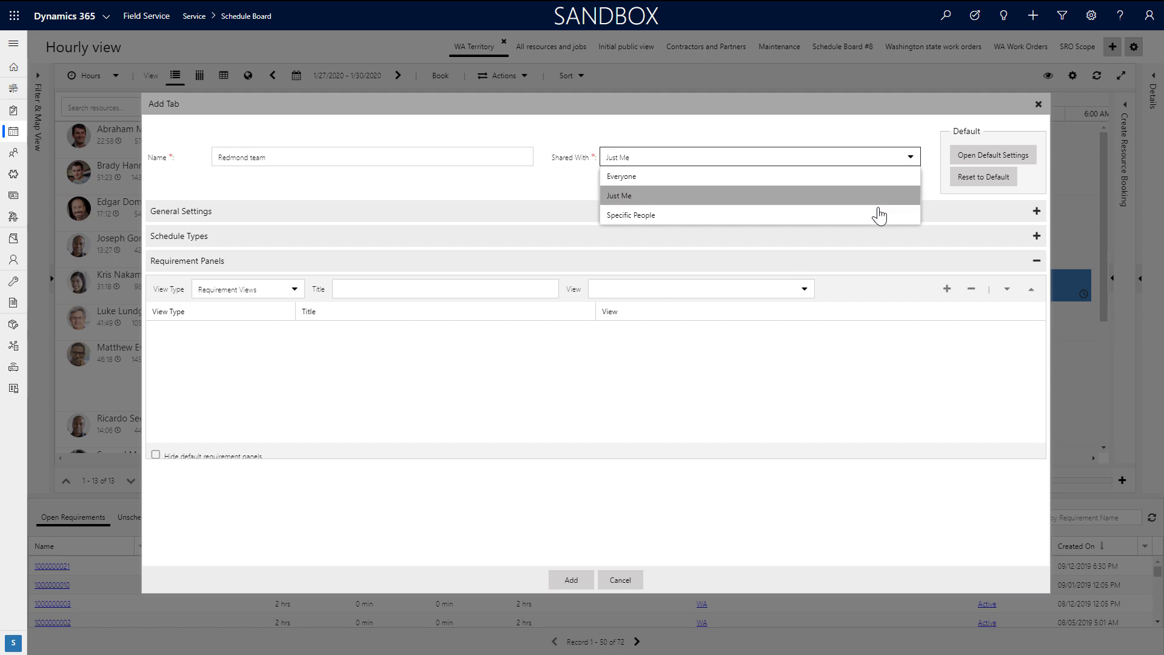
click(619, 176)
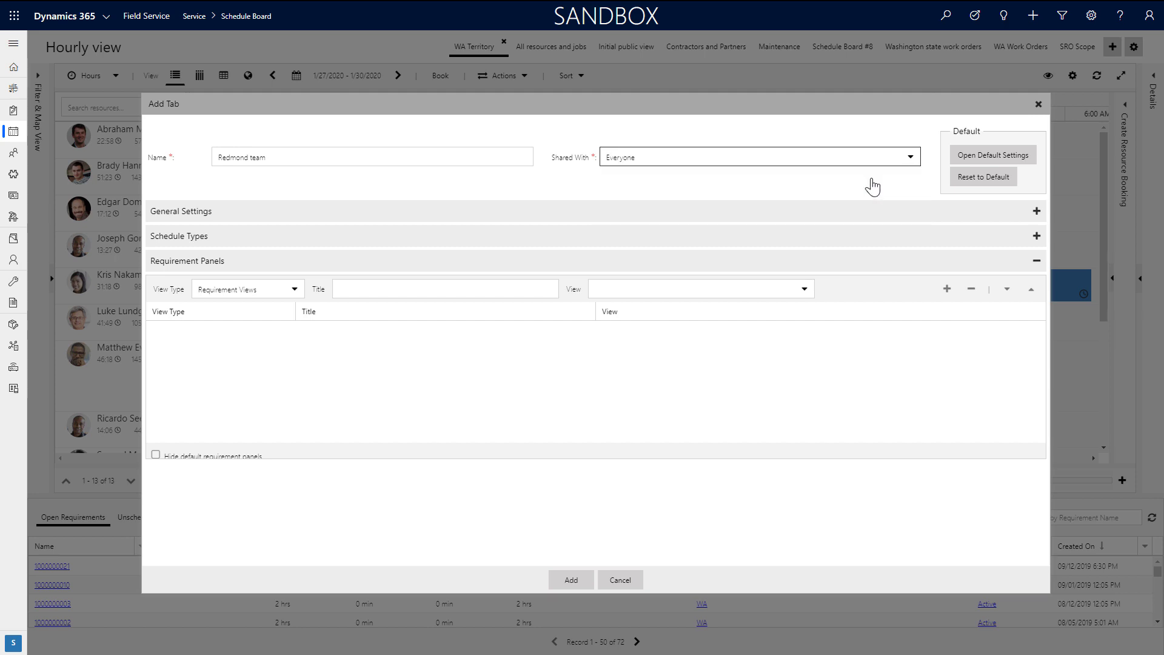
mouse_move(843, 216)
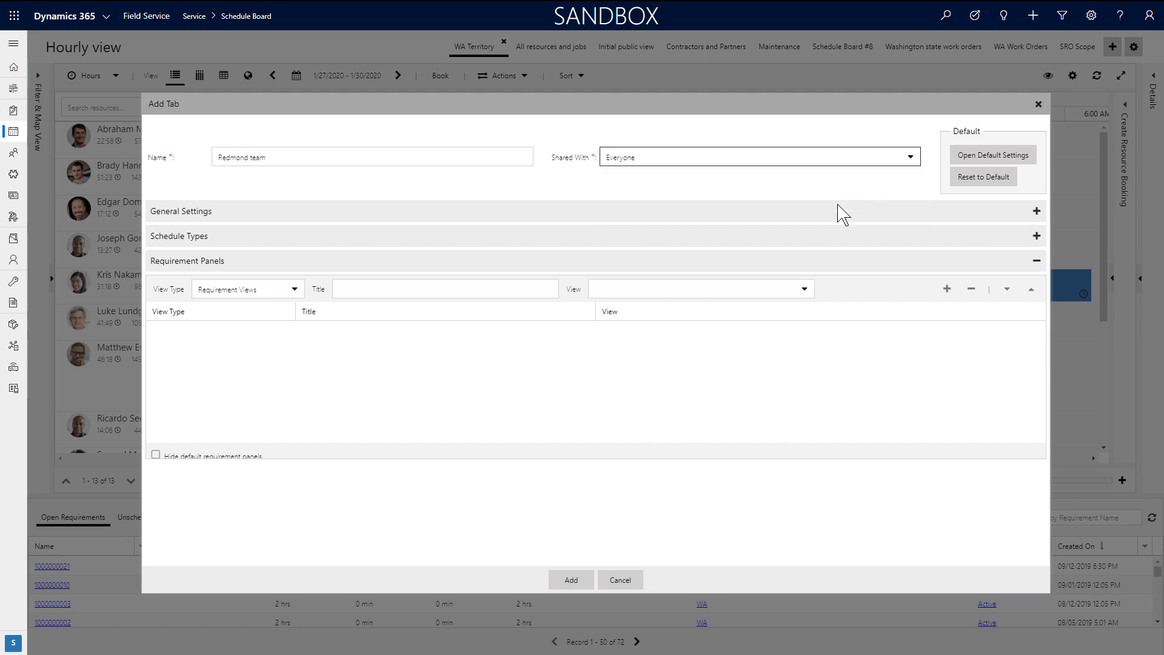
click(699, 288)
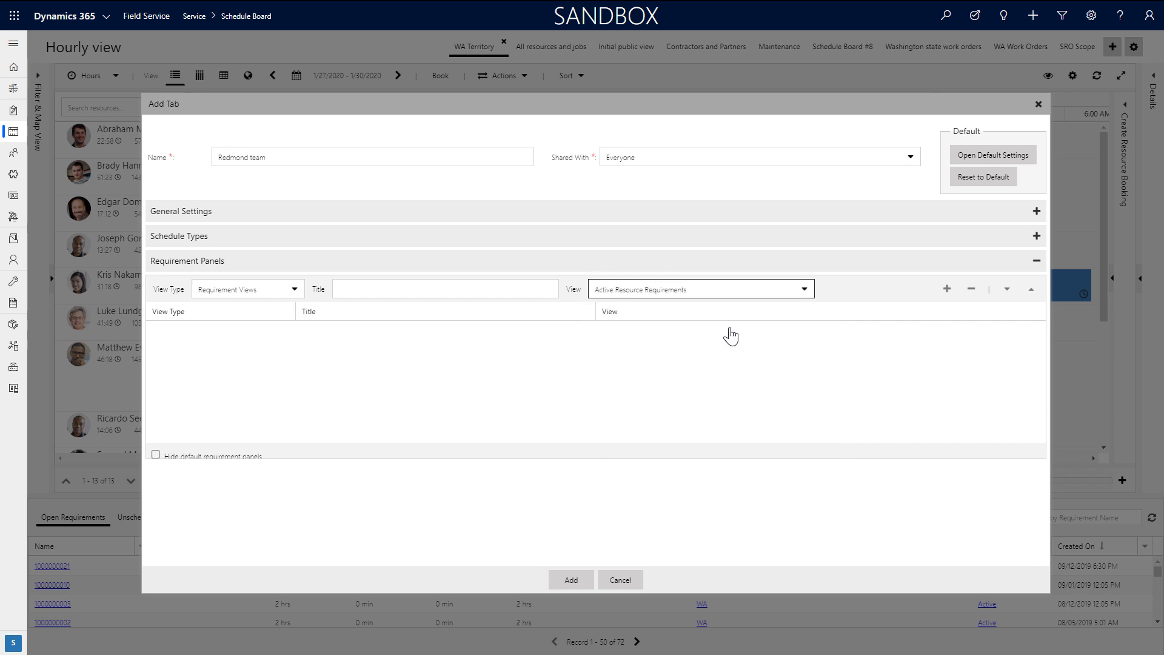
click(444, 289)
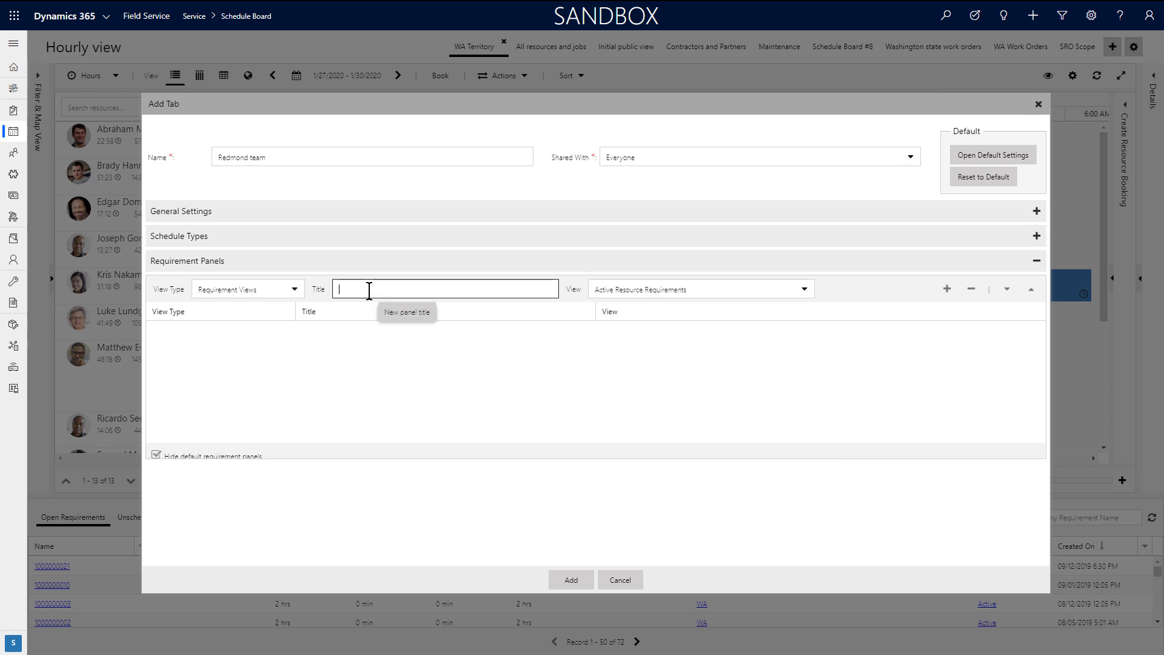
click(947, 288)
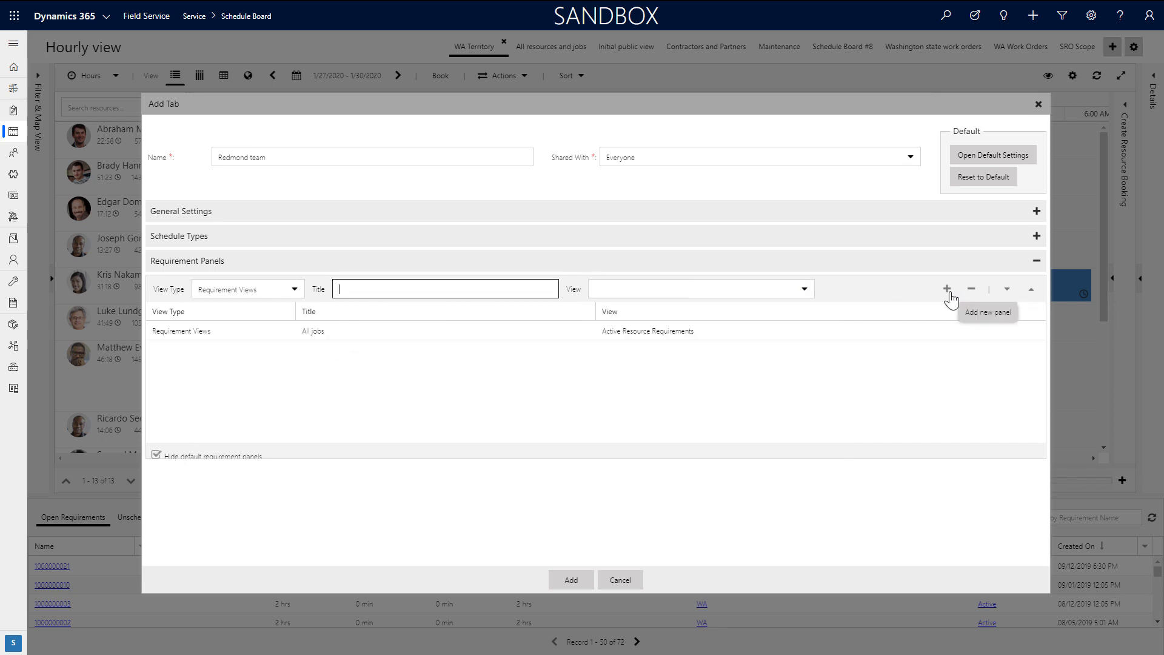
click(570, 580)
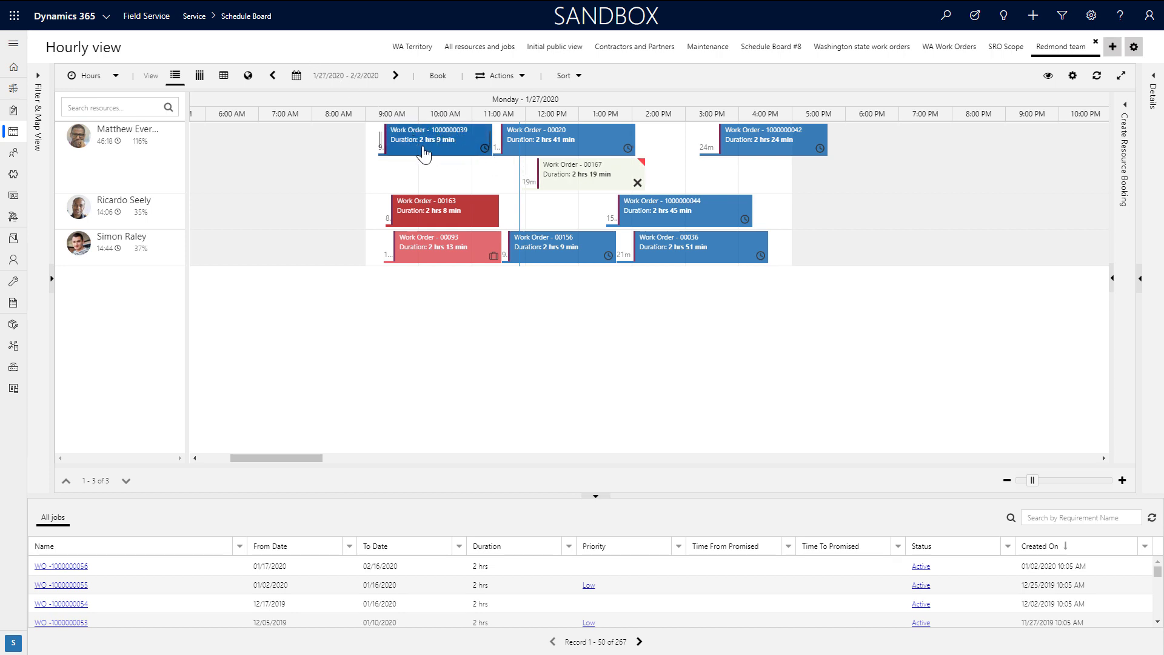
mouse_move(445, 157)
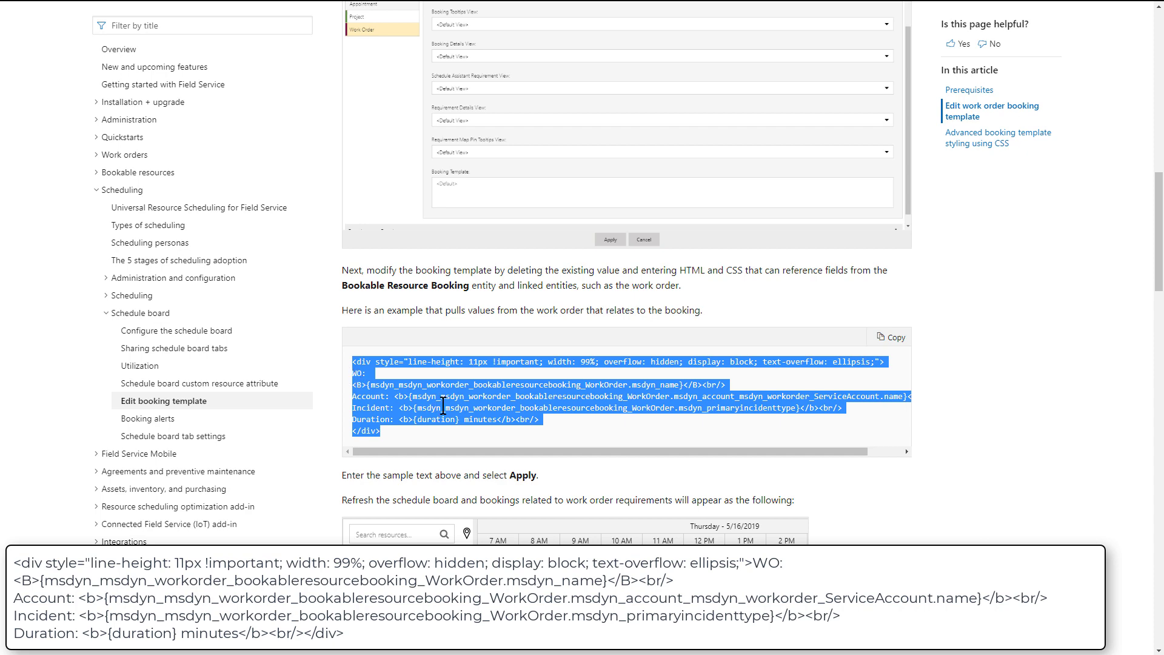
mouse_move(468, 377)
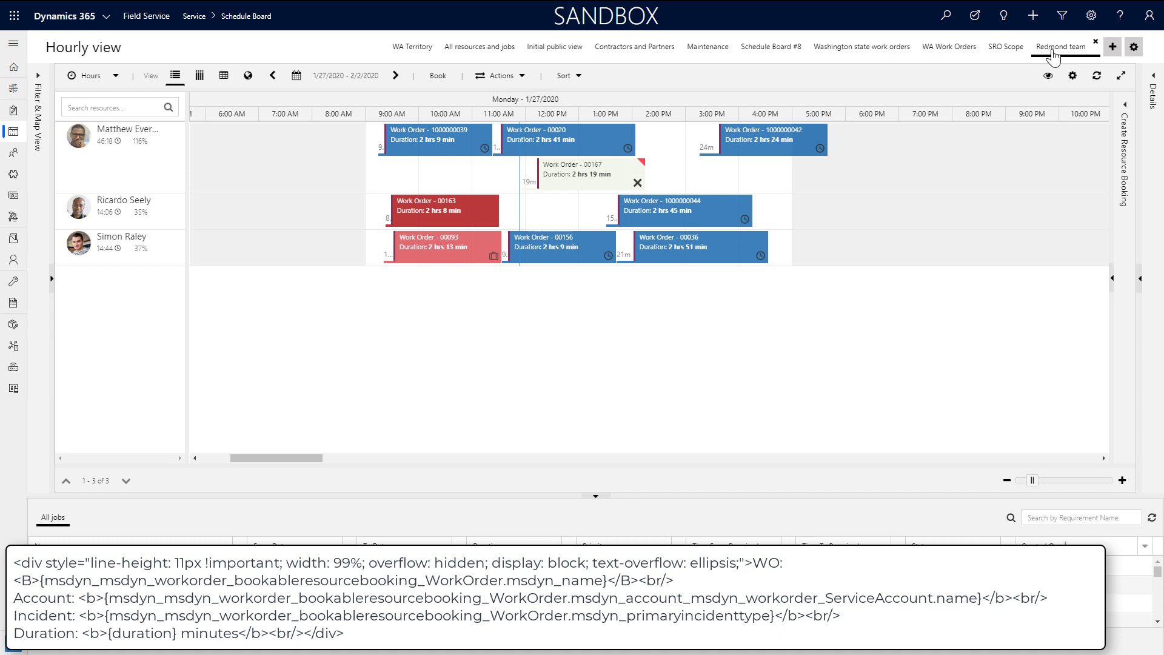
Paste the HTML booking template into the Work Order schedule type of Redmond team and apply
click(1135, 48)
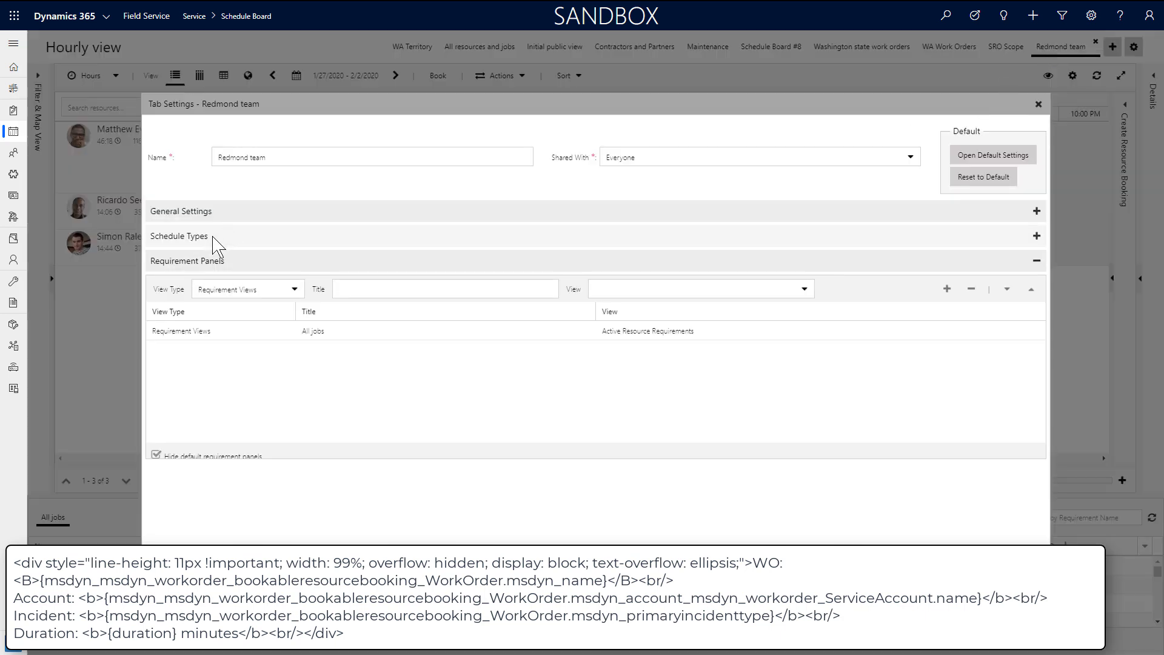
click(179, 236)
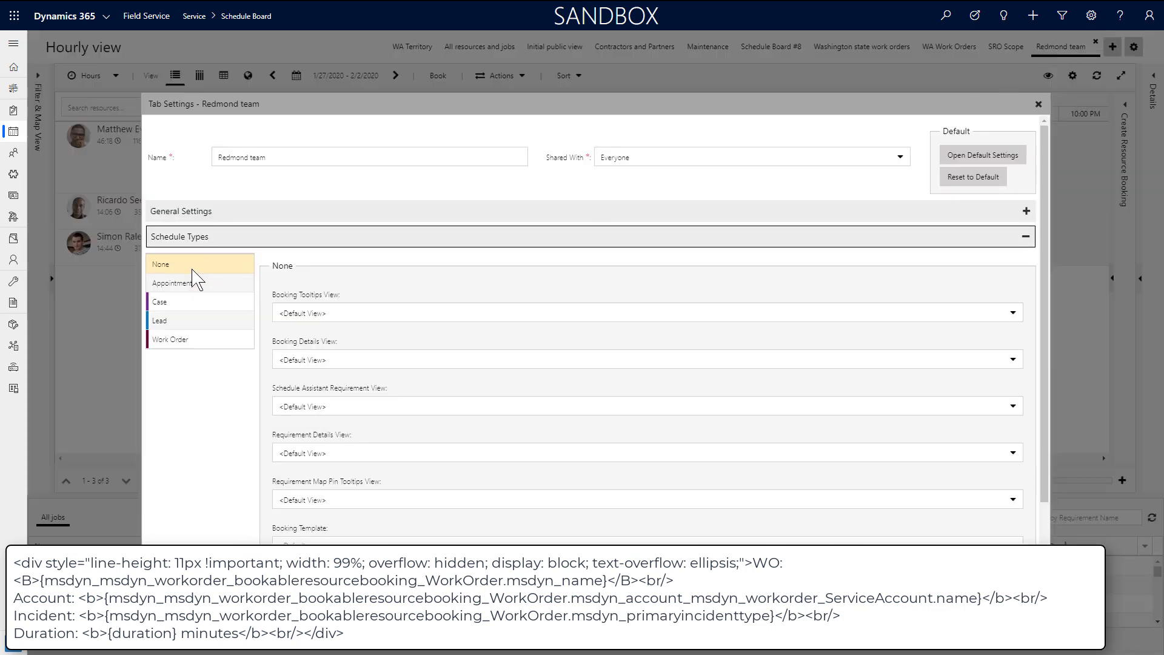
click(170, 338)
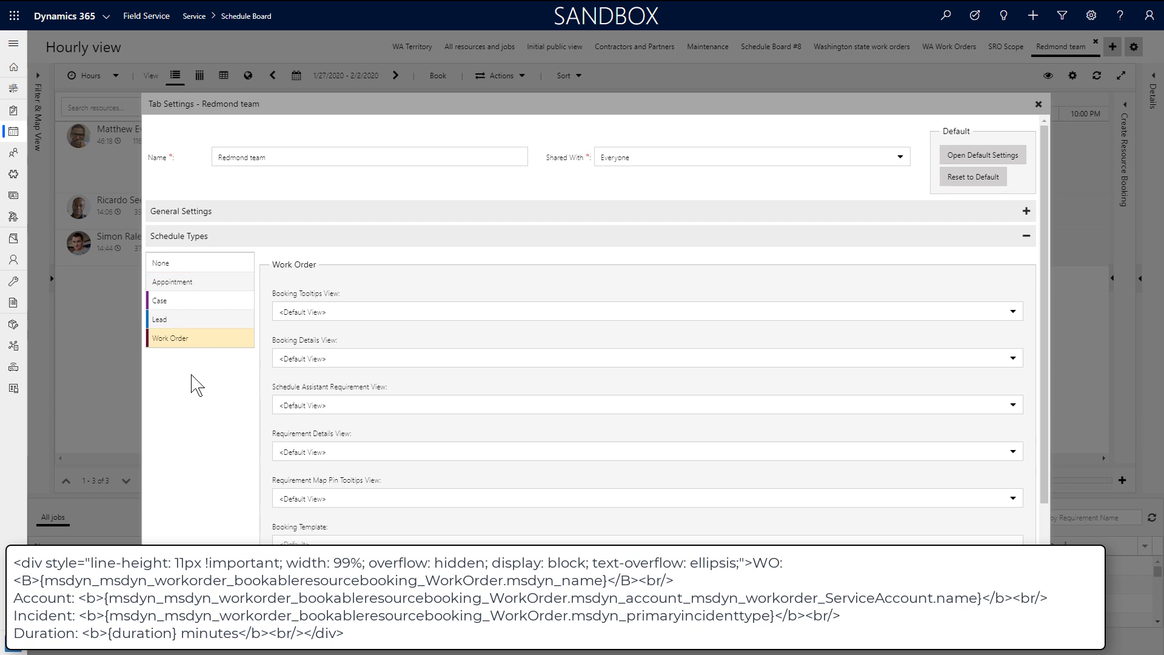
scroll(down, 3)
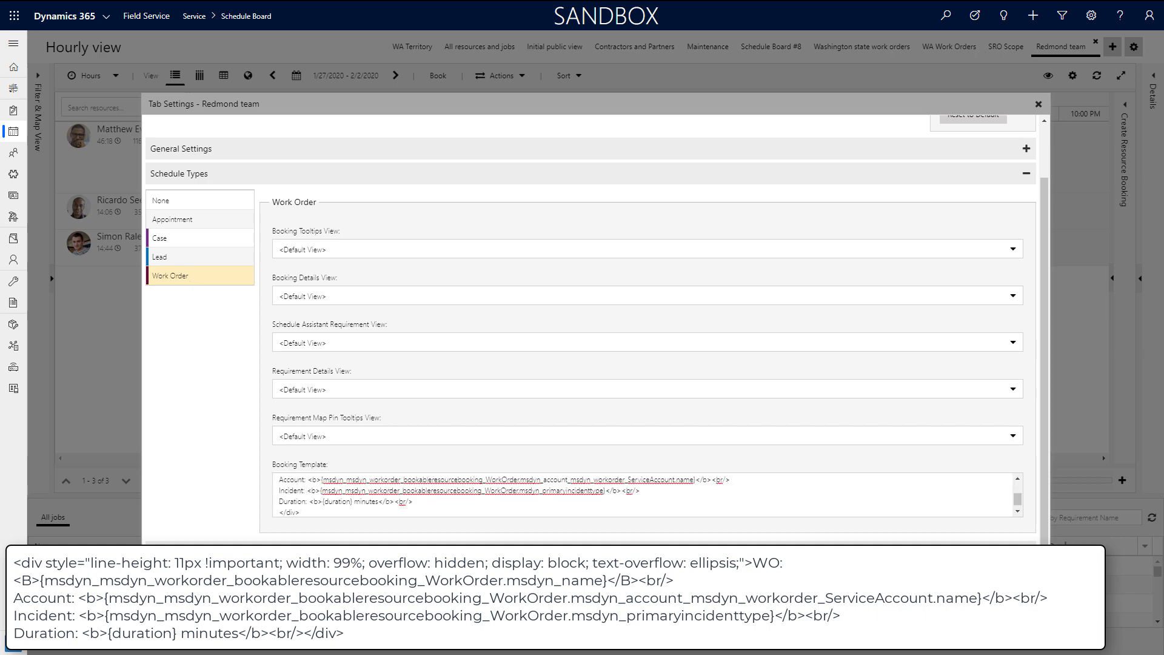
click(1037, 104)
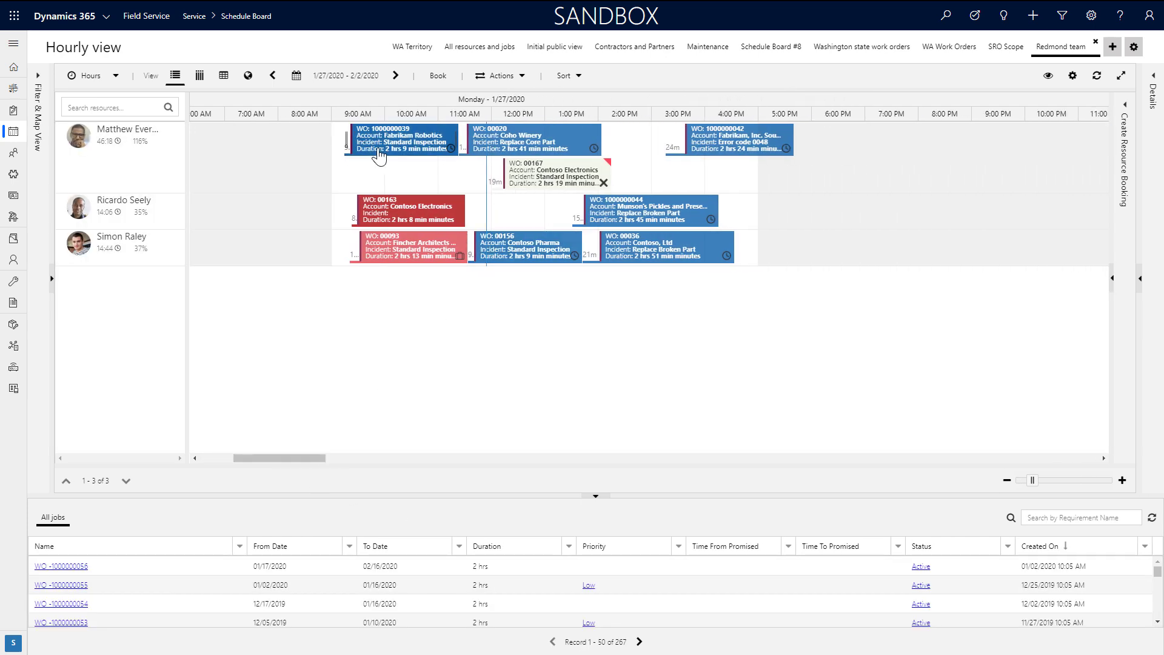
click(1072, 76)
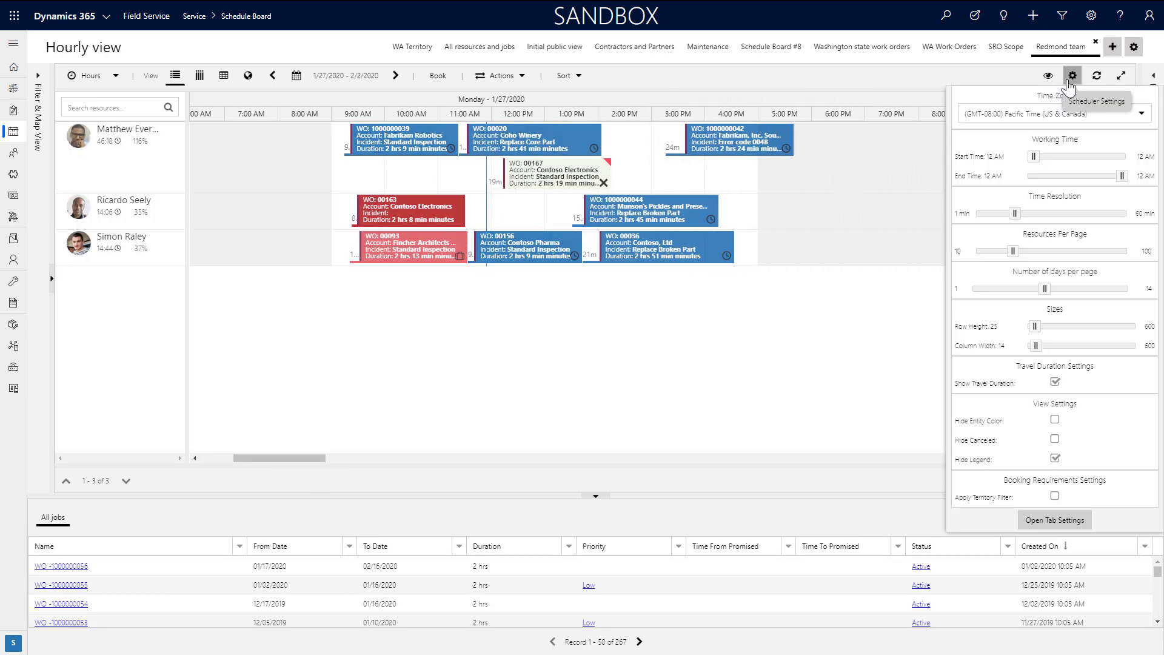
drag(1032, 325, 1047, 325)
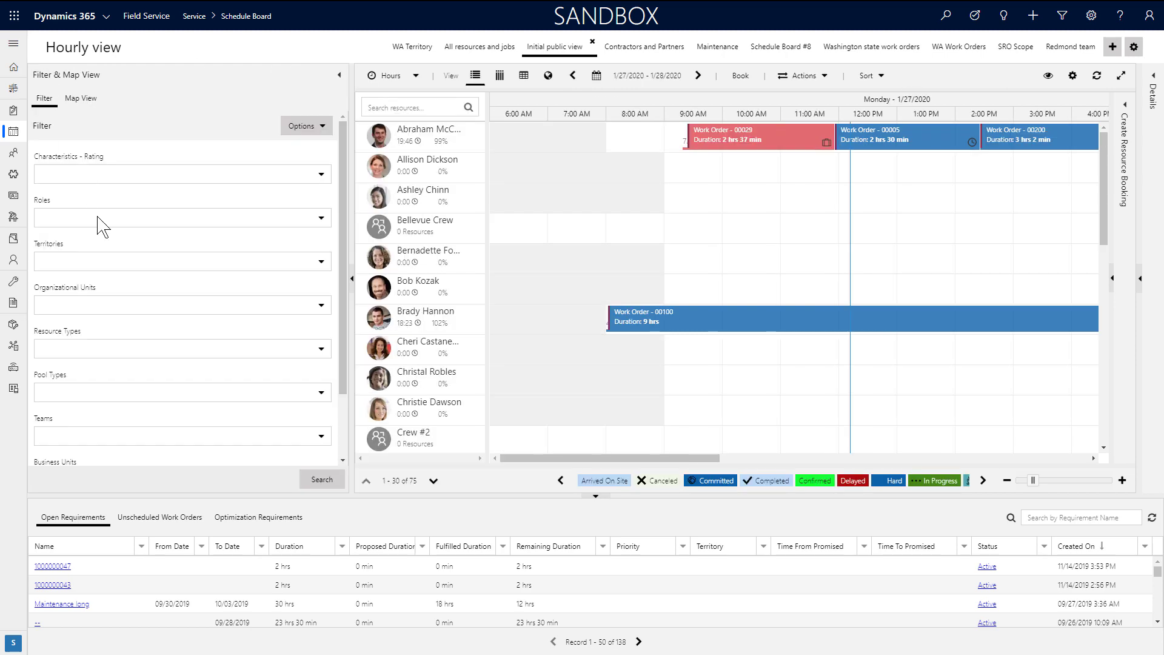
mouse_move(556, 55)
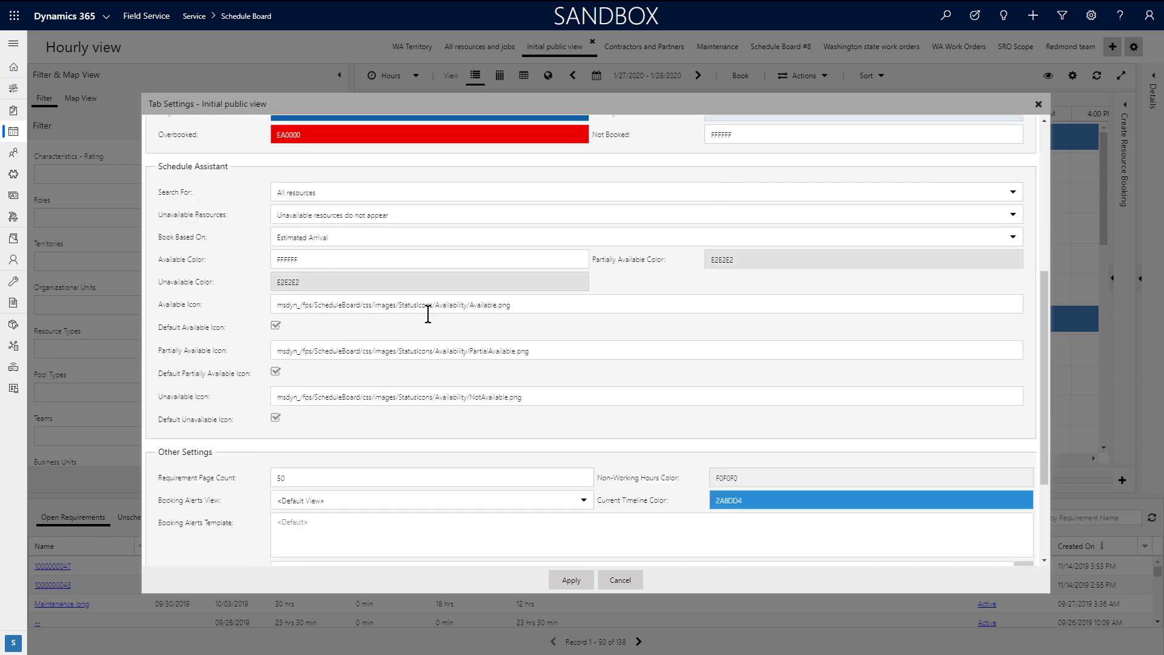
Edit the Retrieve Resources Query, replacing the territory join and id with the WA link-entity
scroll(down, 3)
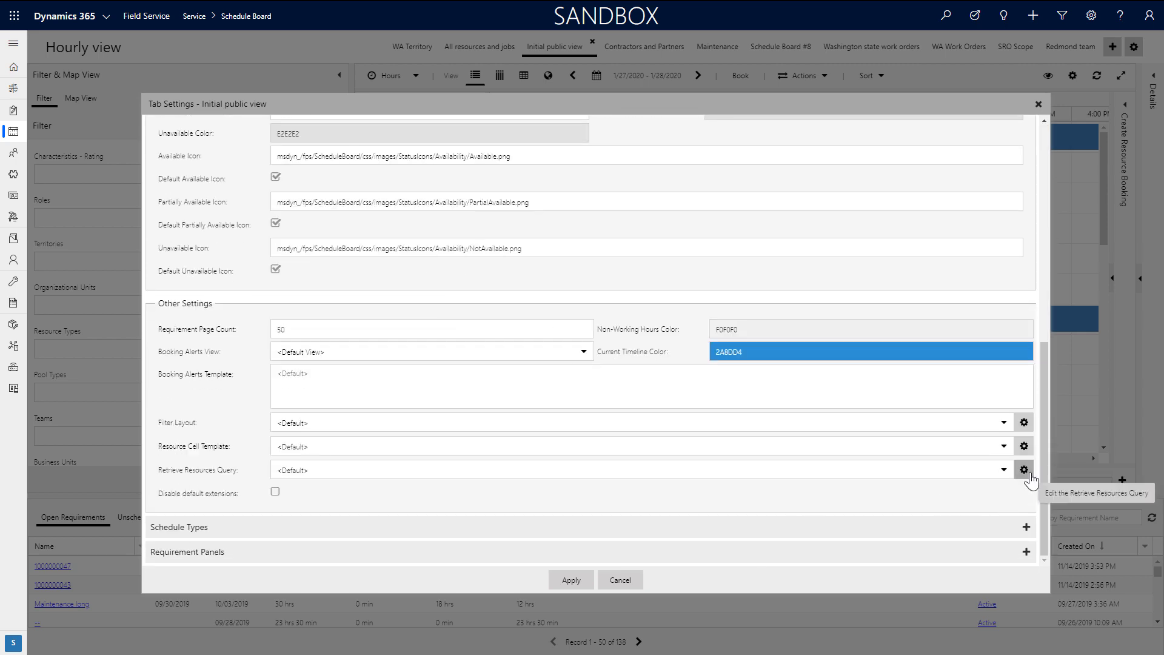
click(1024, 469)
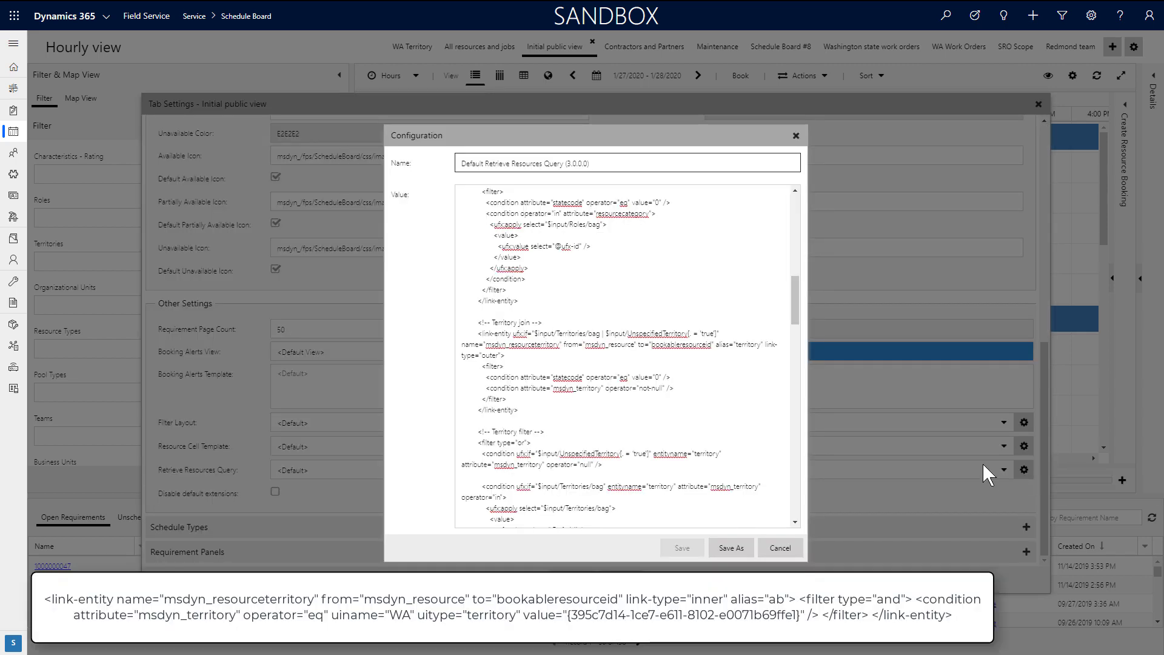
scroll(down, 3)
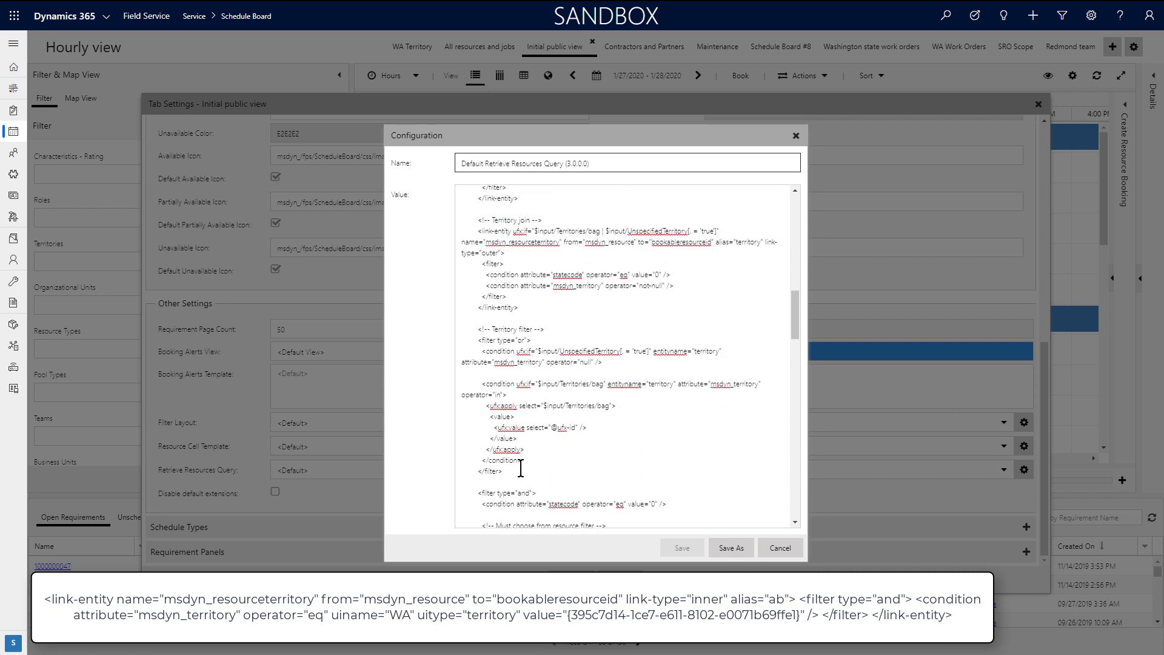
drag(476, 329, 508, 471)
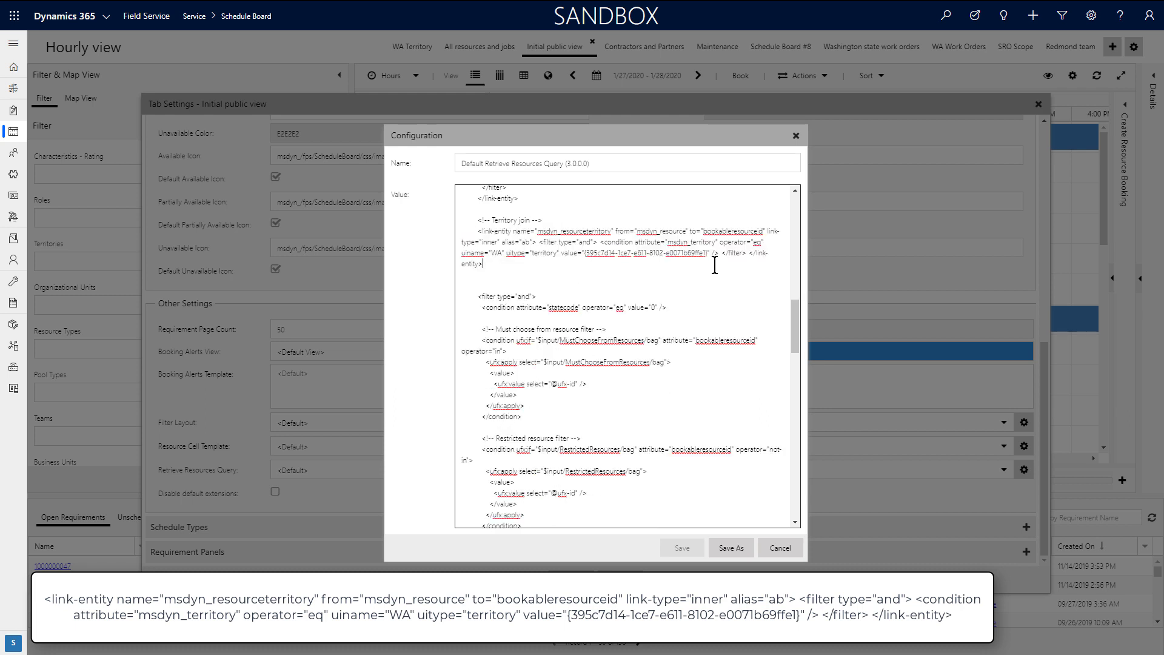
double_click(498, 254)
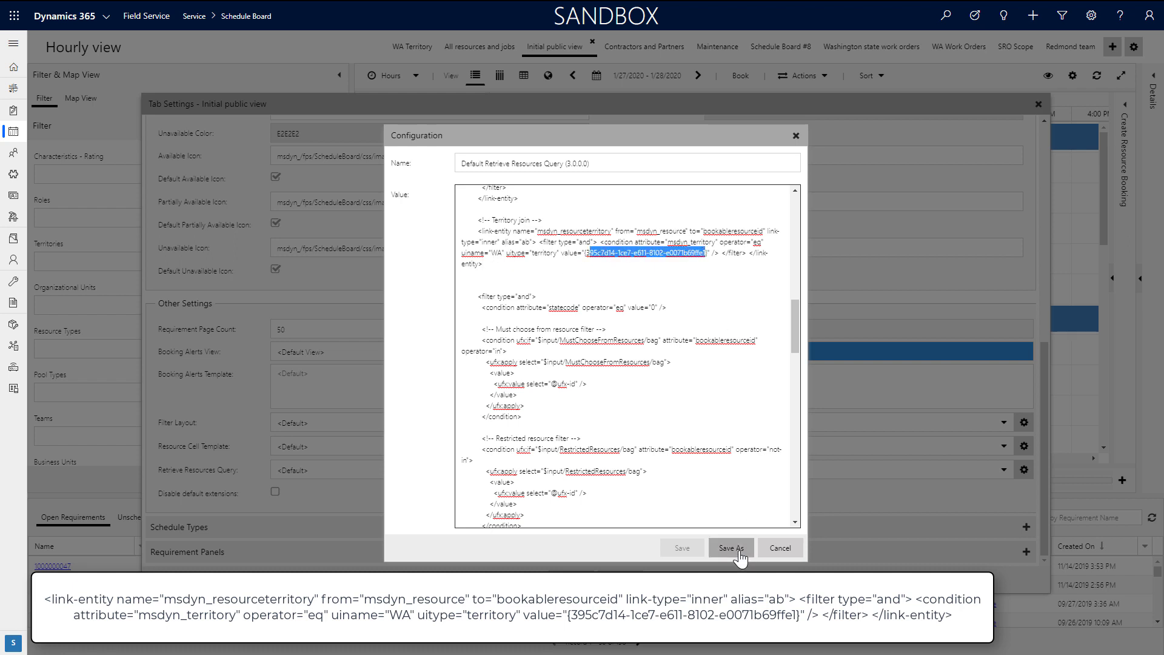
Save the edited query as a new 'resources query' copy for the WA territory
click(730, 547)
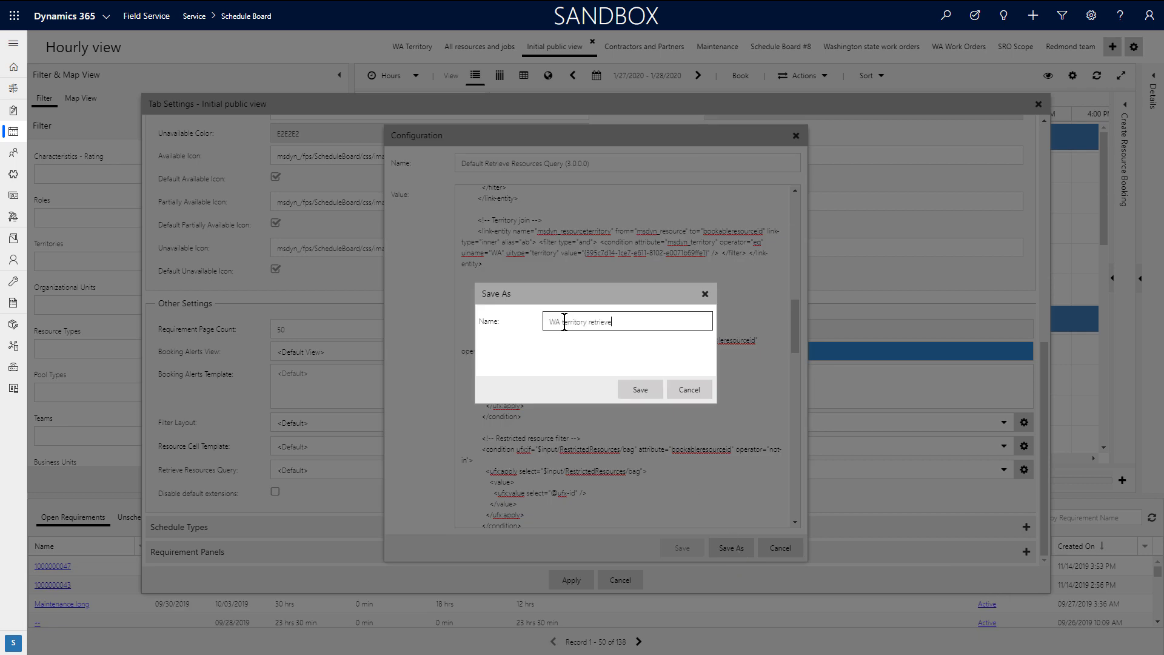
text(resources query)
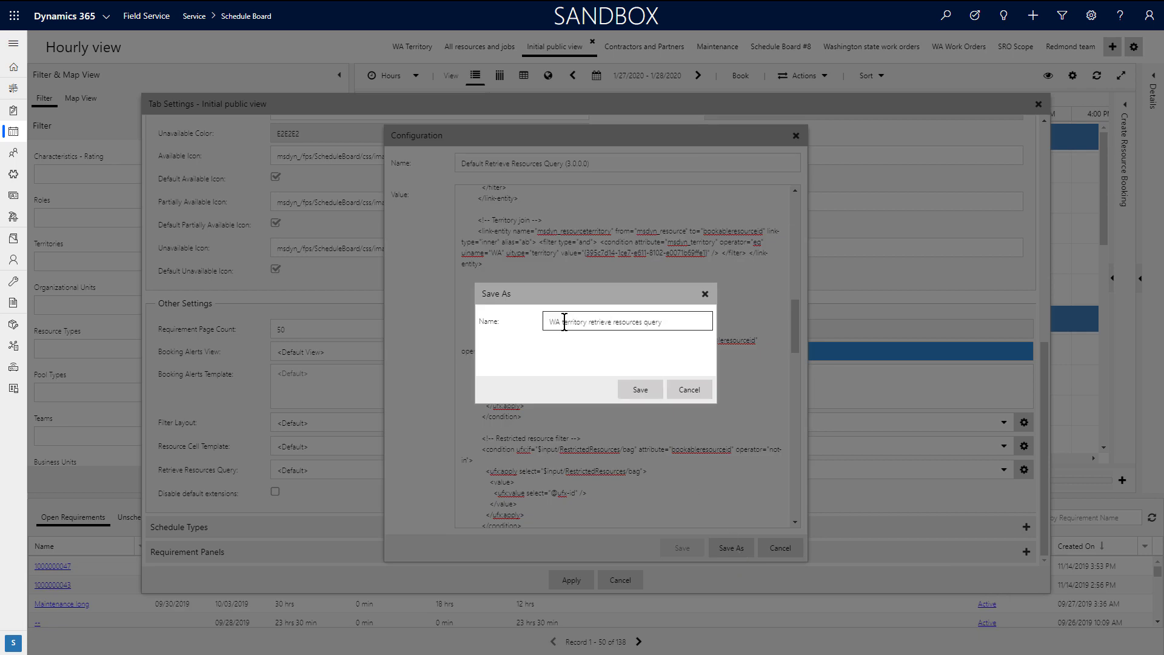
click(639, 390)
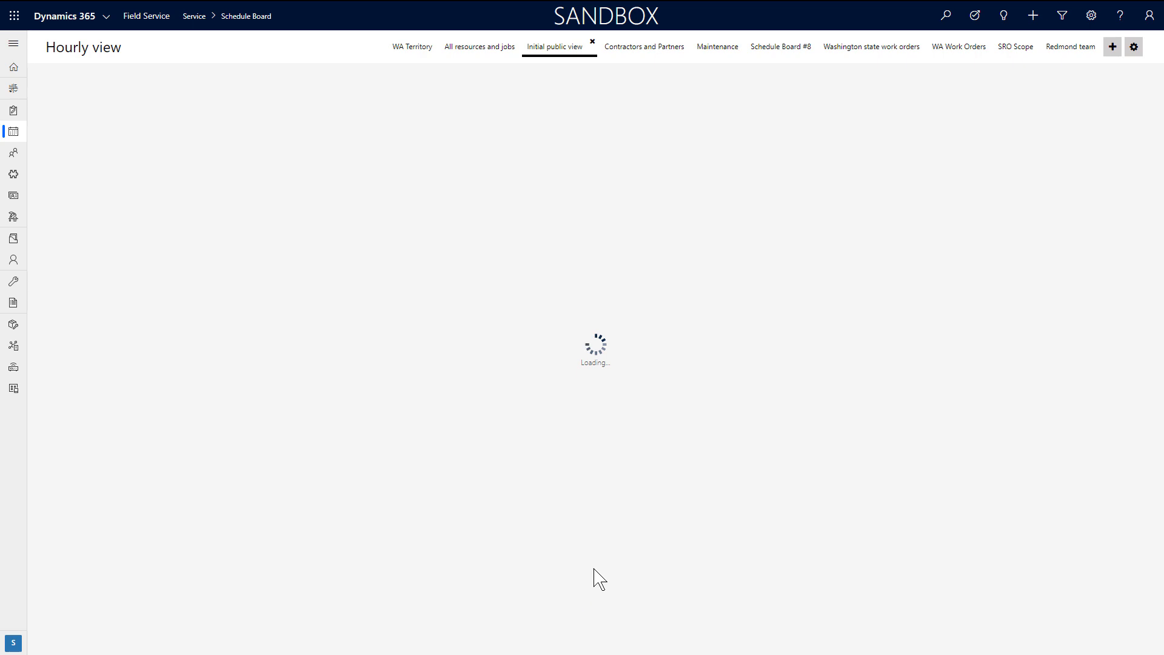